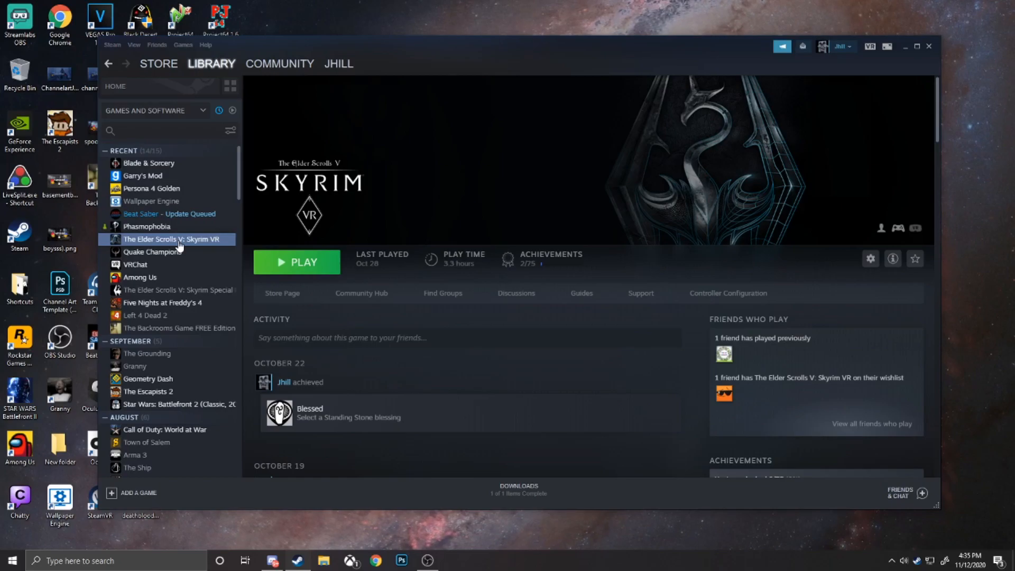
mouse_move(197, 244)
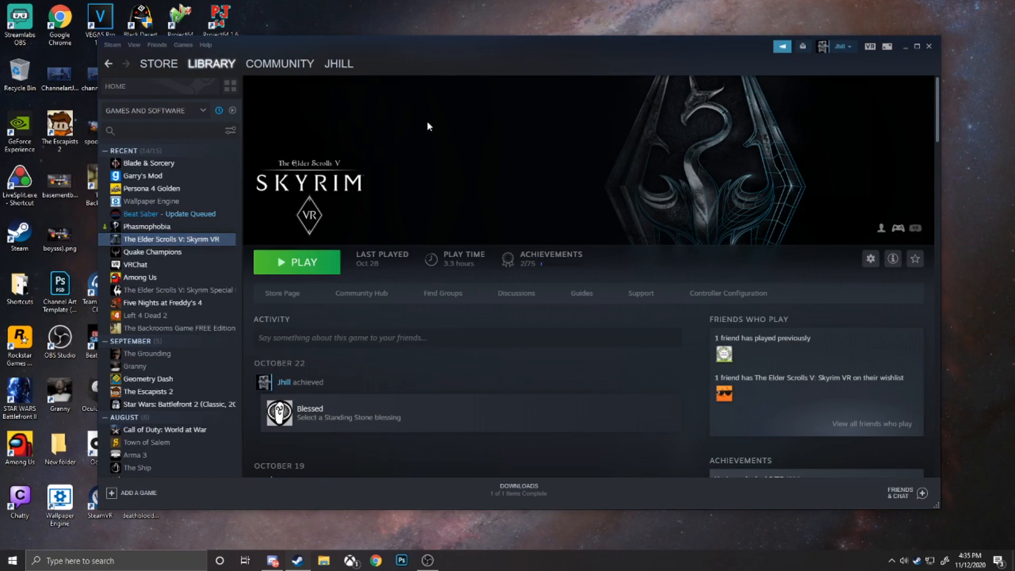
Step: View Skyrim VR's Steam properties, then reach the Mod Organizer 2 Nexus Mods page
right_click(172, 239)
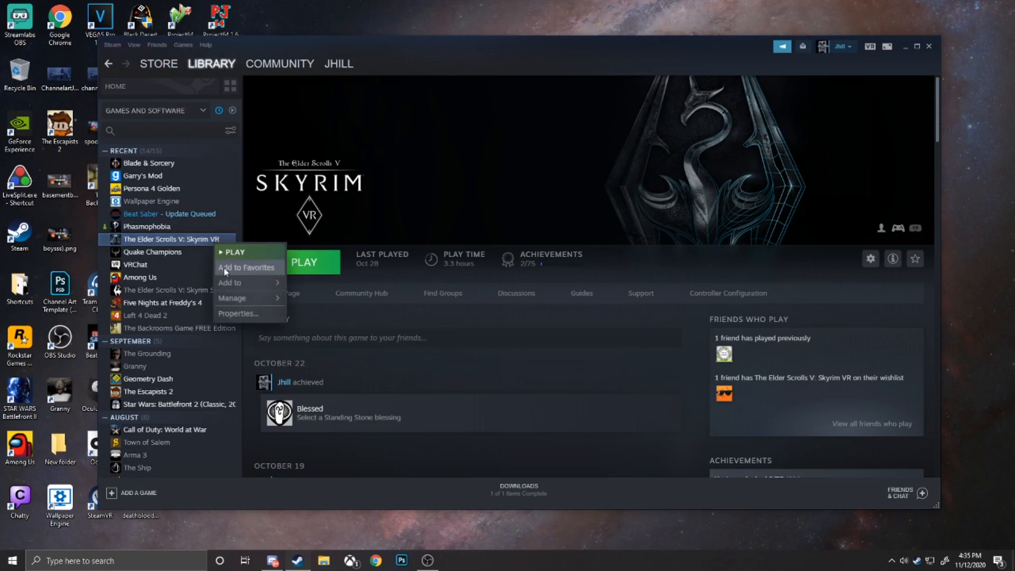
click(237, 313)
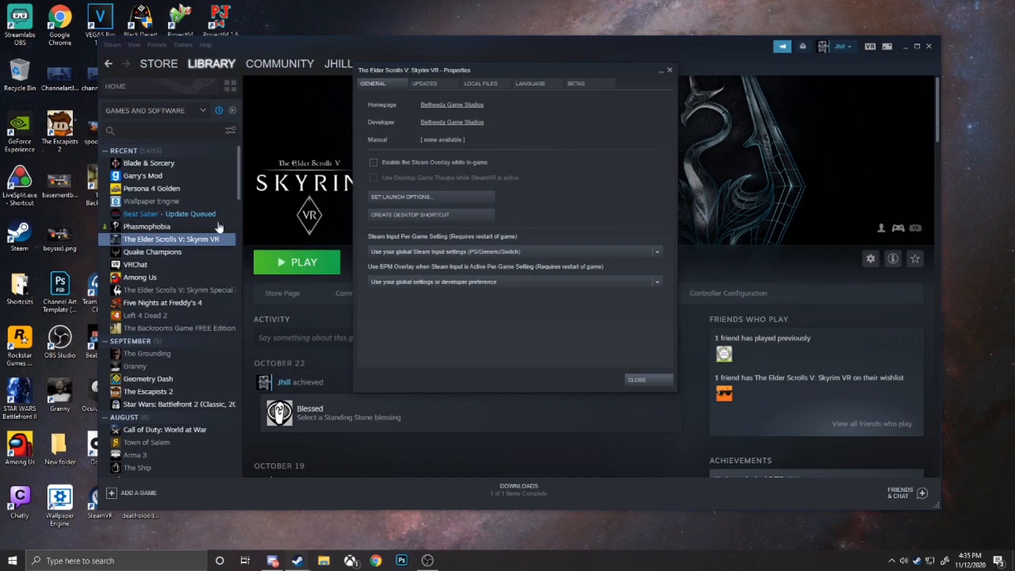
click(480, 84)
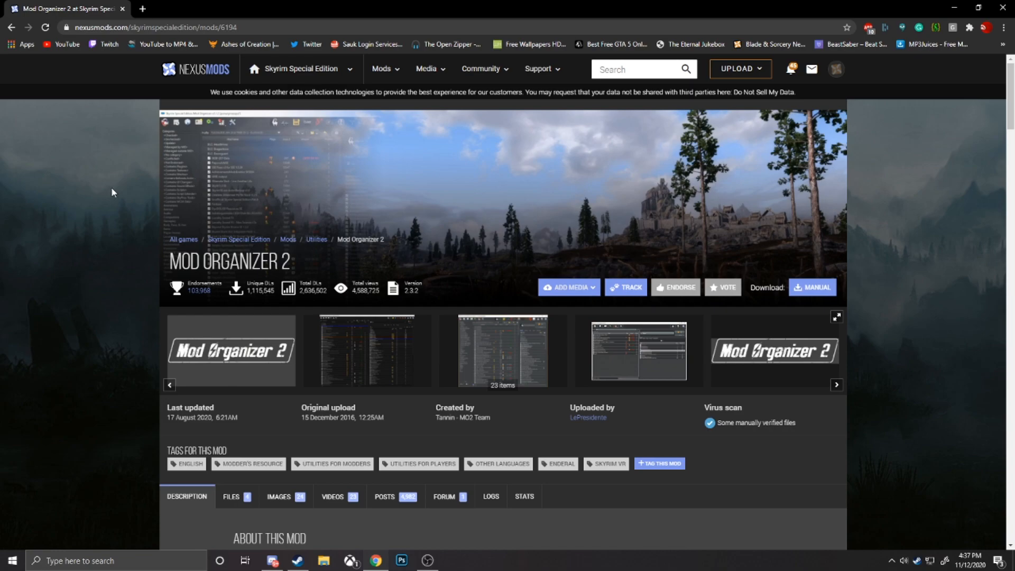
mouse_move(135, 168)
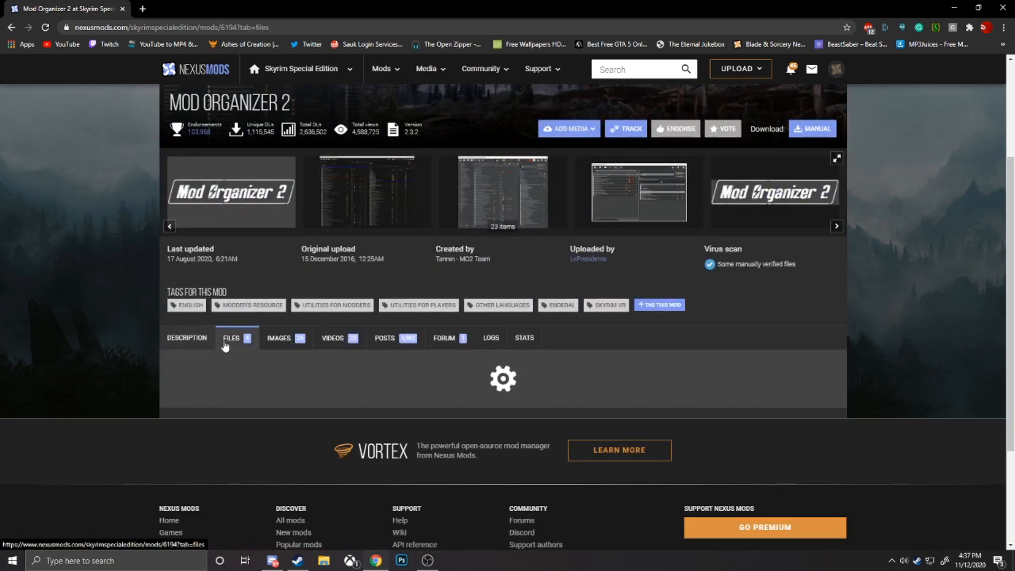
Step: Show Mod Organizer 2's Files list down to the Archive and Installer main files
click(231, 338)
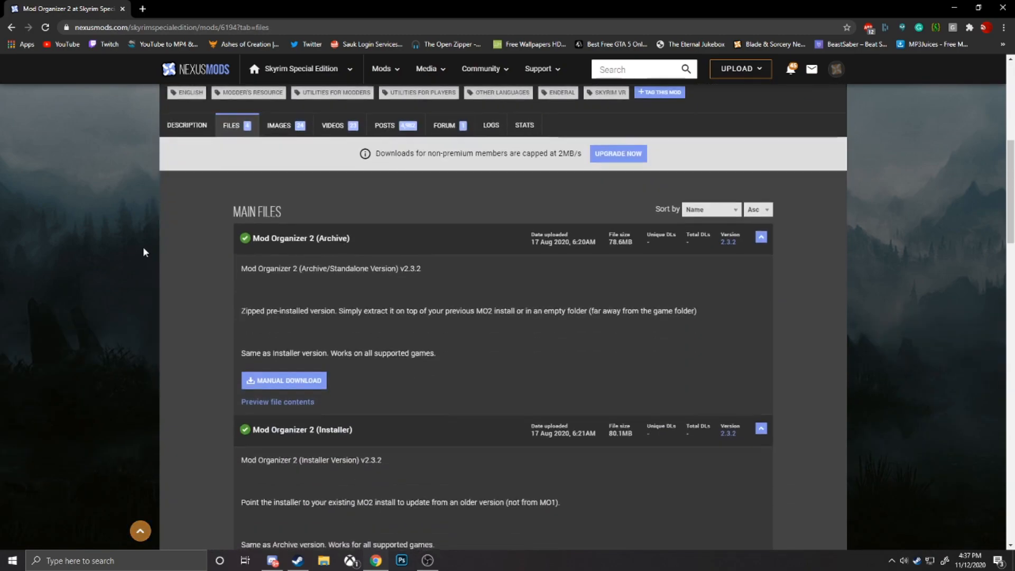
scroll(down, 3)
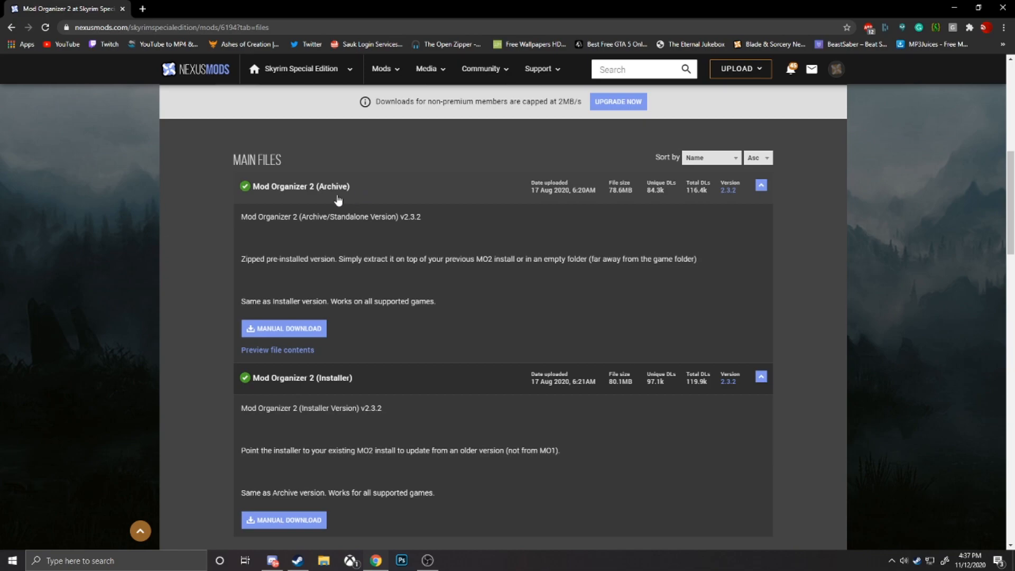
scroll(down, 3)
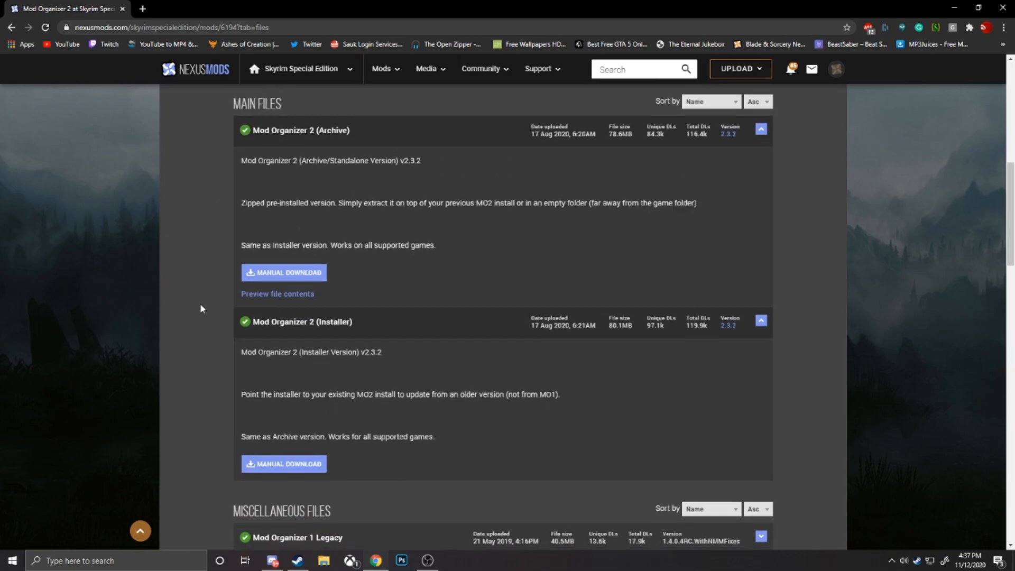
scroll(down, 3)
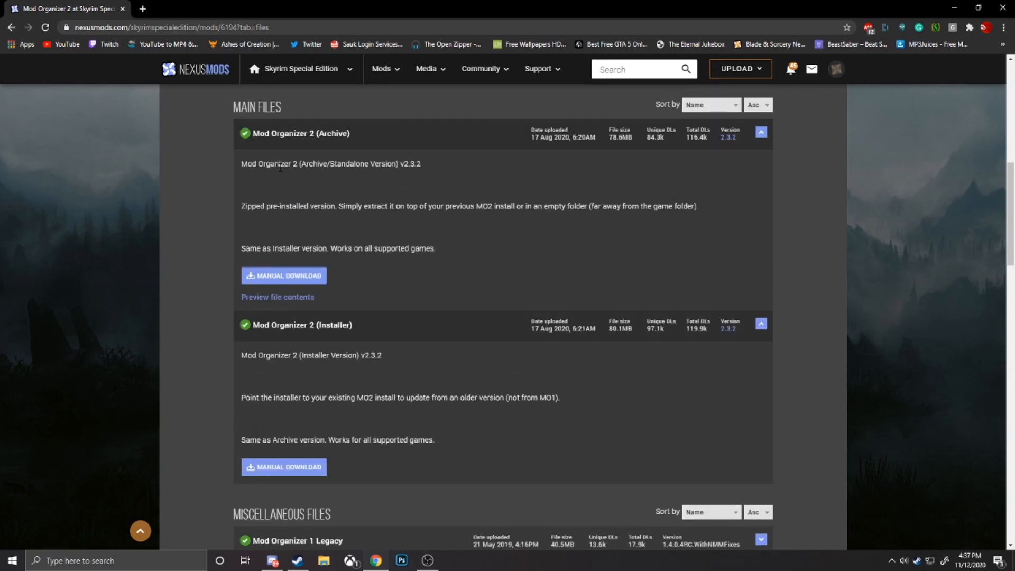
scroll(down, 3)
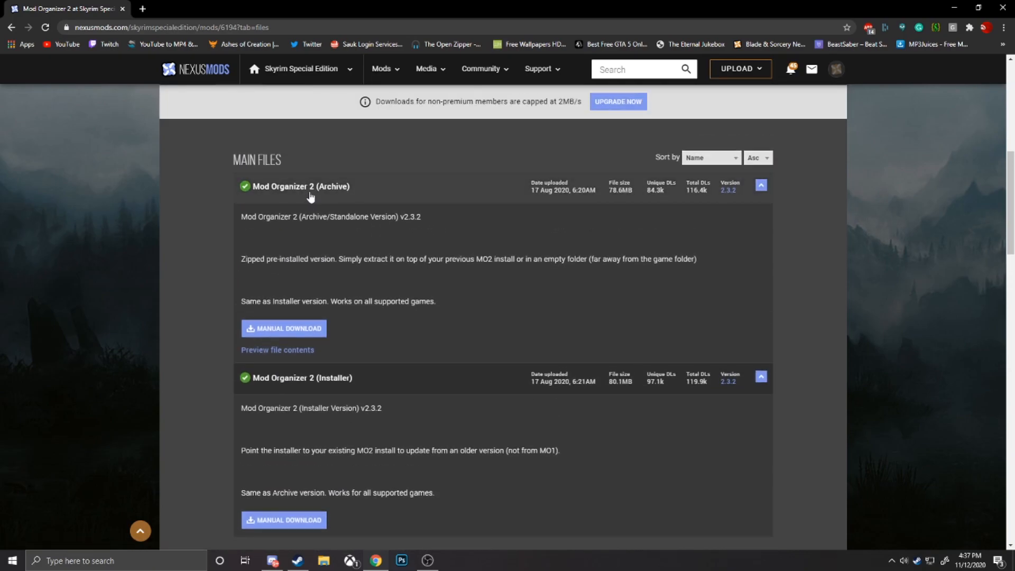
mouse_move(244, 149)
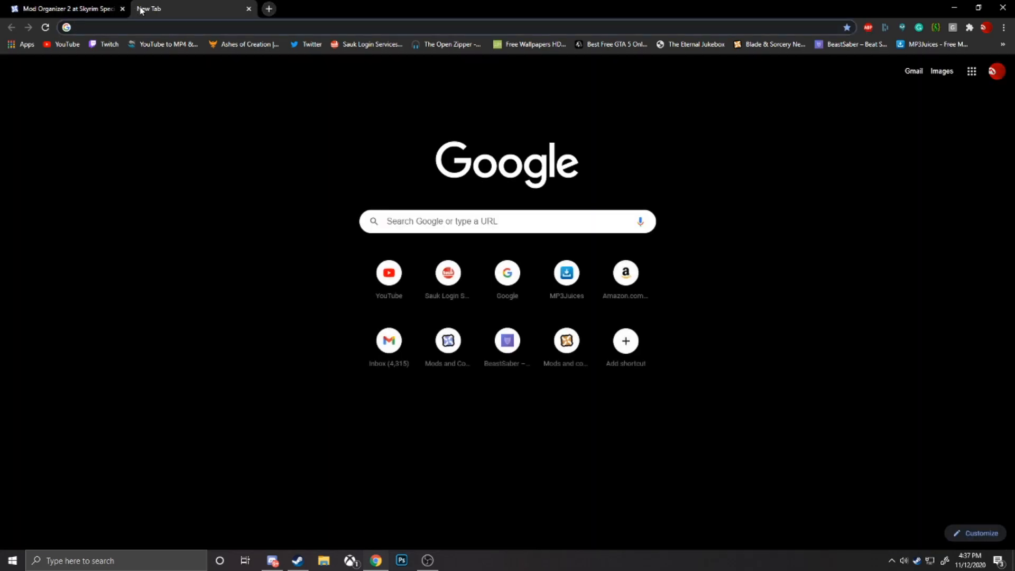
Step: Search 'winrar' and start the WinRAR x64 download, then the Mod Organizer 2 Installer download
text(winrar)
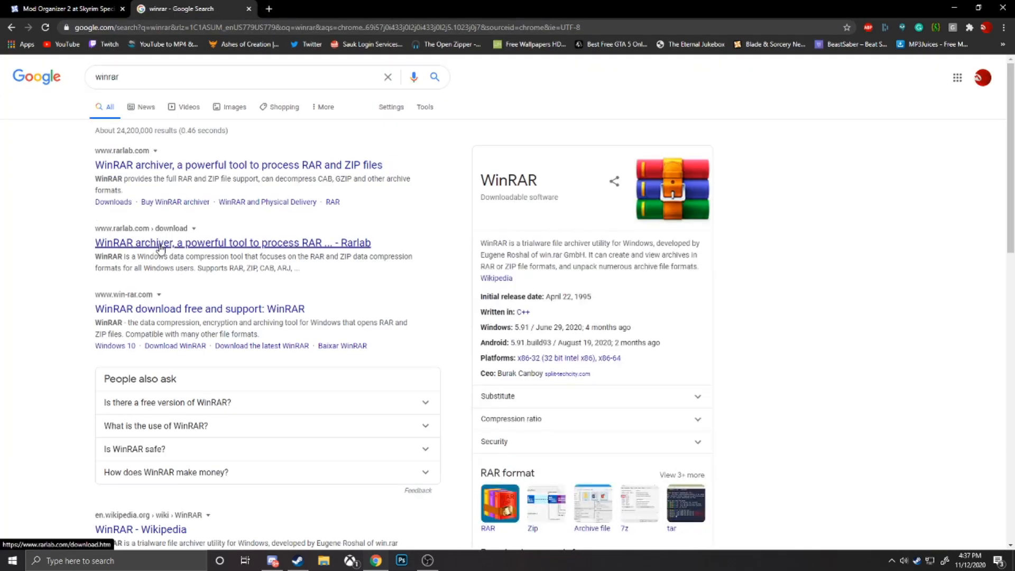
click(233, 242)
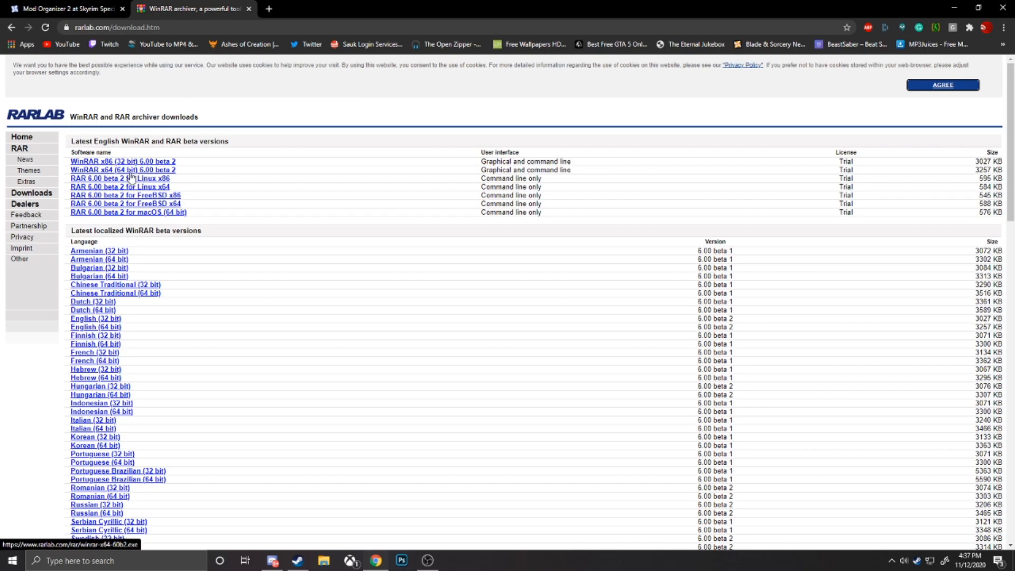
click(64, 8)
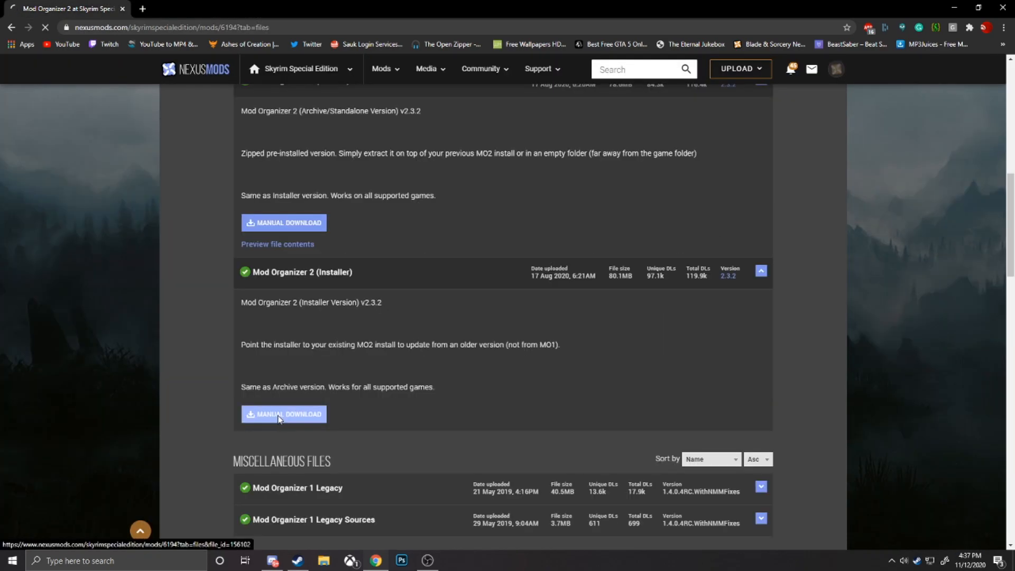
click(283, 414)
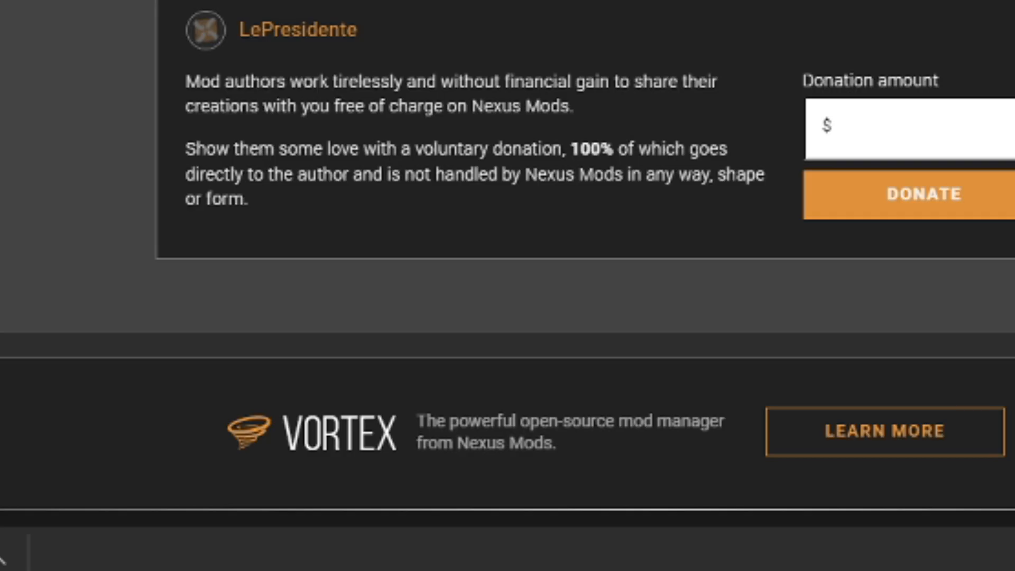
Step: Launch the Mod Organizer 2 installer and try Z:\ as destination, dismissing the invalid path error
double_click(433, 442)
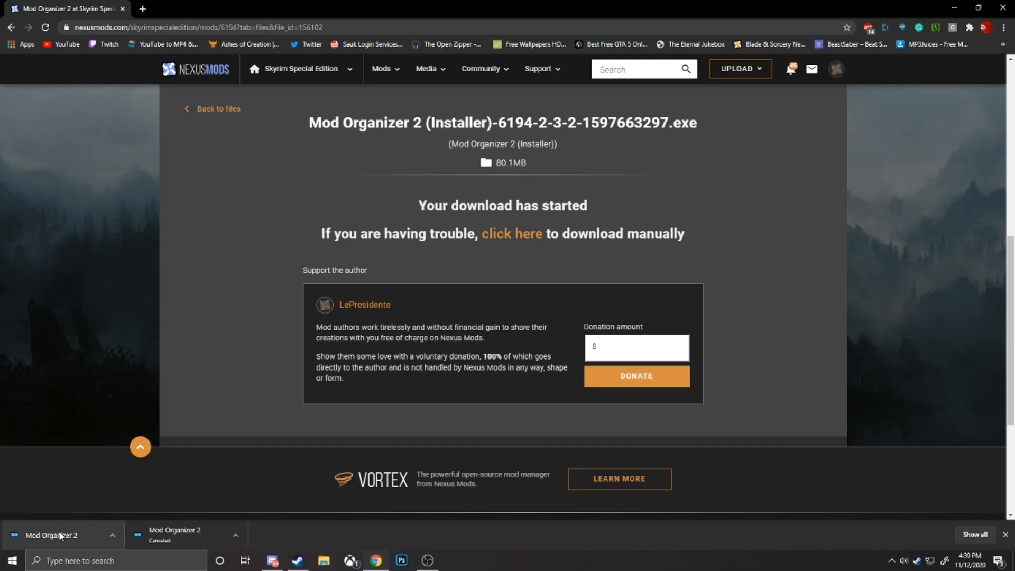
click(58, 535)
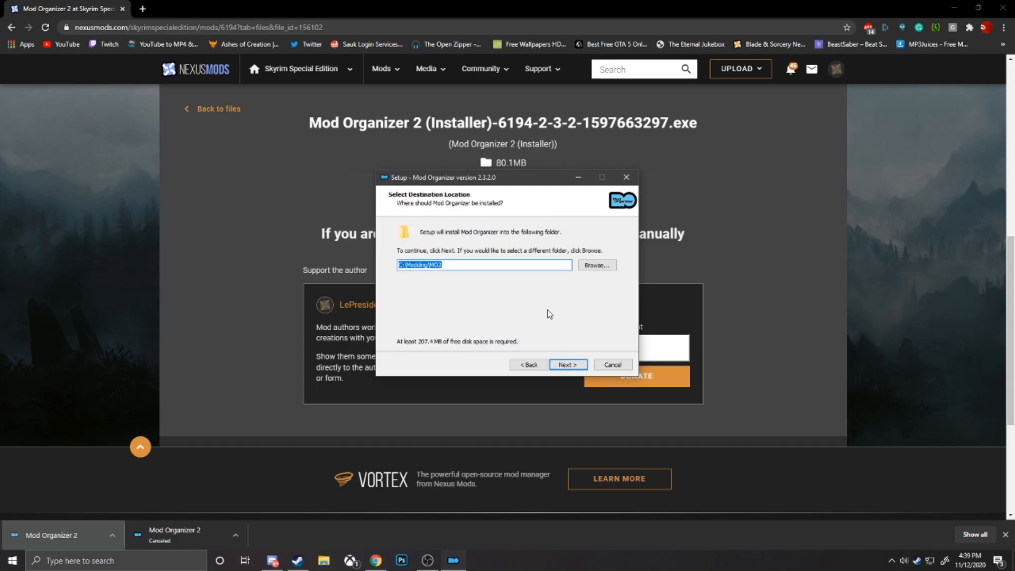
mouse_move(484, 256)
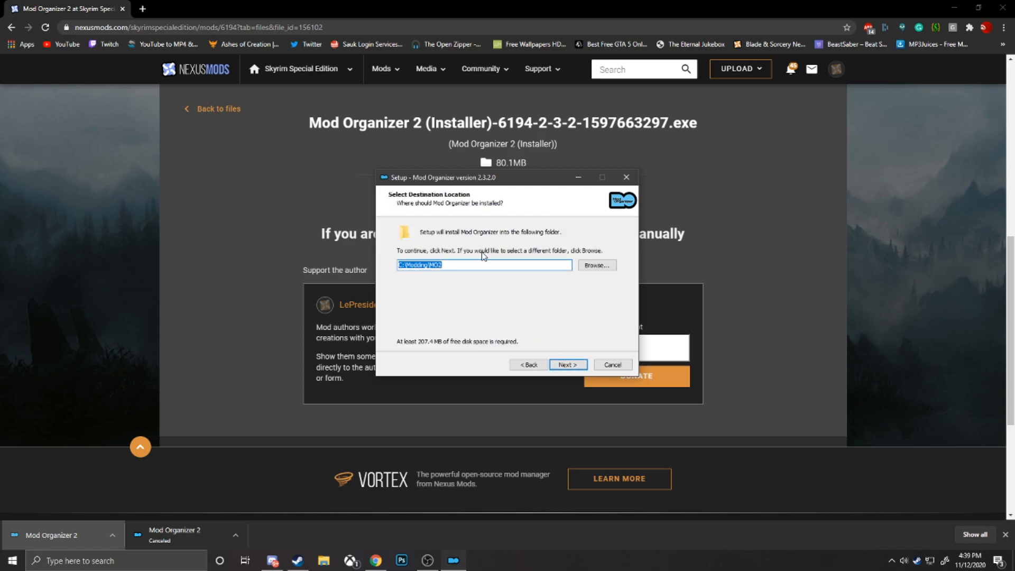
mouse_move(512, 247)
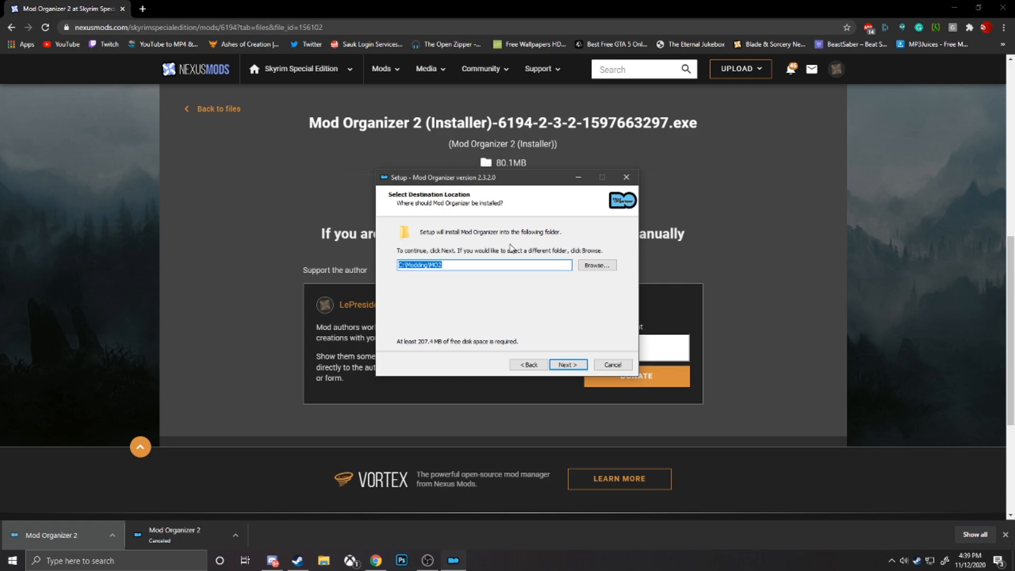
mouse_move(515, 250)
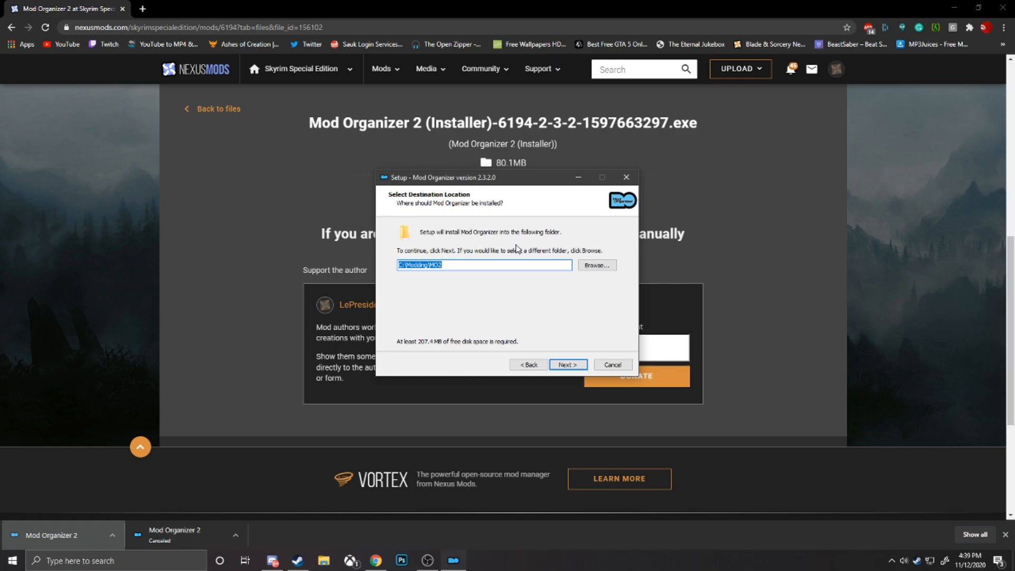
mouse_move(514, 249)
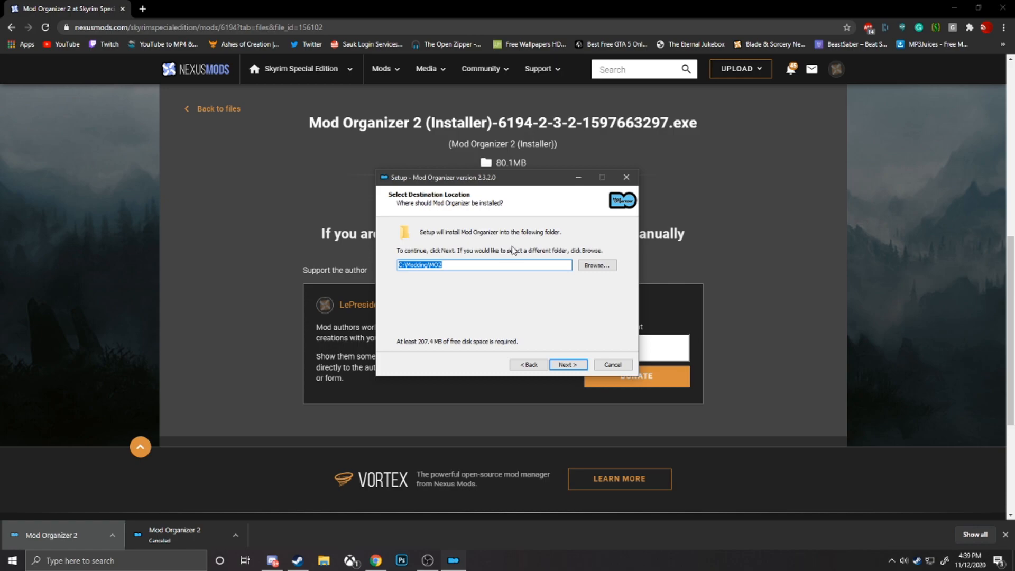
click(595, 266)
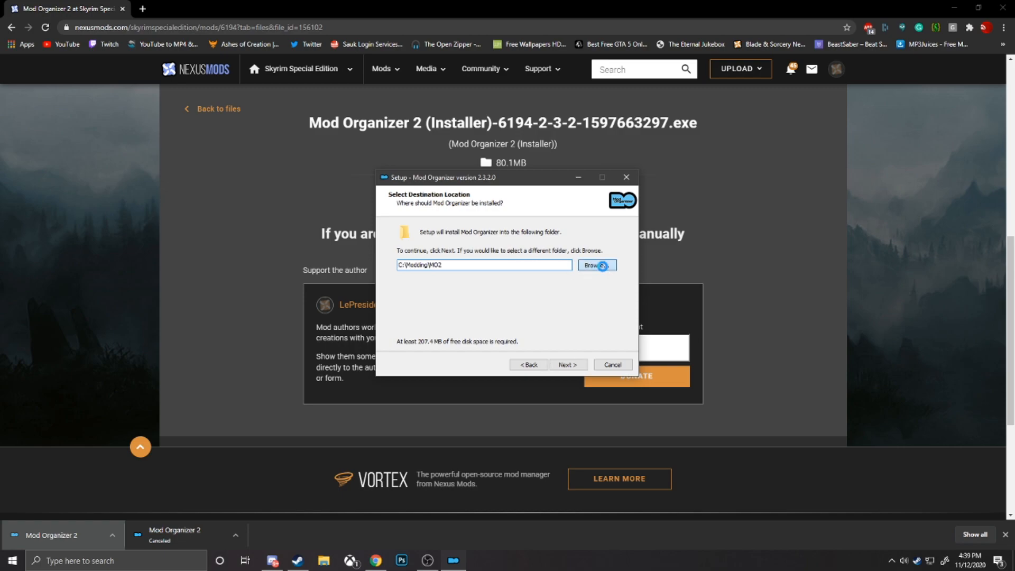
click(594, 265)
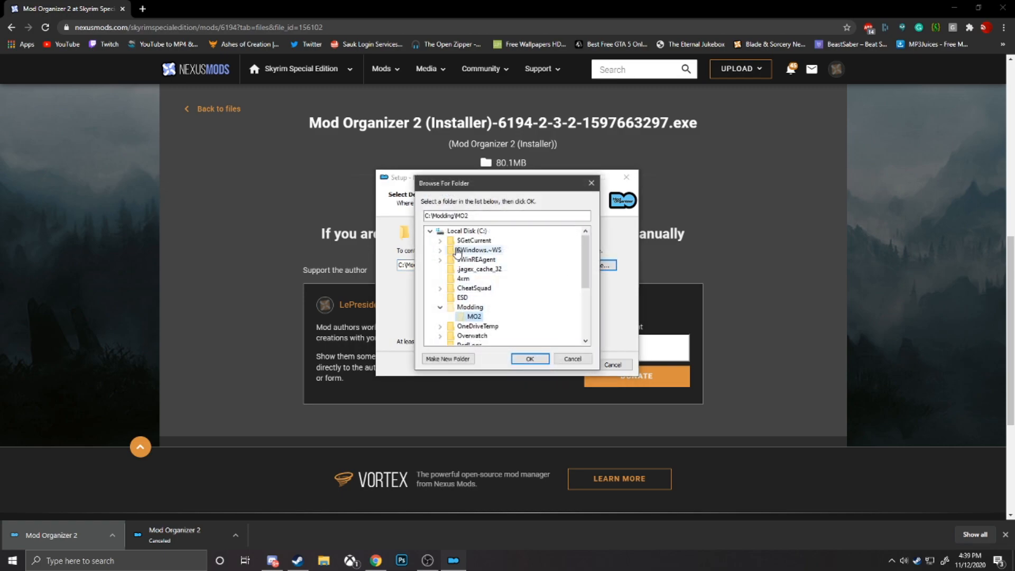
click(431, 231)
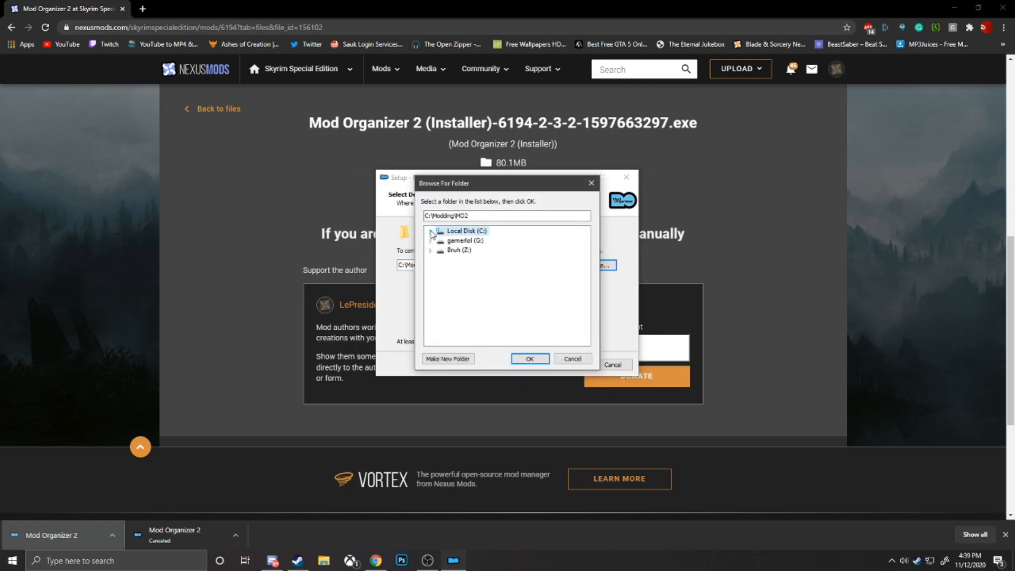
click(458, 250)
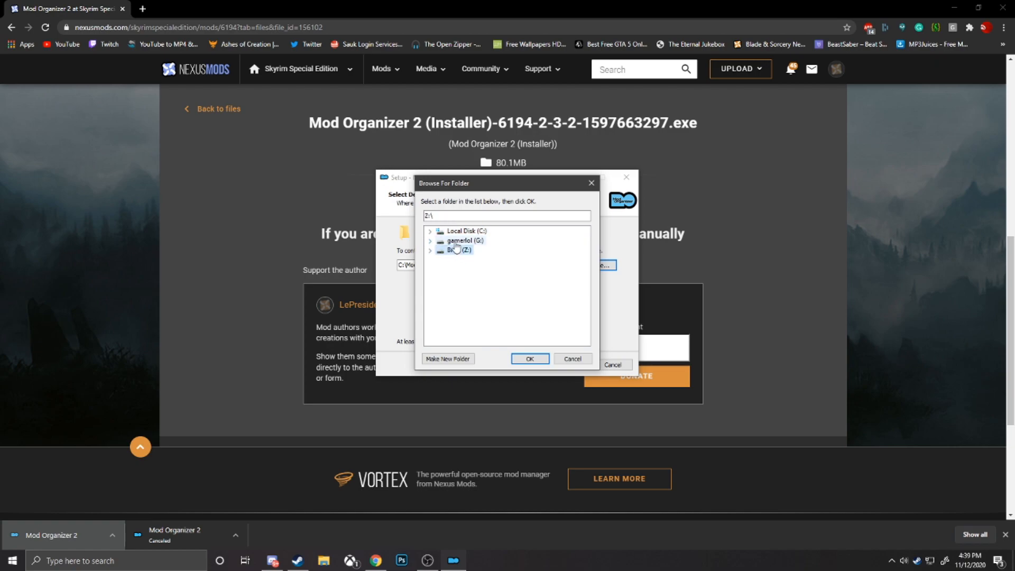
click(431, 250)
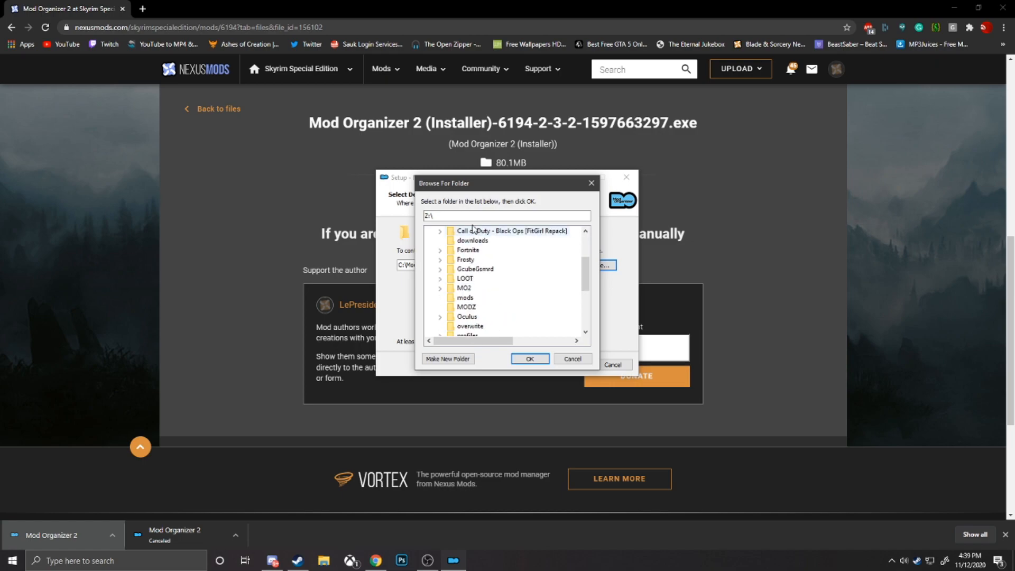
click(529, 359)
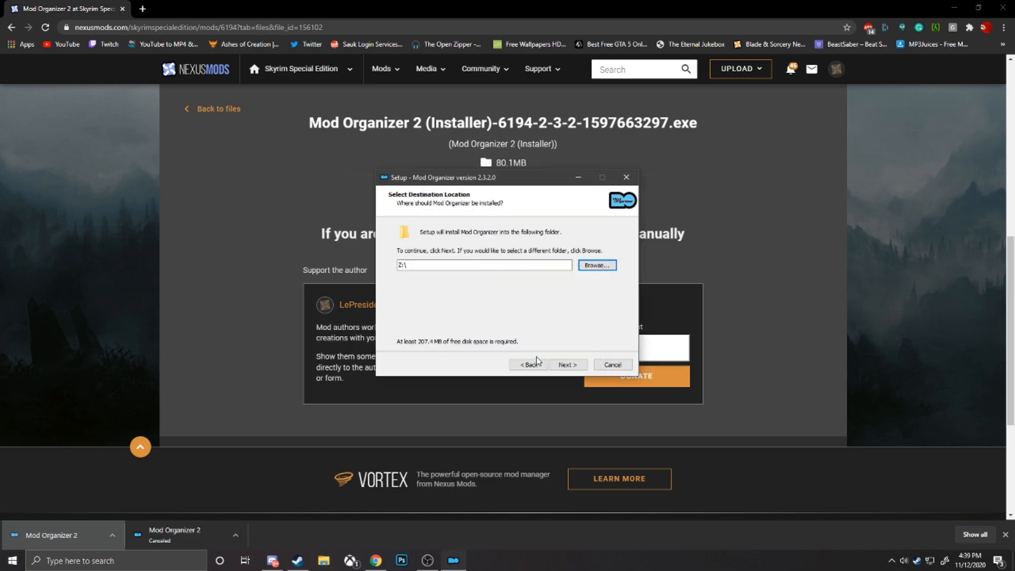
click(567, 365)
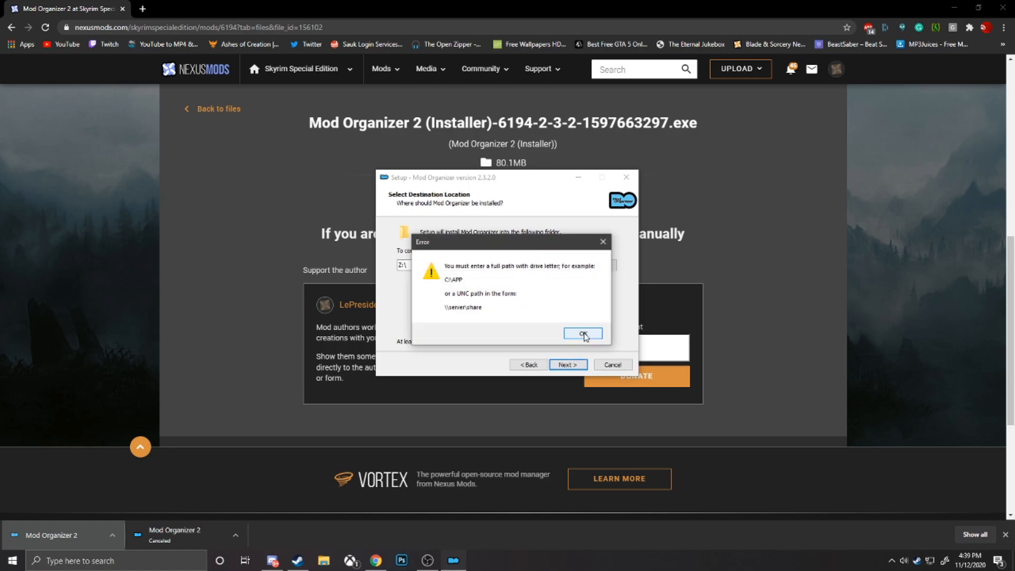
click(582, 333)
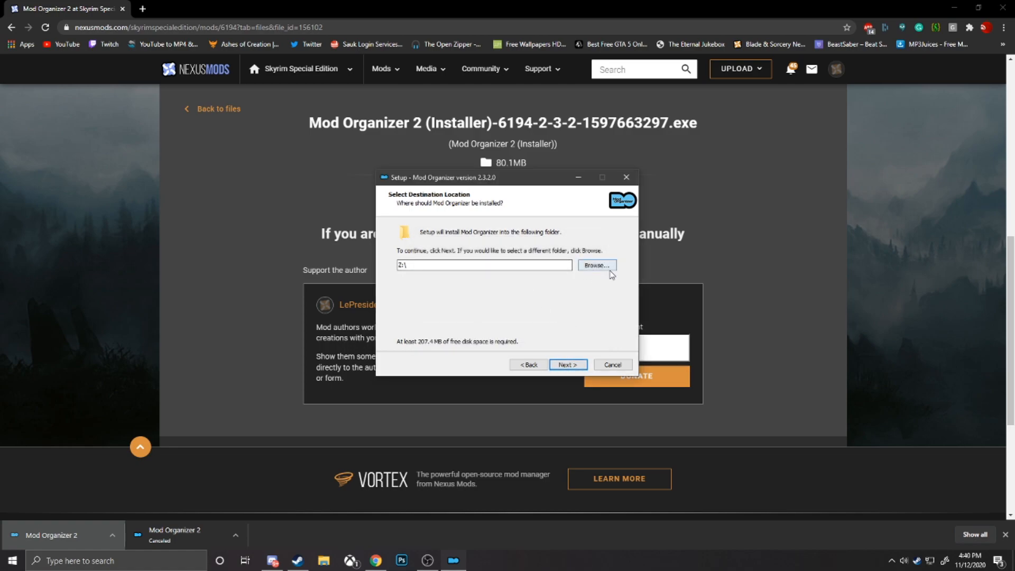
Step: Set the install destination to the MO2 folder on the Z: drive (Z:\MO2)
click(595, 265)
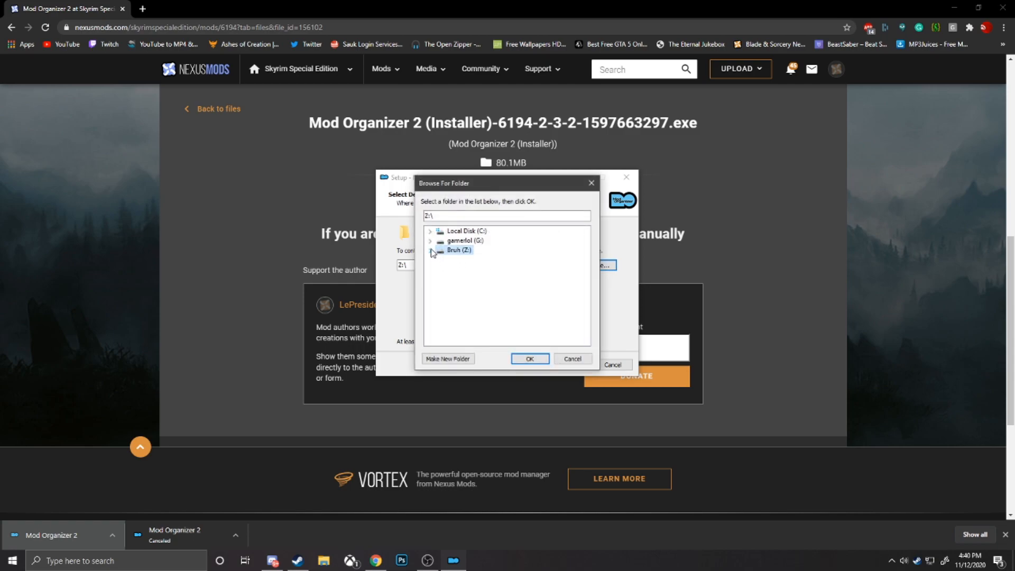
click(431, 250)
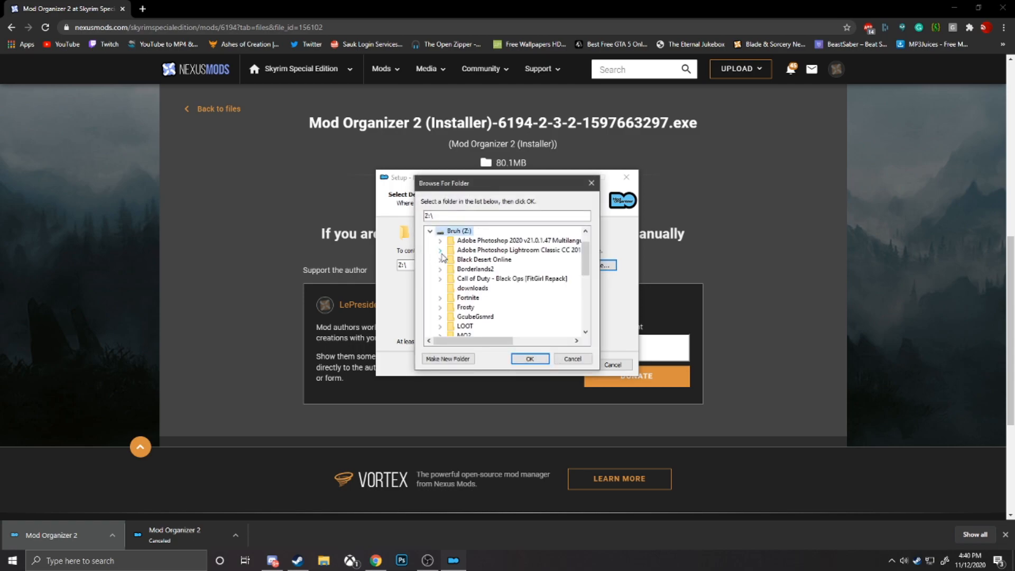
click(448, 358)
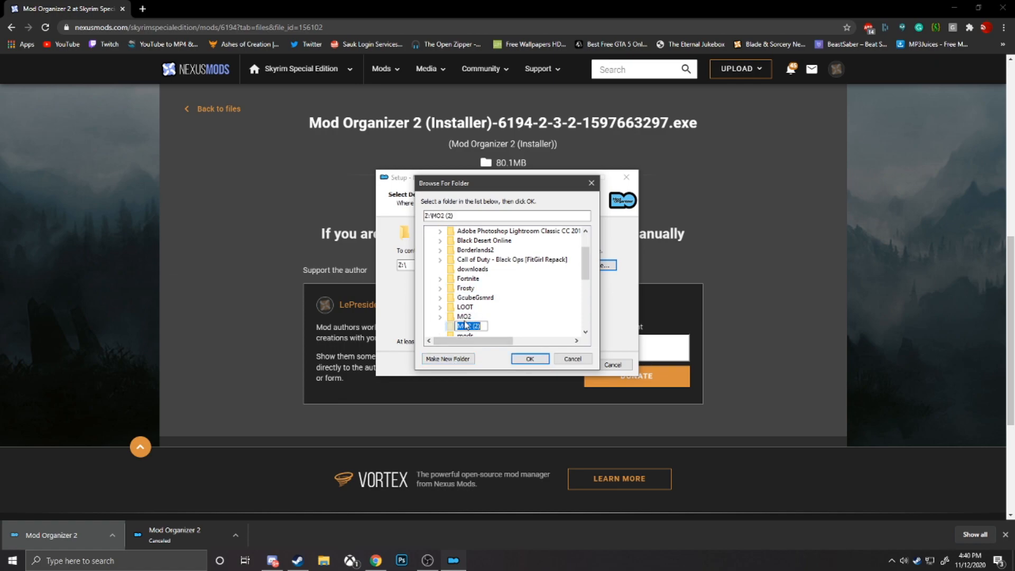
click(465, 316)
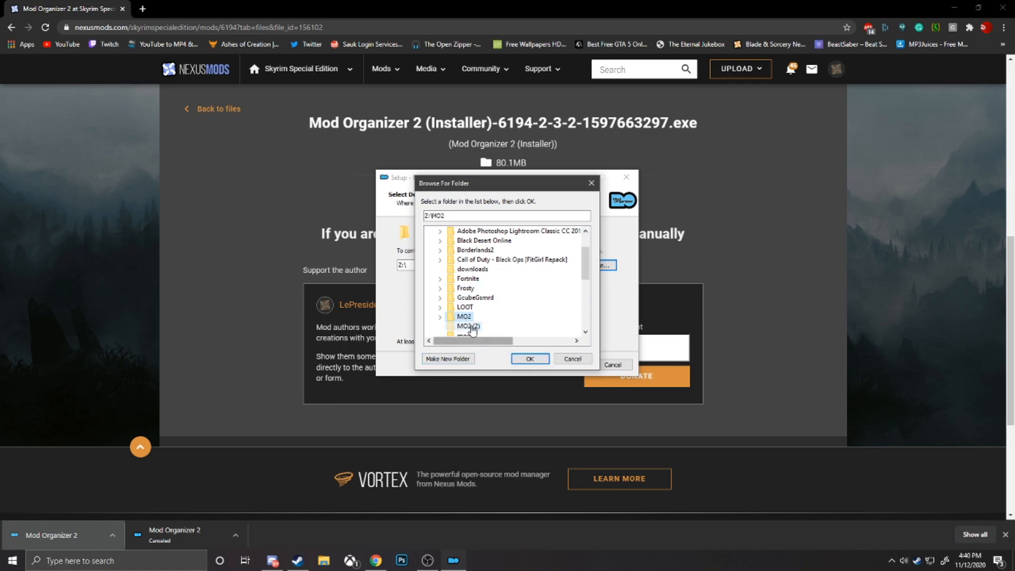
click(464, 317)
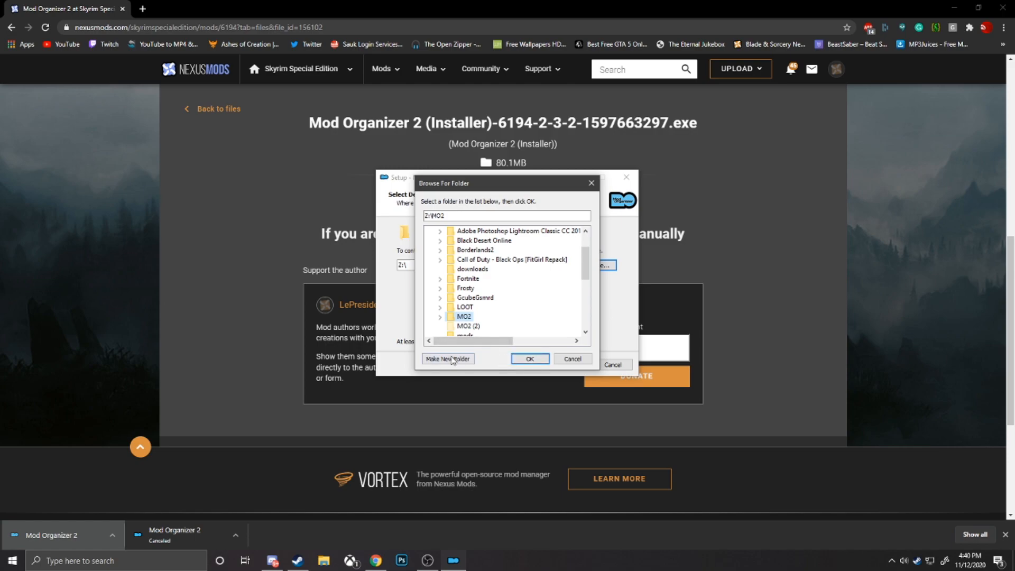
click(529, 358)
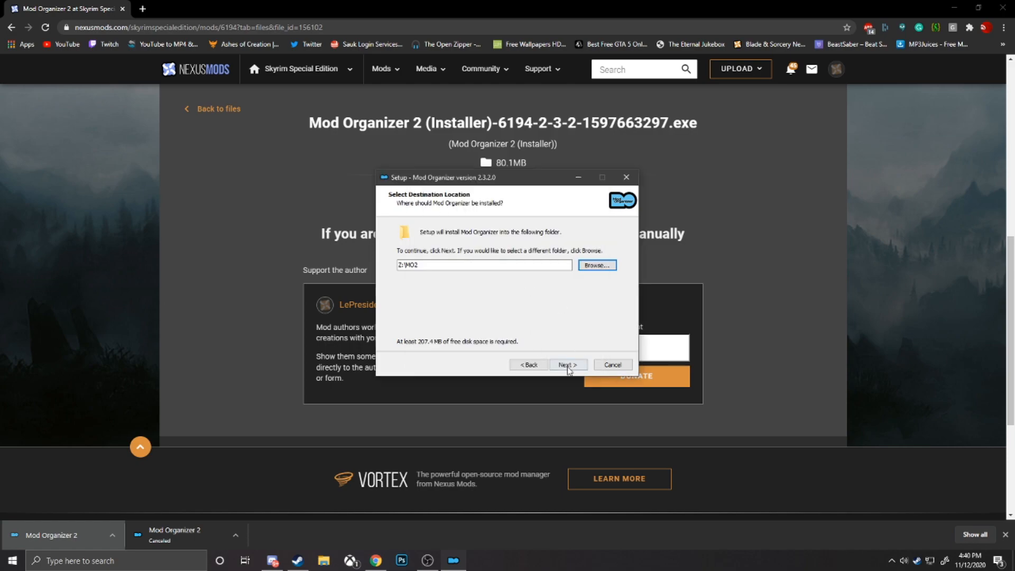
Step: Continue with default components and start menu folder, add a desktop shortcut, and finish the setup wizard
click(567, 364)
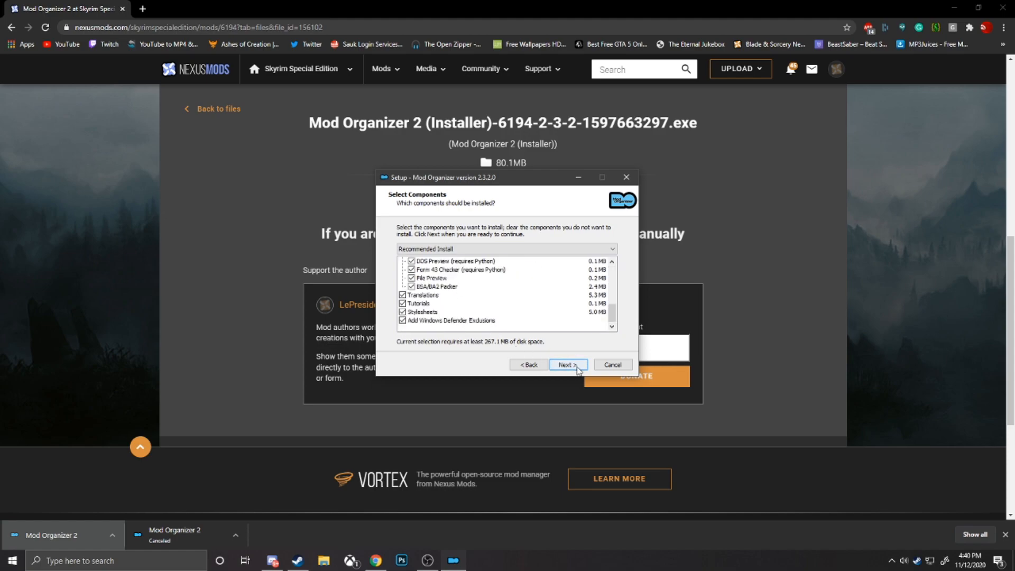
click(567, 365)
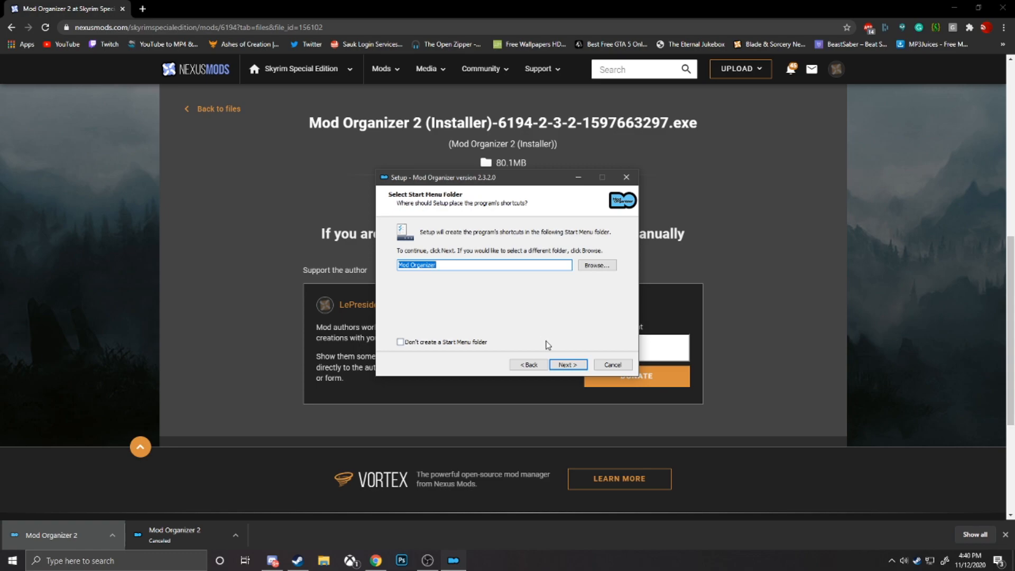
click(566, 364)
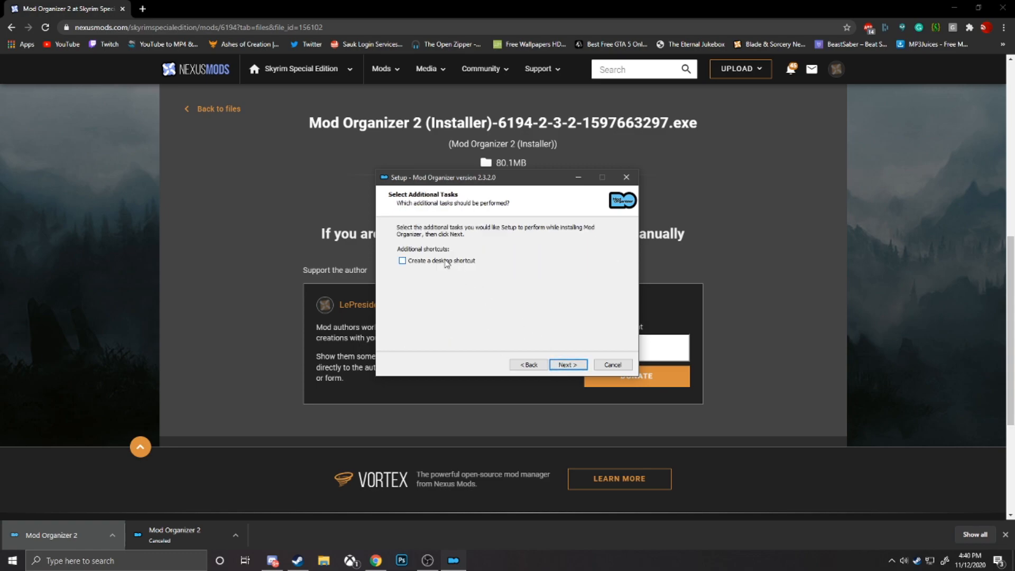
click(402, 260)
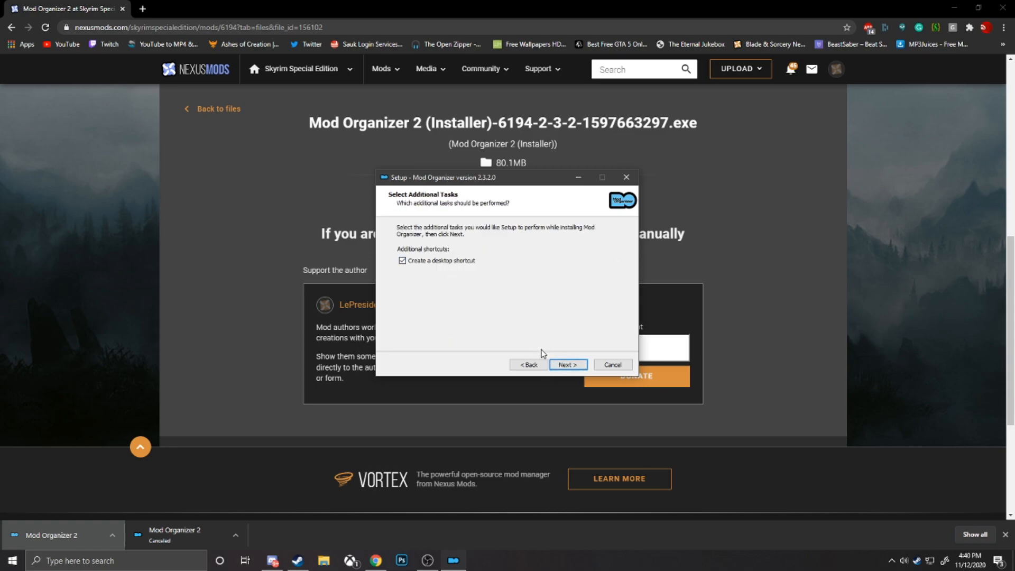
click(567, 365)
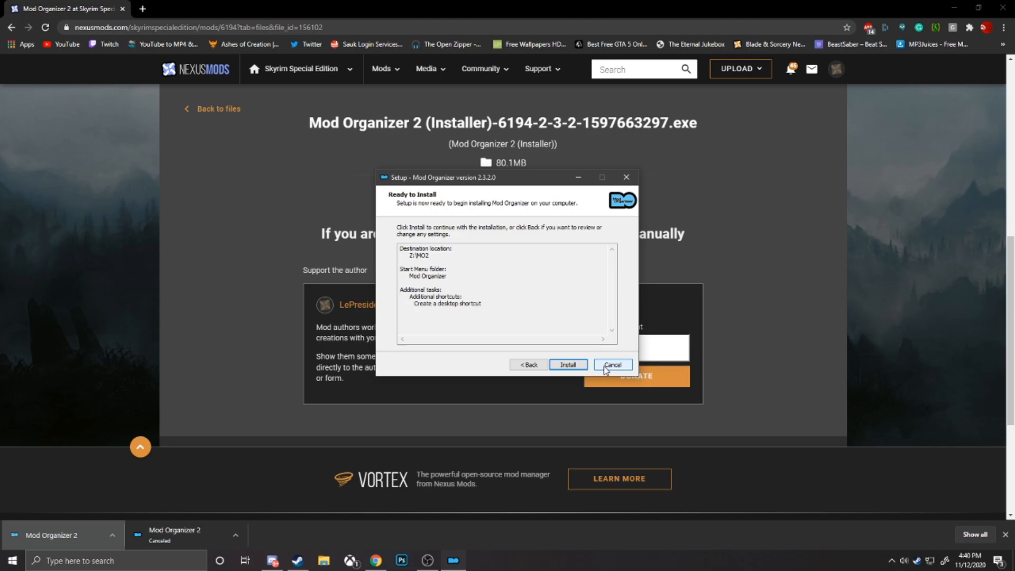
click(612, 364)
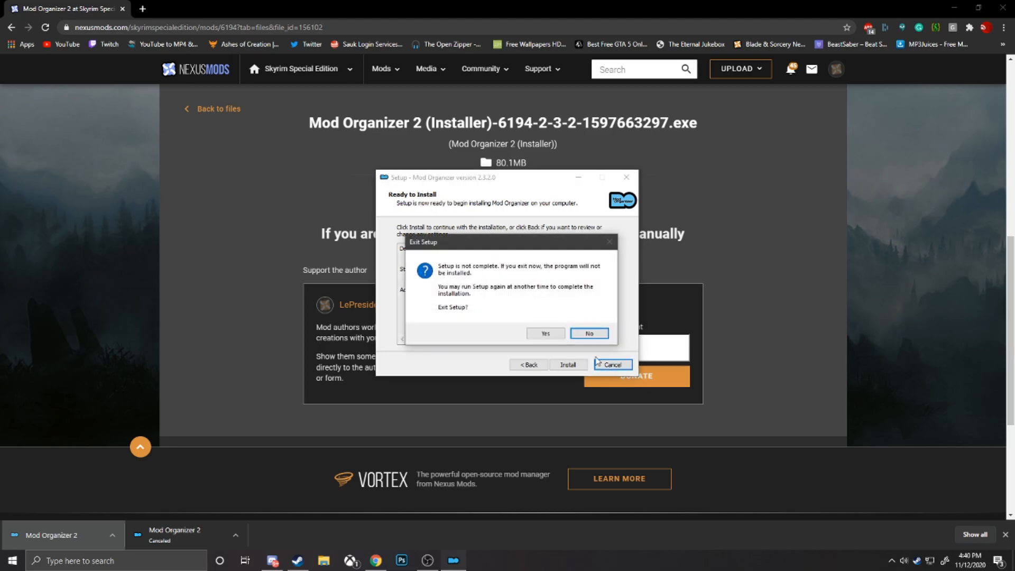
click(545, 333)
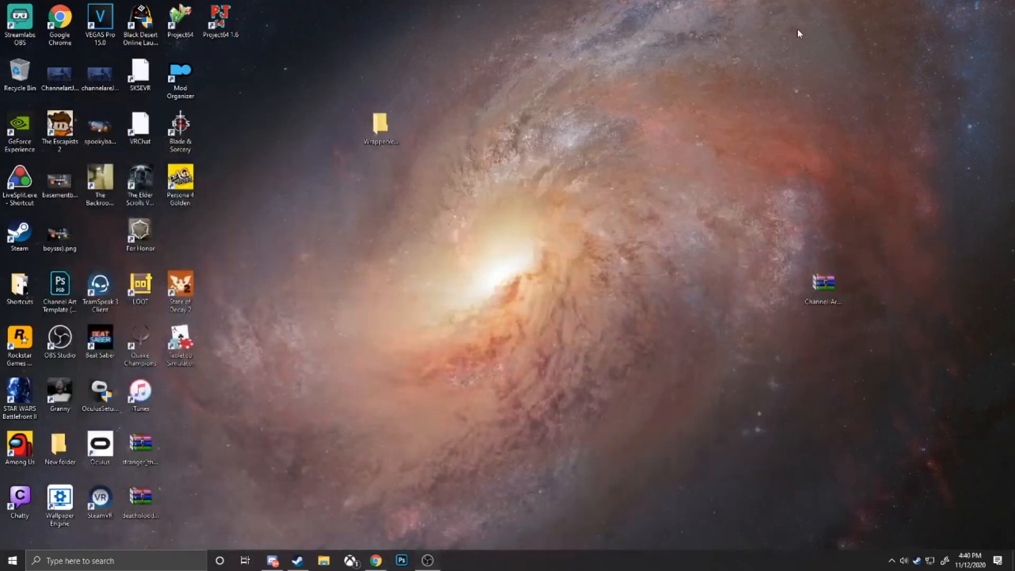
Step: Launch Mod Organizer from the desktop and create a new instance named 'Br'
click(180, 73)
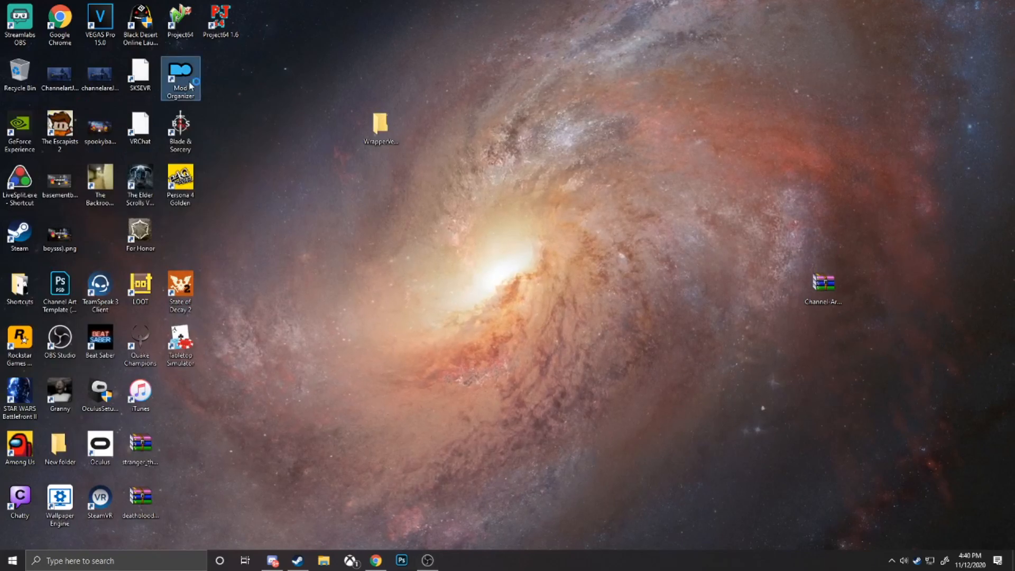
double_click(180, 73)
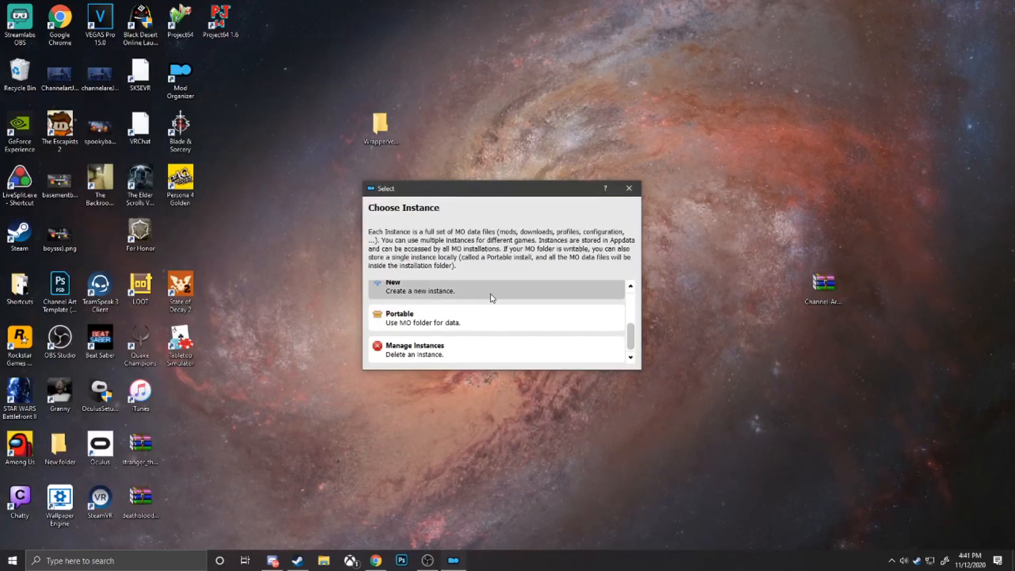
click(420, 287)
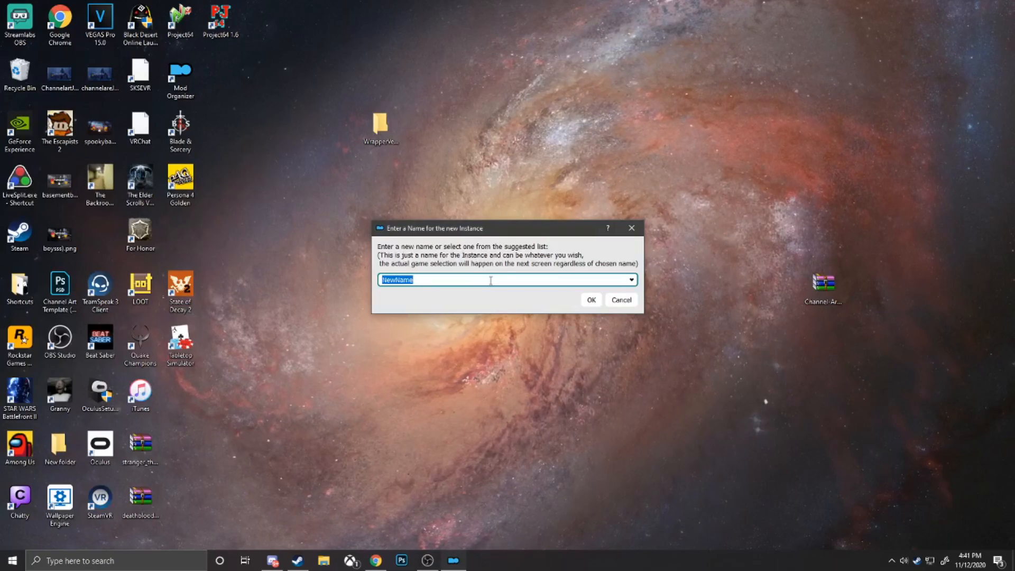
text(Br)
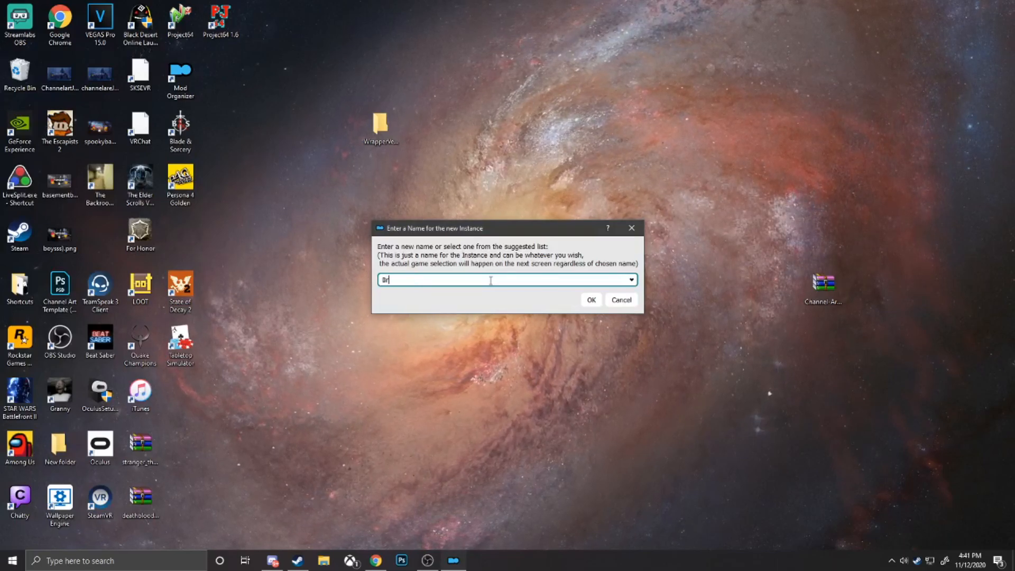
click(590, 299)
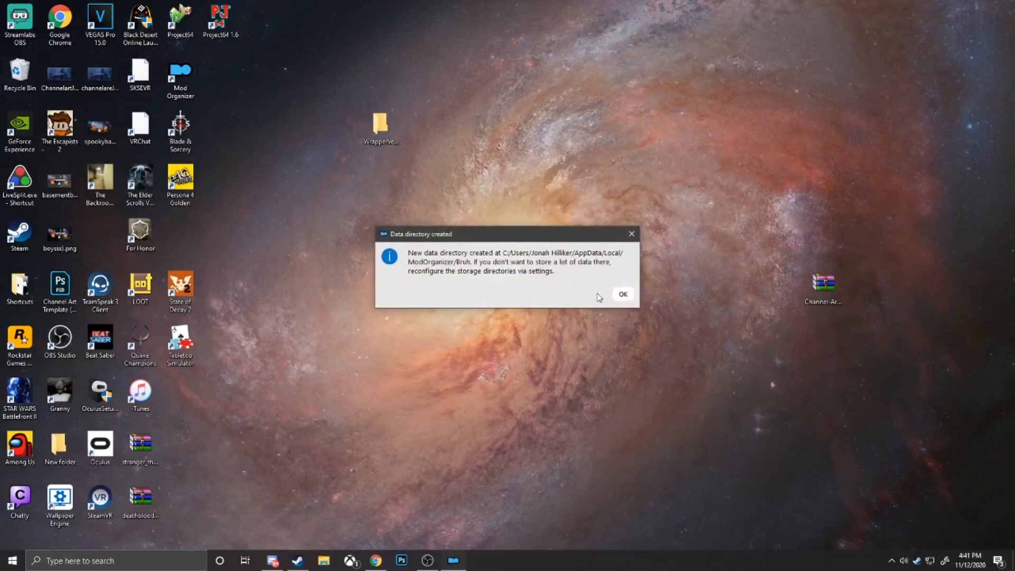
click(622, 293)
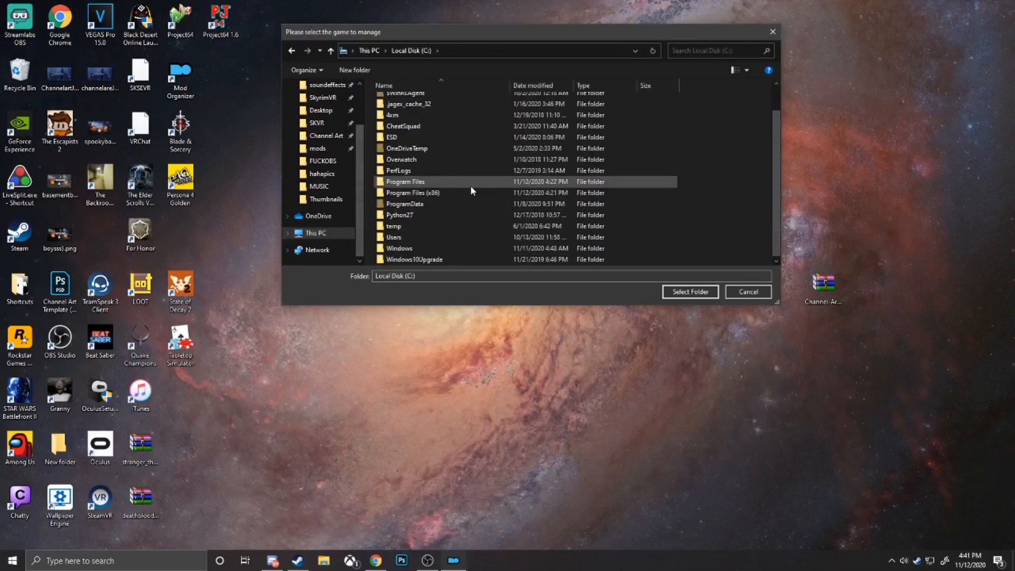
Step: Browse Program Files (x86) > Steam > common looking for the SkyrimVR folder
double_click(413, 192)
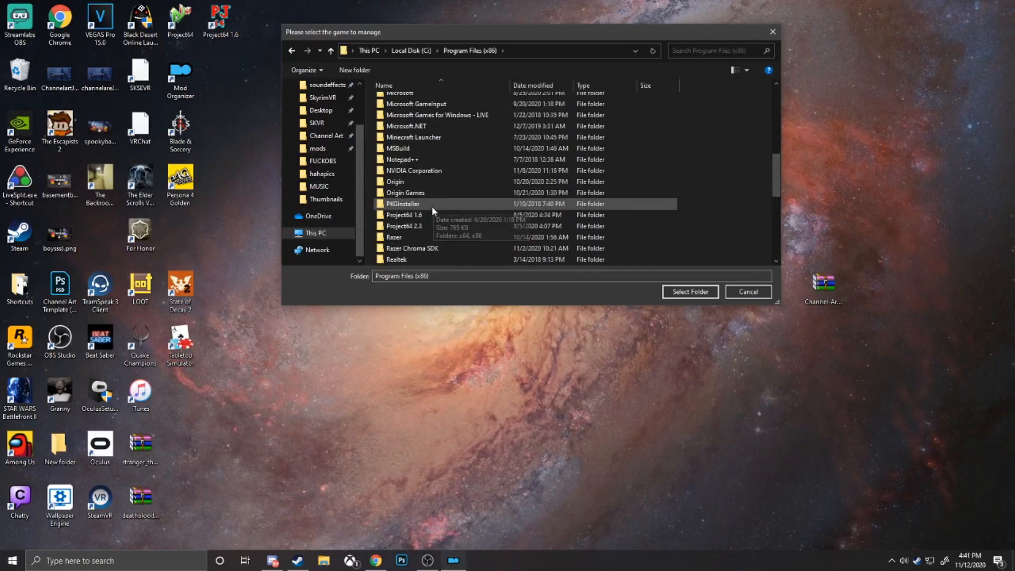
scroll(down, 3)
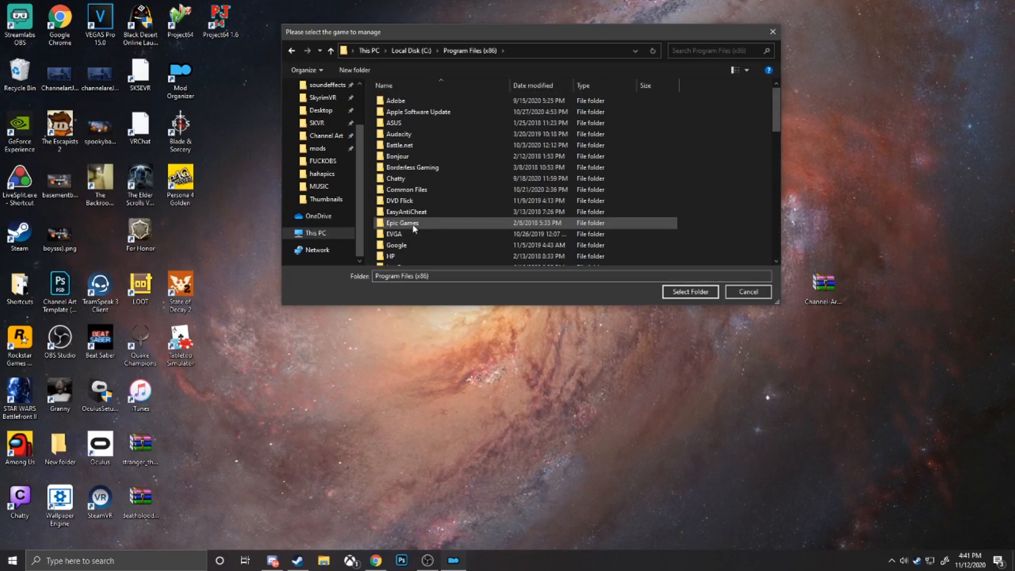
scroll(down, 3)
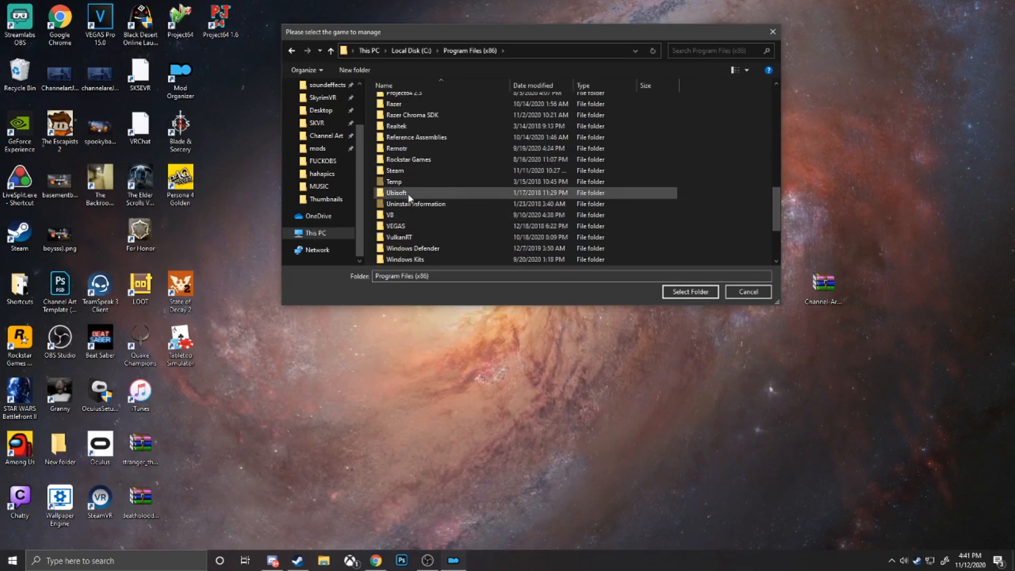
double_click(395, 170)
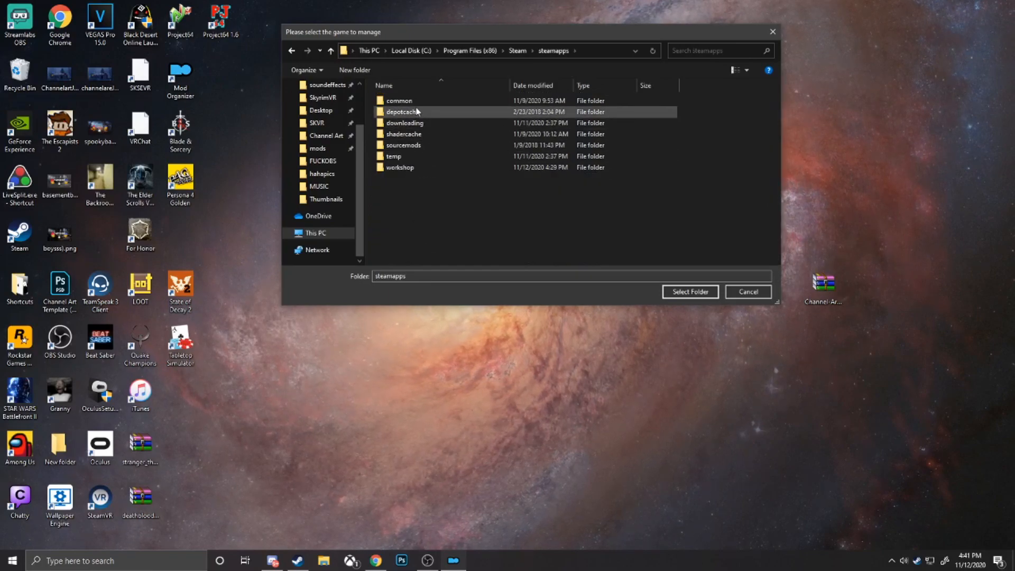
click(401, 111)
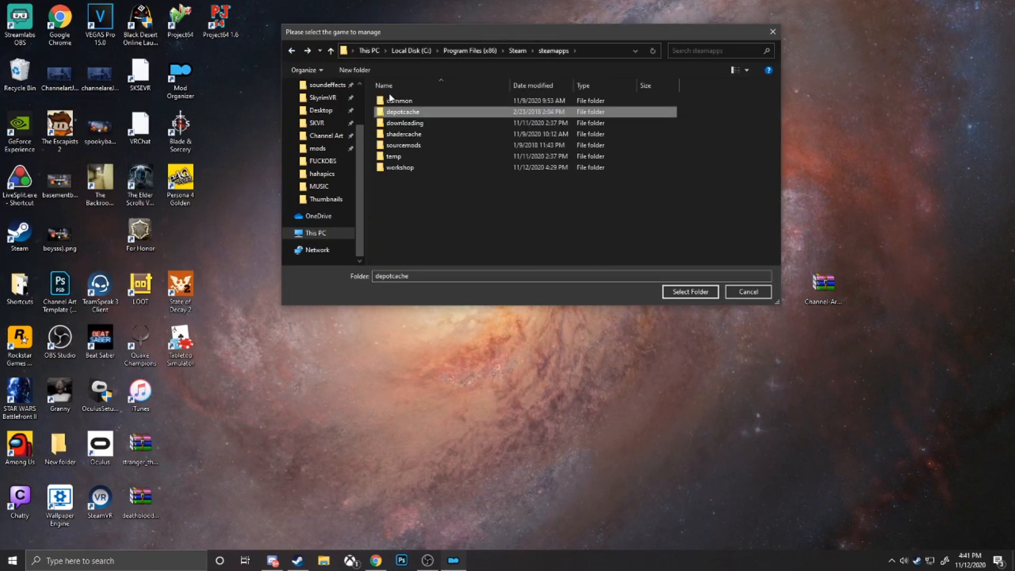
double_click(399, 101)
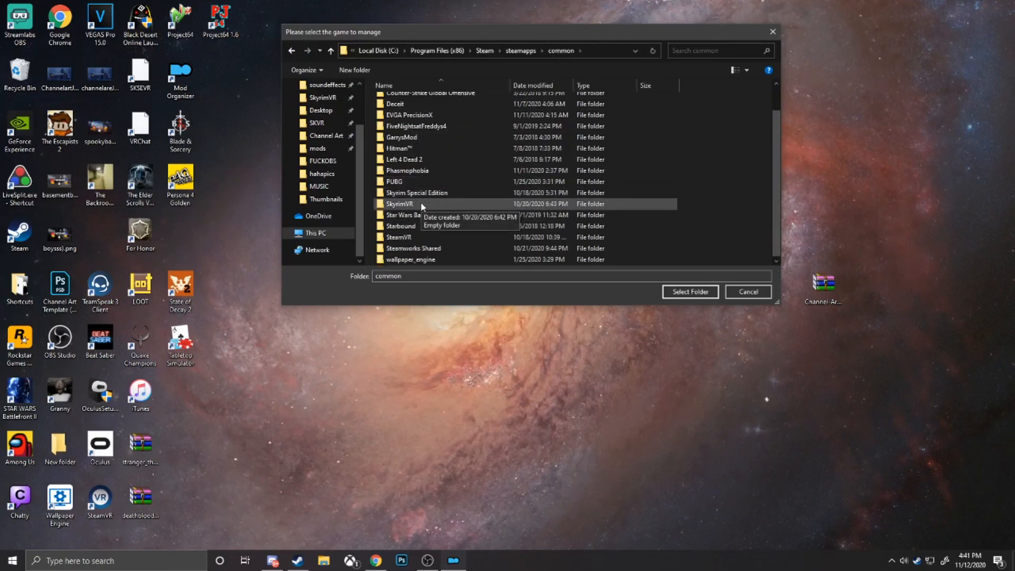
click(399, 204)
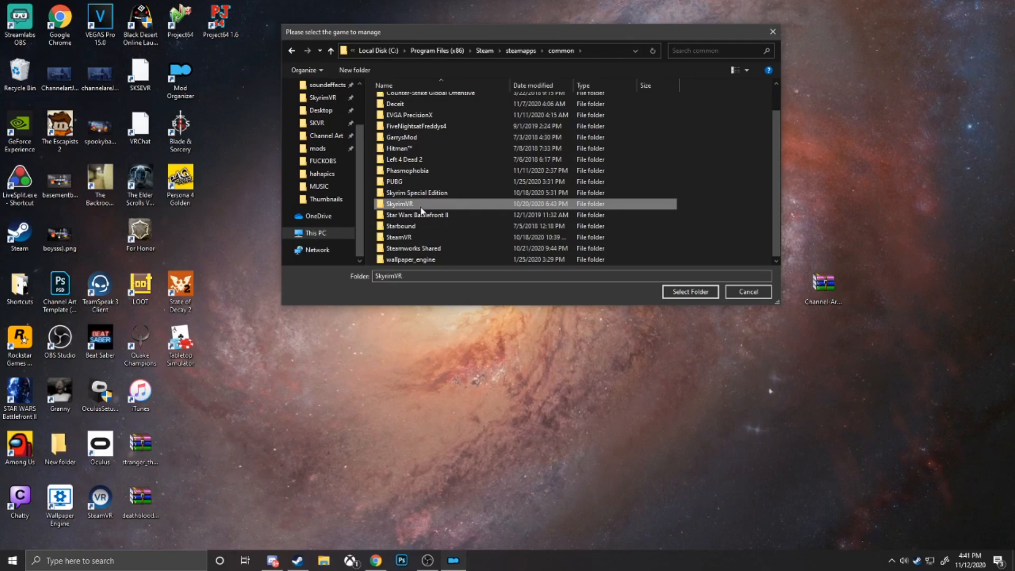
Step: Choose Z:\Yes\steamapps\common\SkyrimVR as the game folder to manage
click(314, 232)
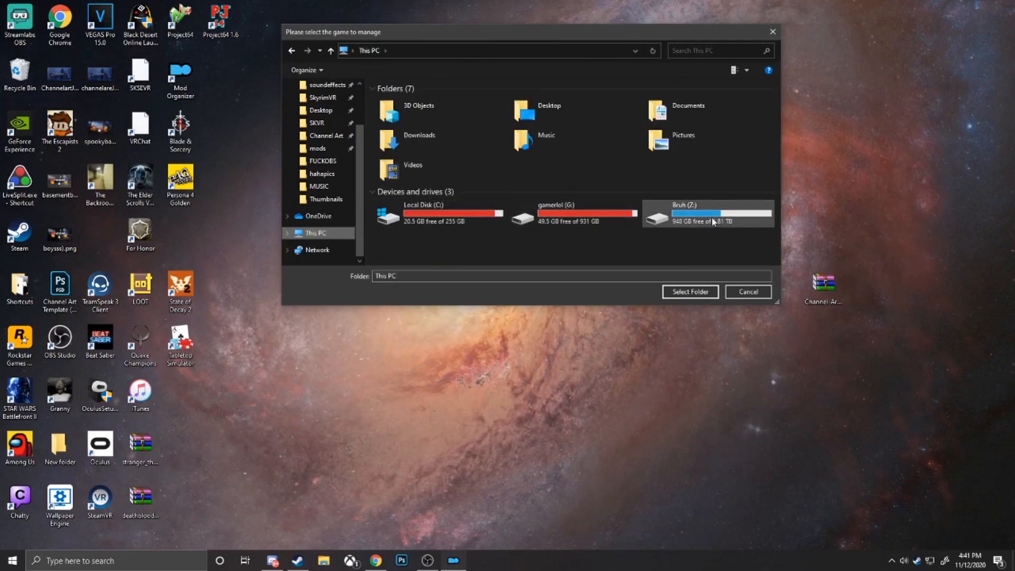
double_click(709, 216)
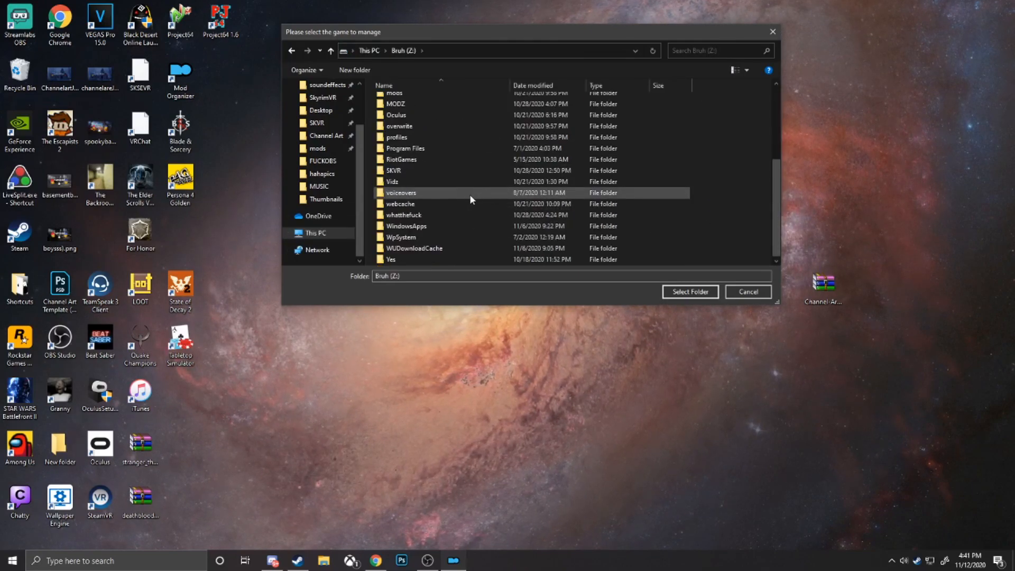
double_click(391, 259)
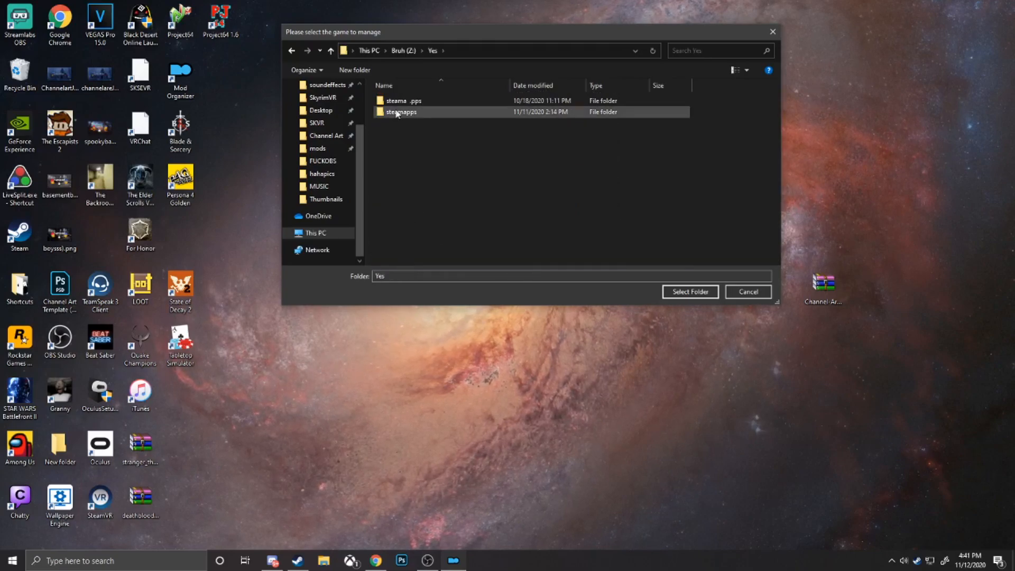
double_click(402, 111)
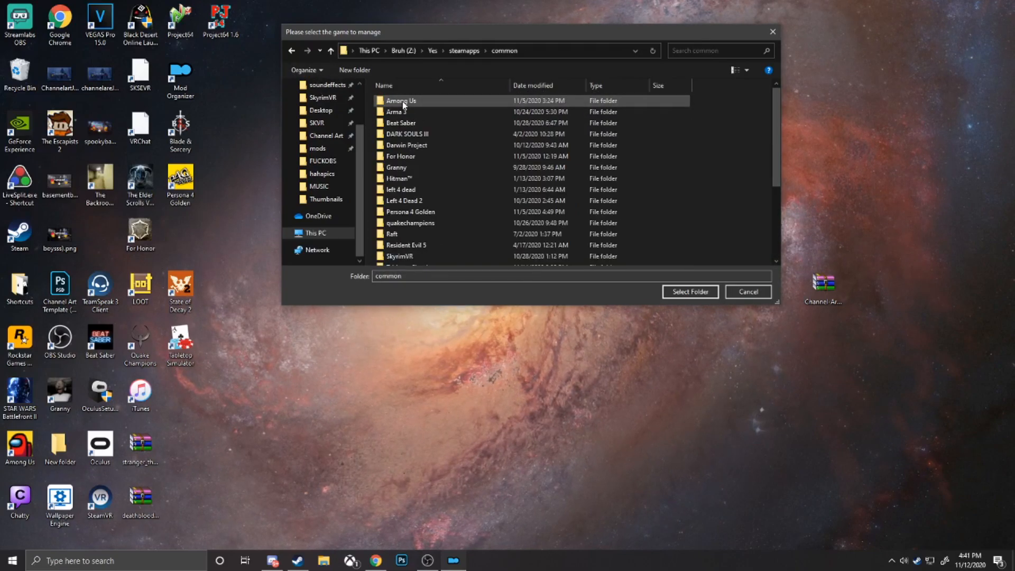
scroll(down, 3)
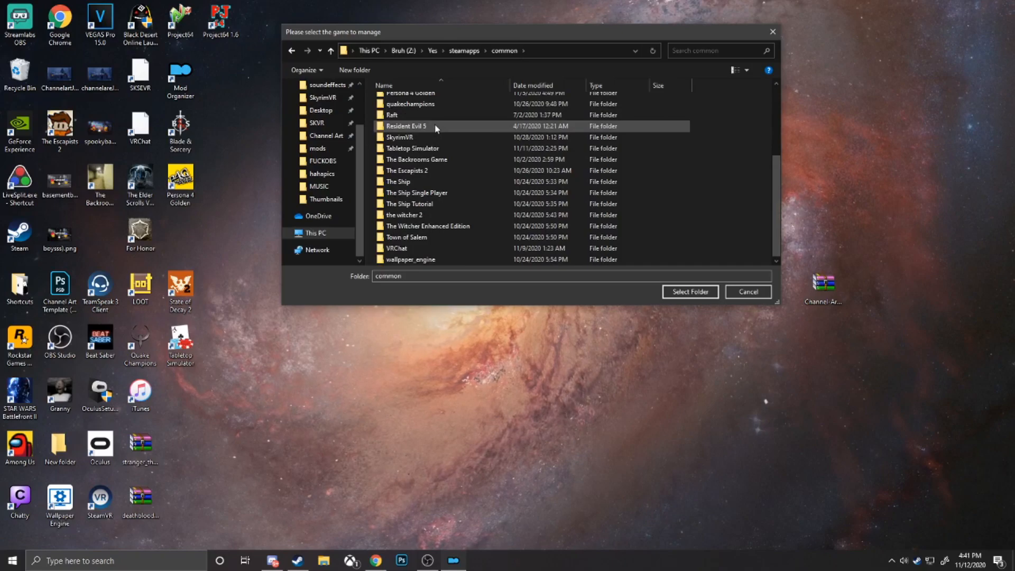
double_click(399, 137)
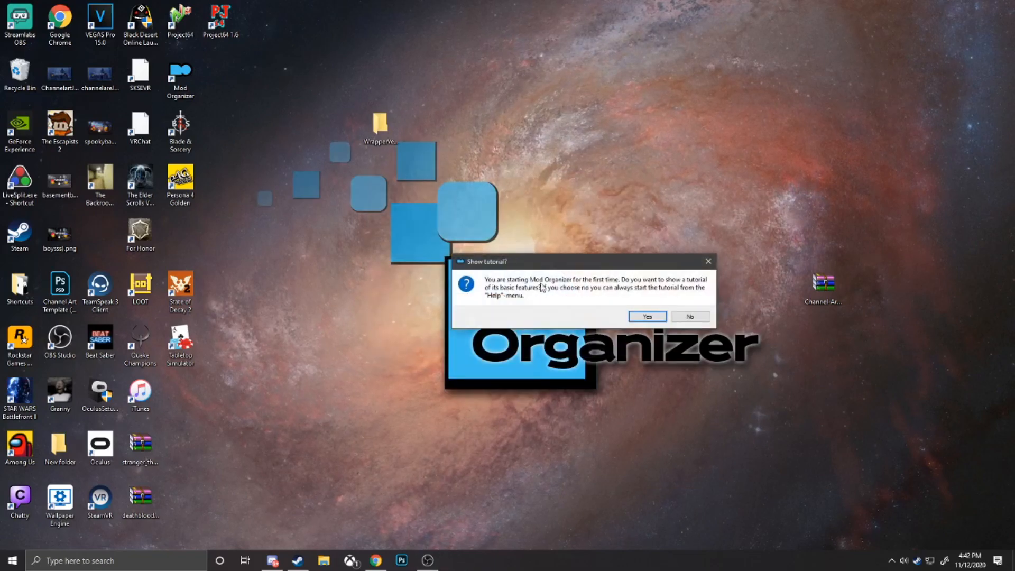
Step: Decline the first-run tutorial and reposition the Mod Organizer window
click(690, 316)
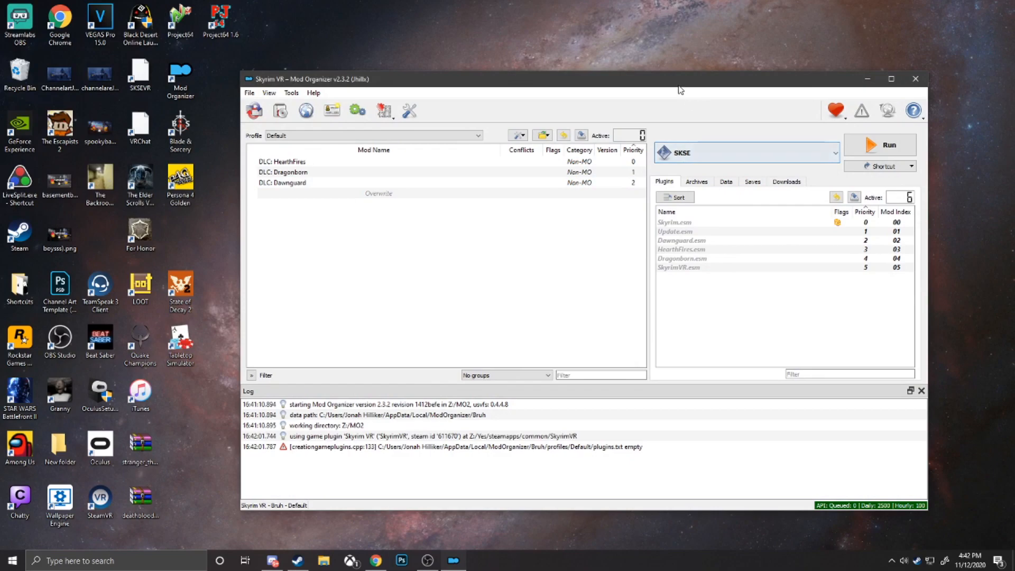
drag(680, 88, 642, 70)
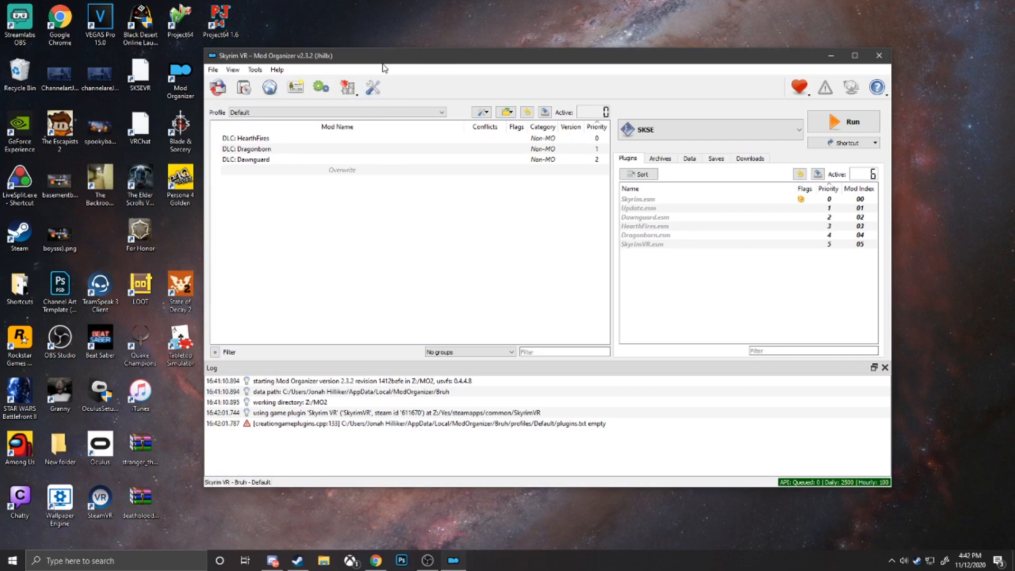
Step: In Settings > Paths, select the base directory path and browse for a new one
click(378, 87)
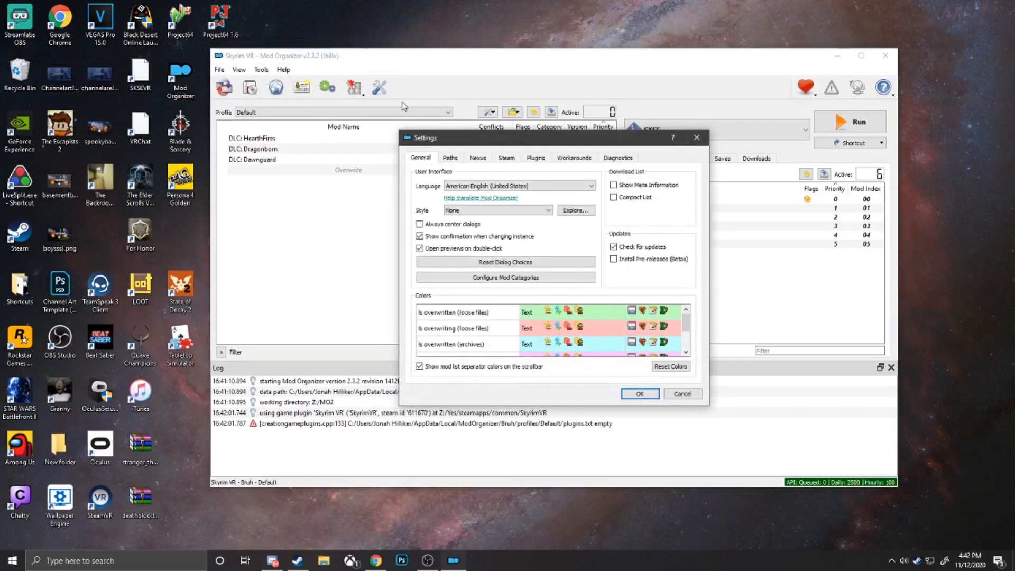
click(450, 140)
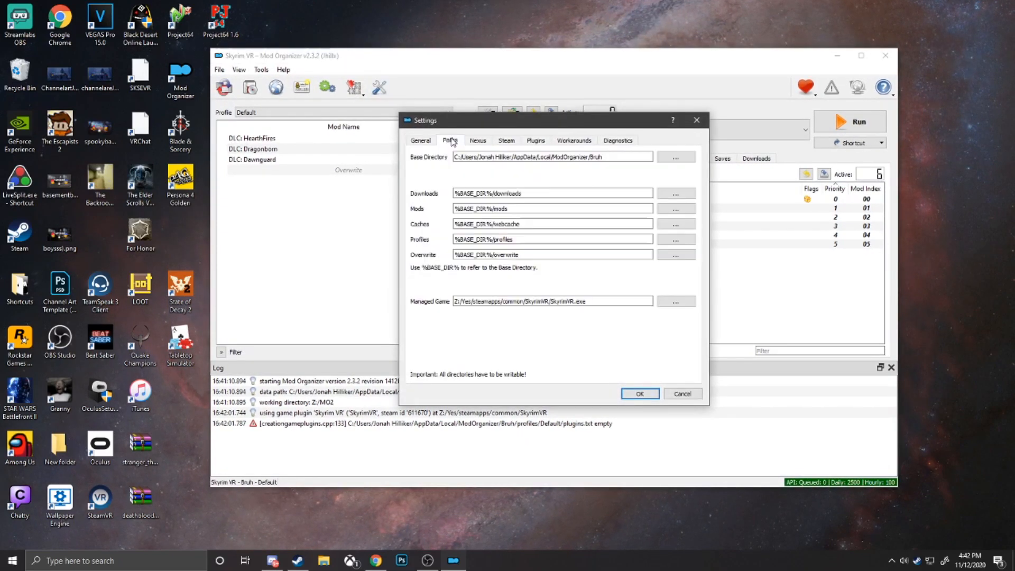
click(550, 157)
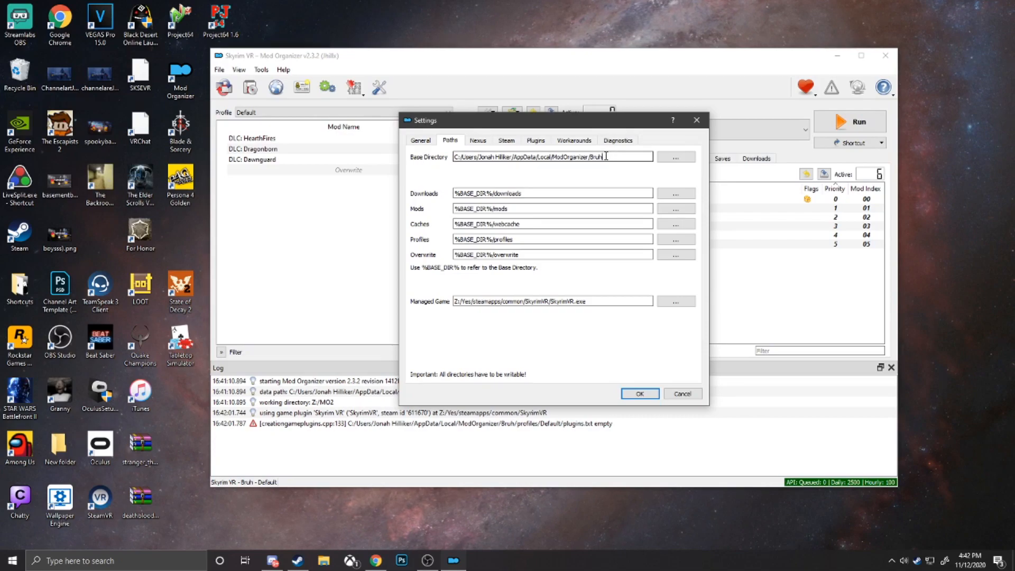
triple_click(553, 156)
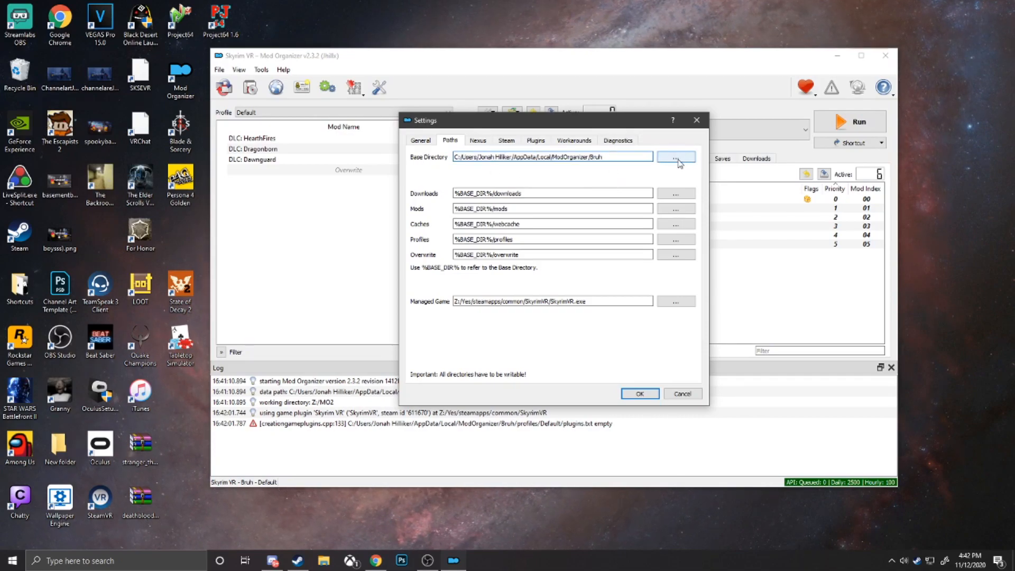
click(676, 156)
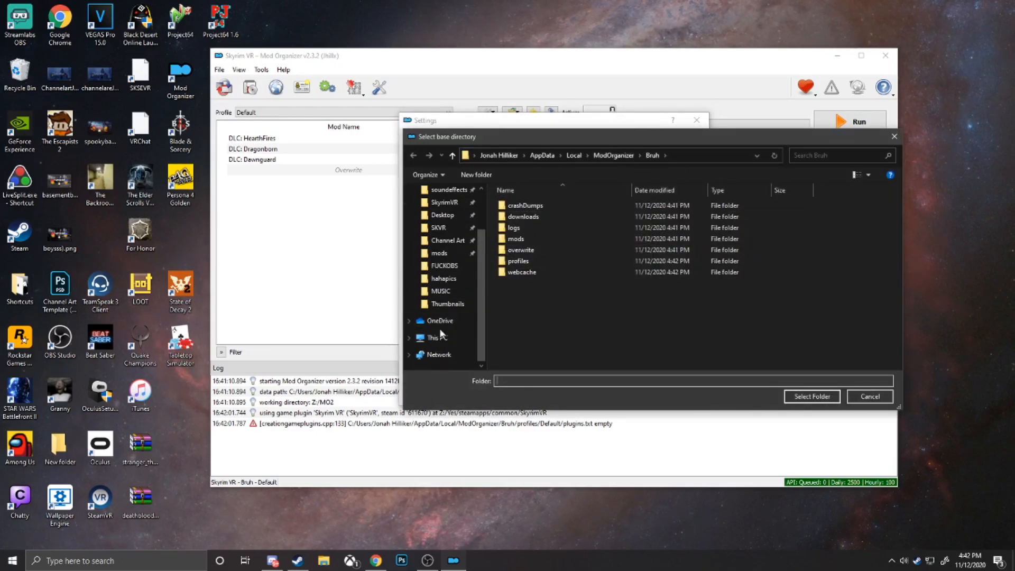
Step: Set the base directory to Z:/mods and confirm changing the mod directory
click(436, 337)
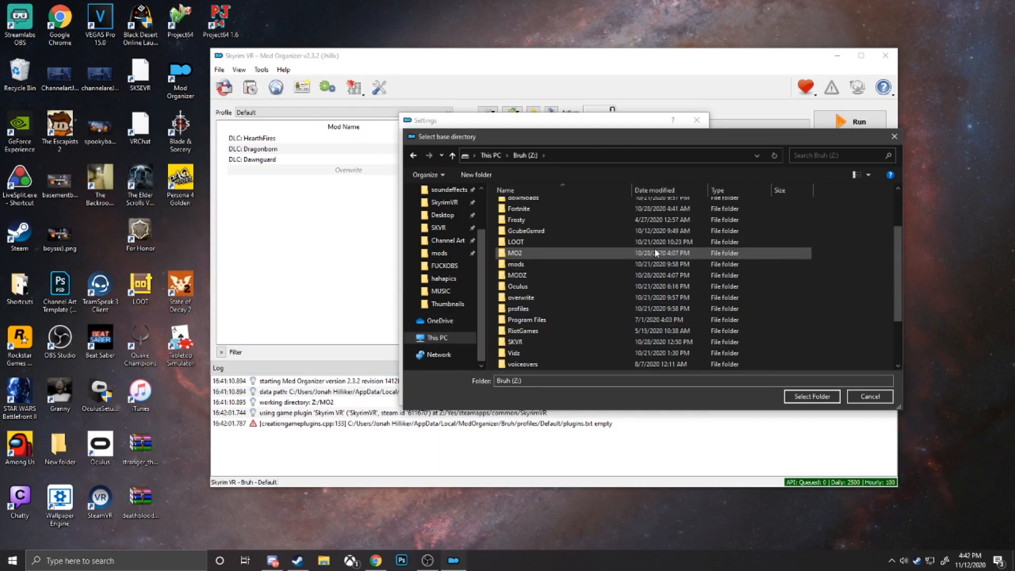
click(515, 264)
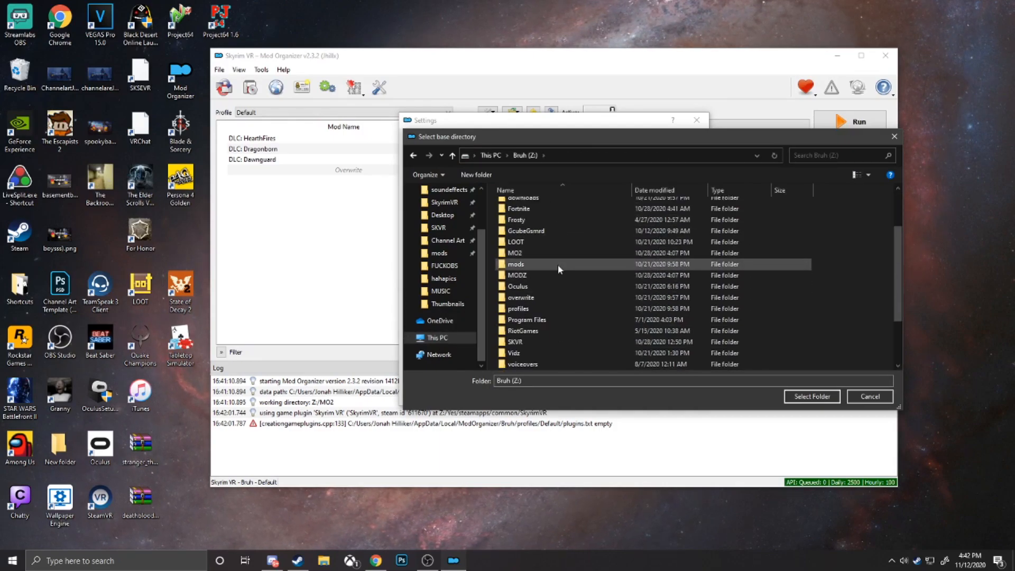
mouse_move(558, 267)
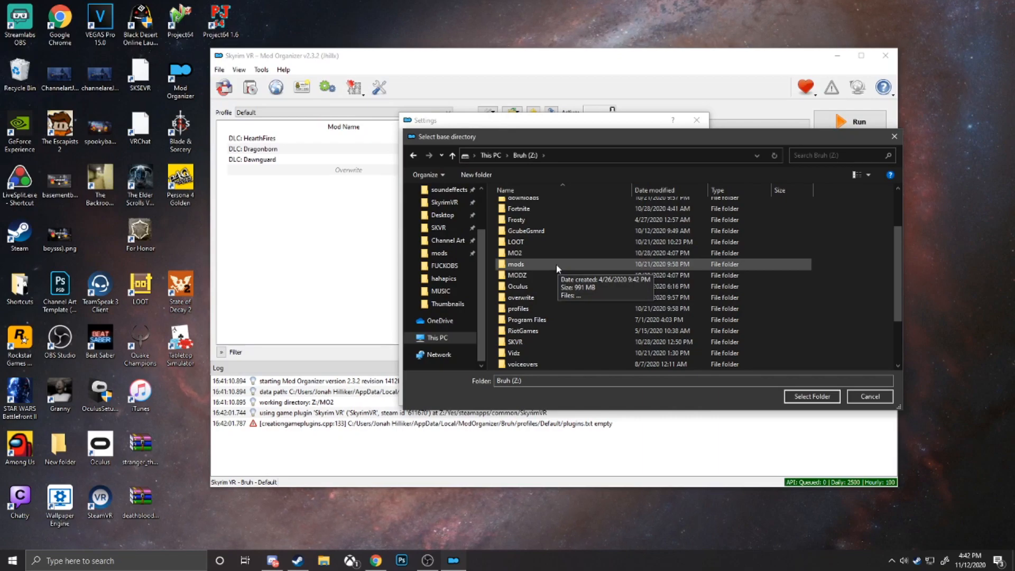
double_click(515, 264)
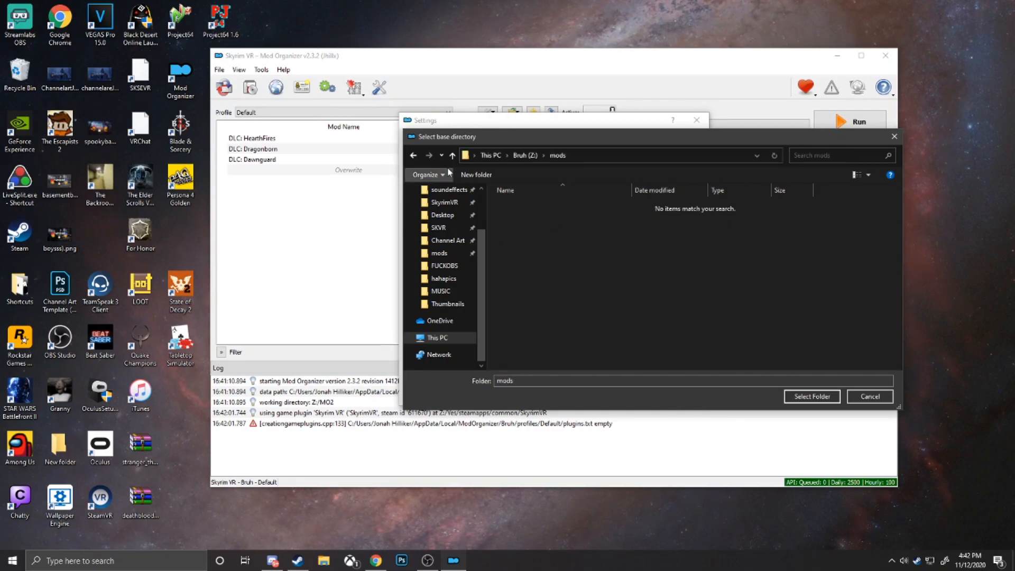
text(MODZ)
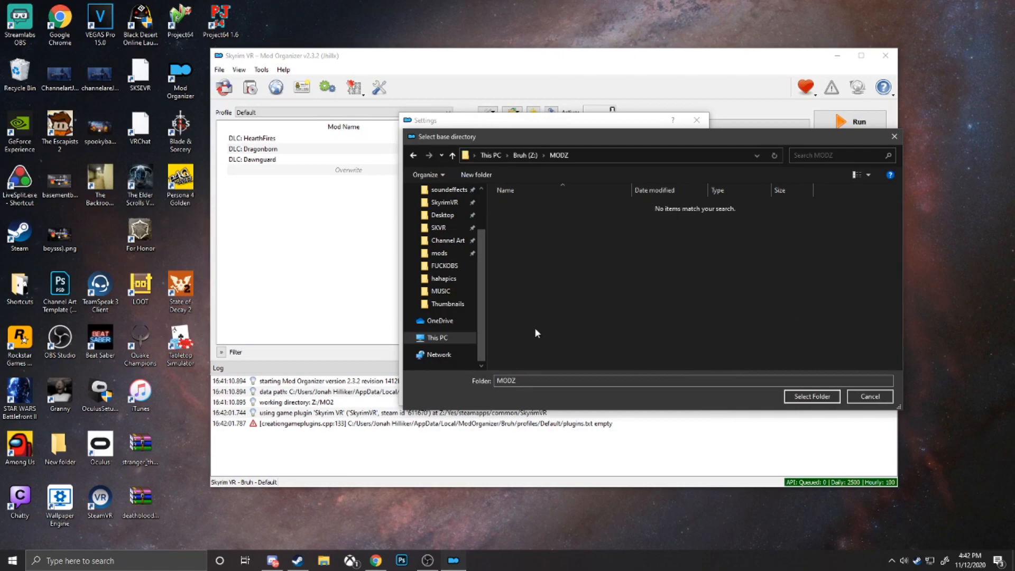
click(516, 327)
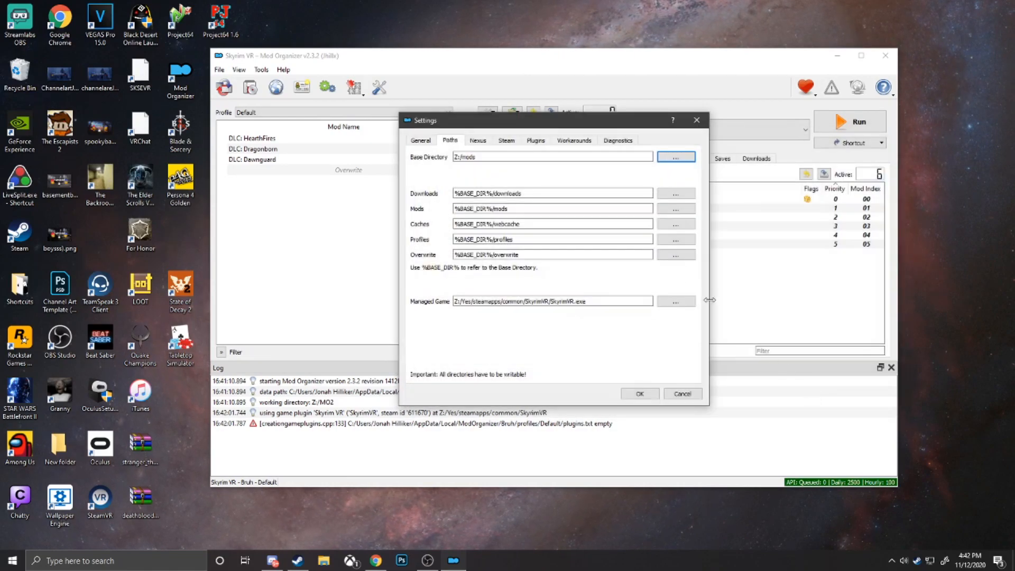
click(676, 156)
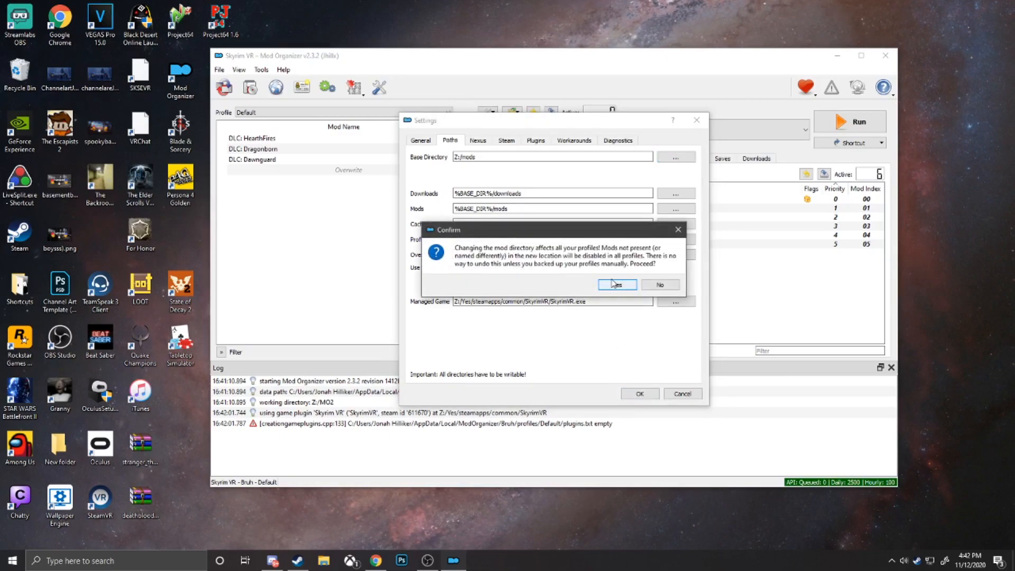
click(616, 284)
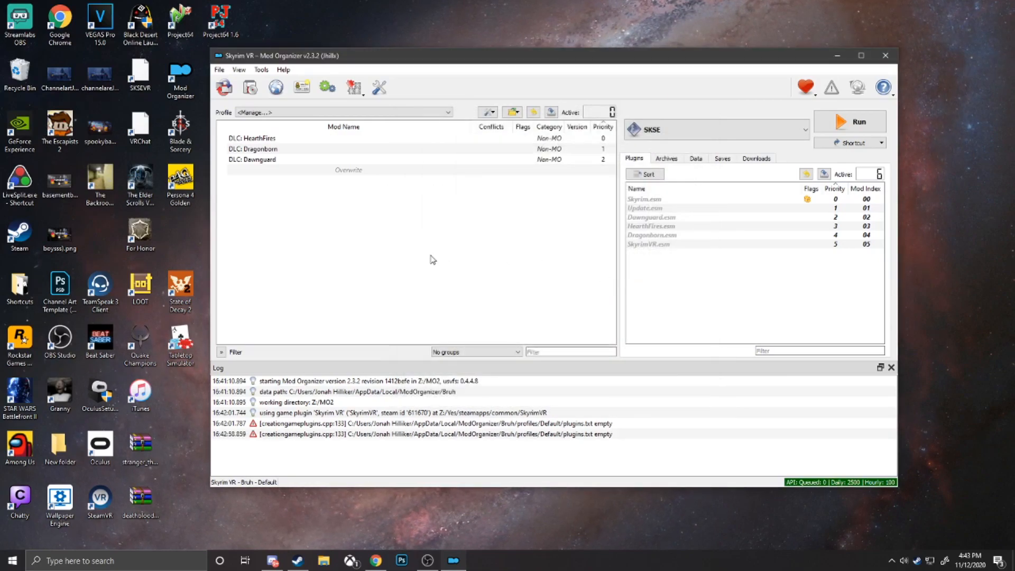
mouse_move(426, 213)
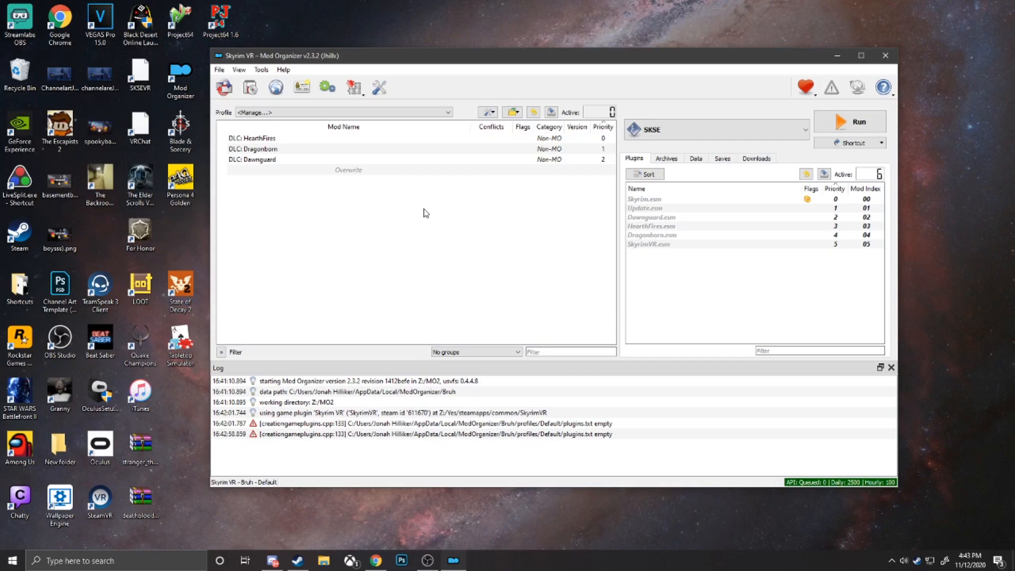
mouse_move(470, 192)
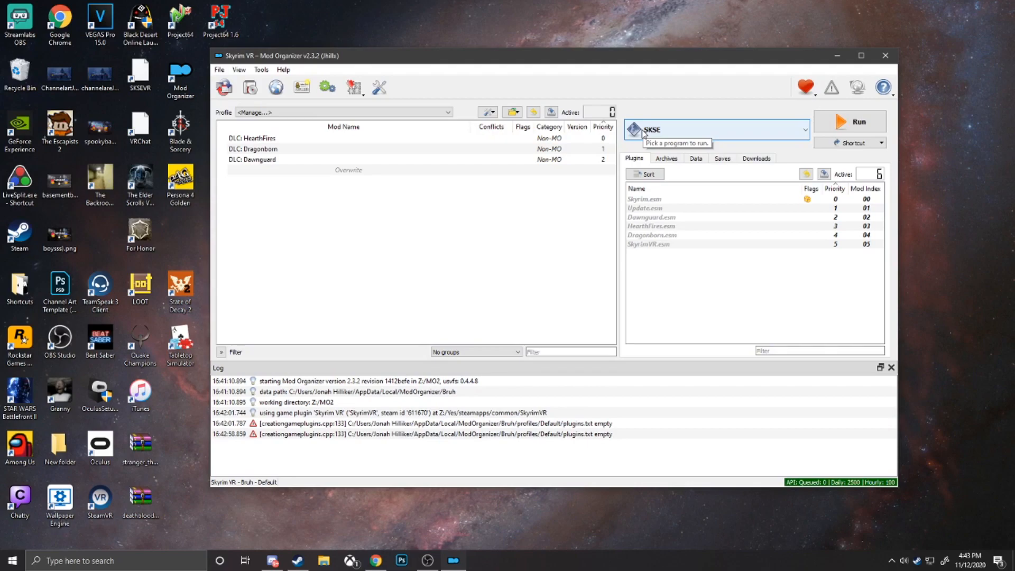
Step: Glance at the executable dropdown, then switch to Chrome with a new blank tab
click(805, 130)
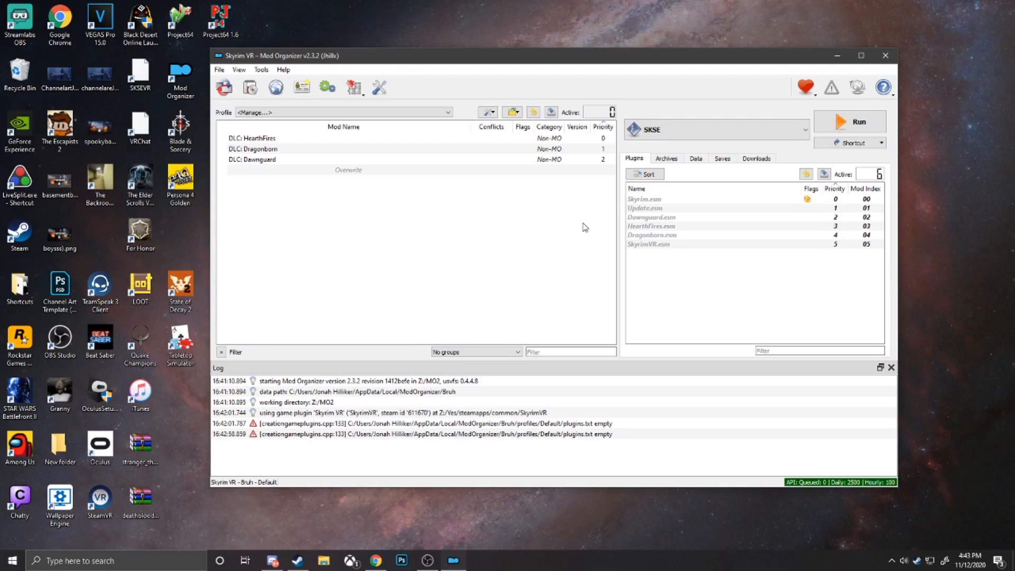
click(715, 129)
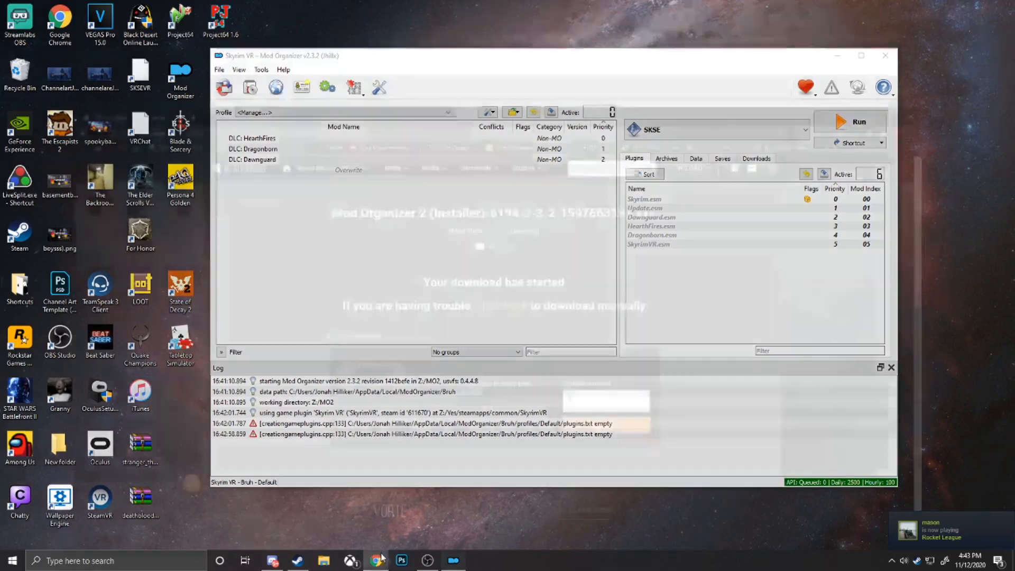
click(376, 560)
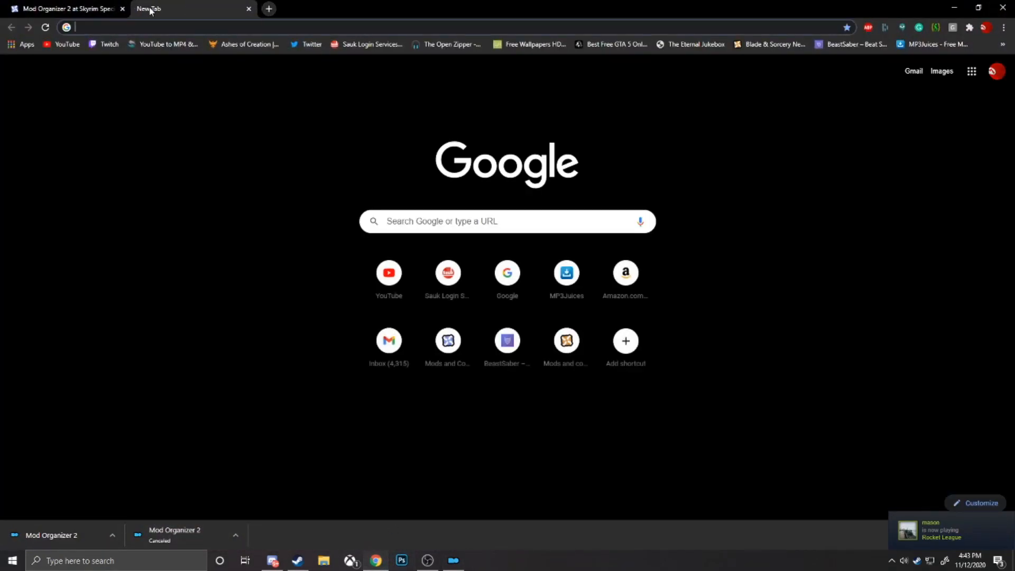
Step: Search 'skse', download the VR build sksevr_2_00_12.7z and open it in 7-Zip
text(skse)
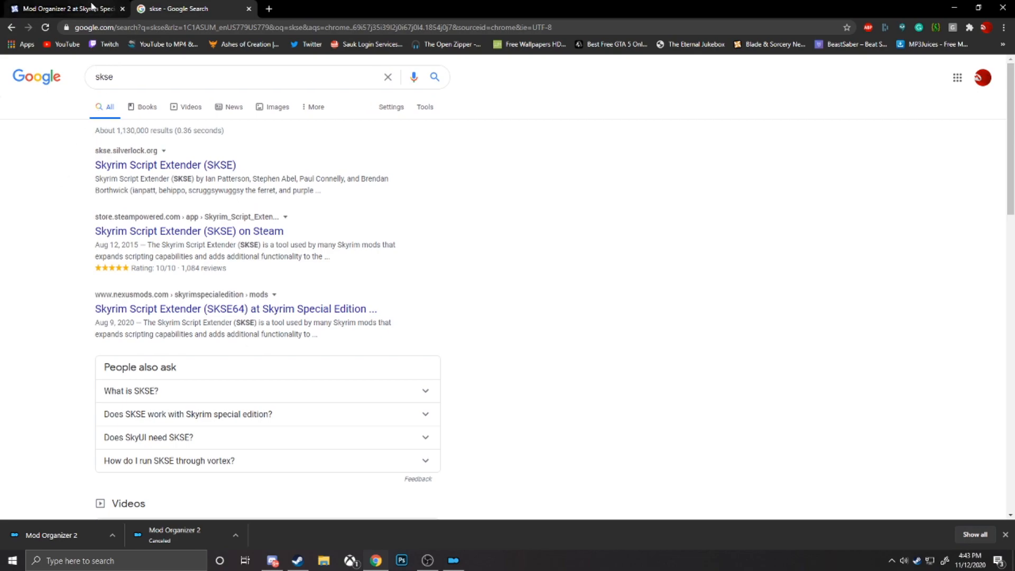
mouse_move(165, 165)
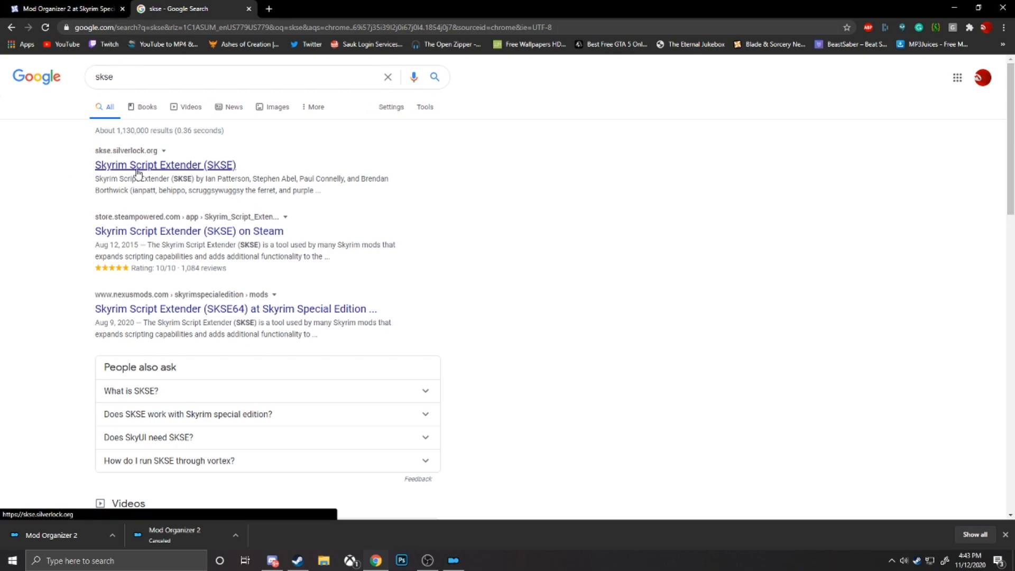
click(165, 165)
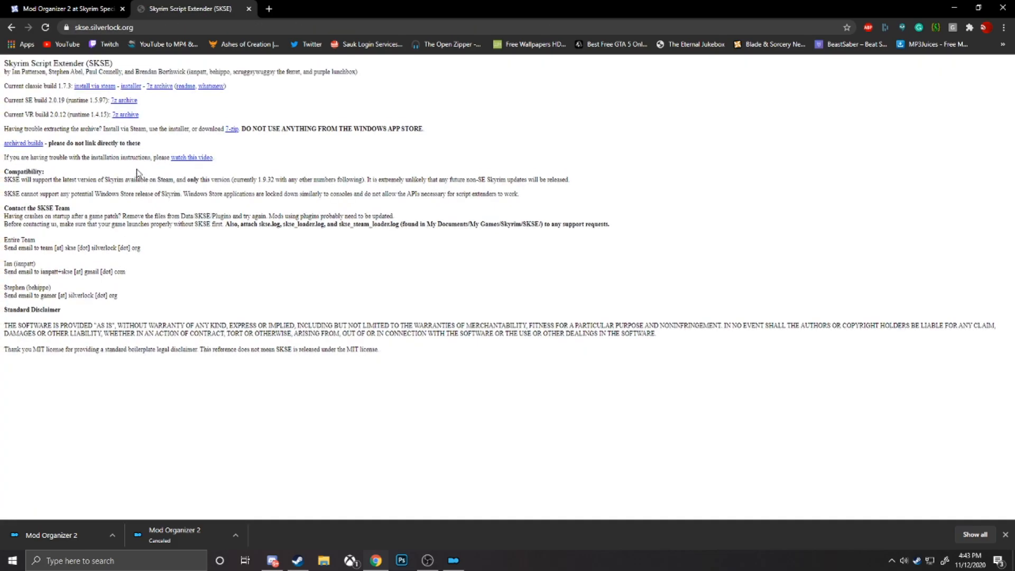
mouse_move(121, 141)
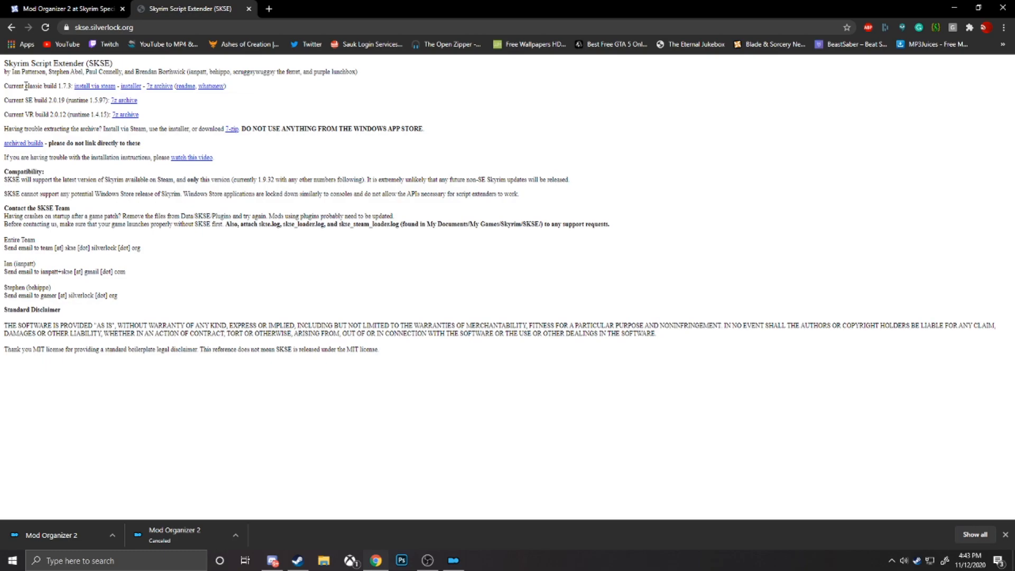
mouse_move(5, 100)
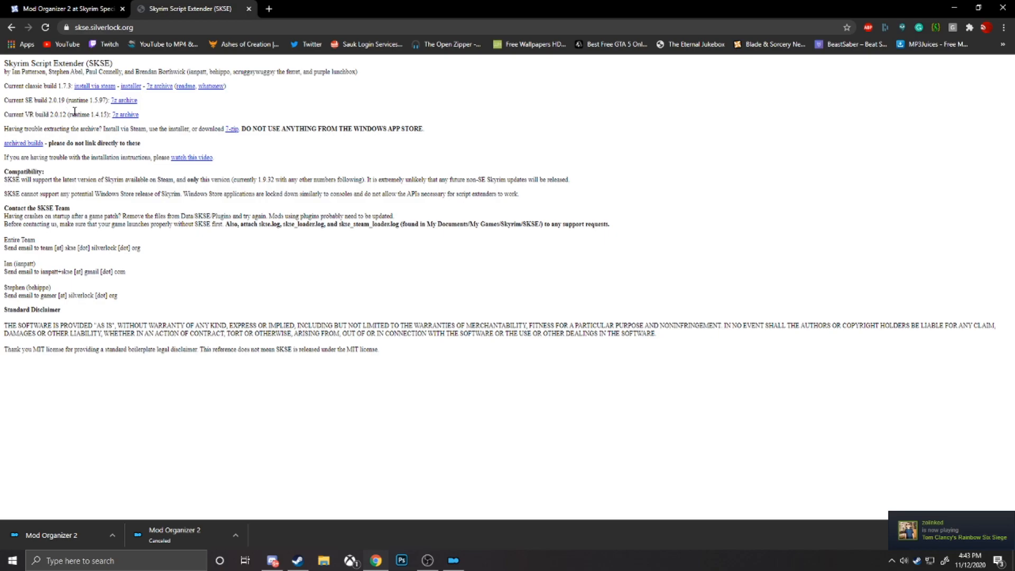
mouse_move(123, 128)
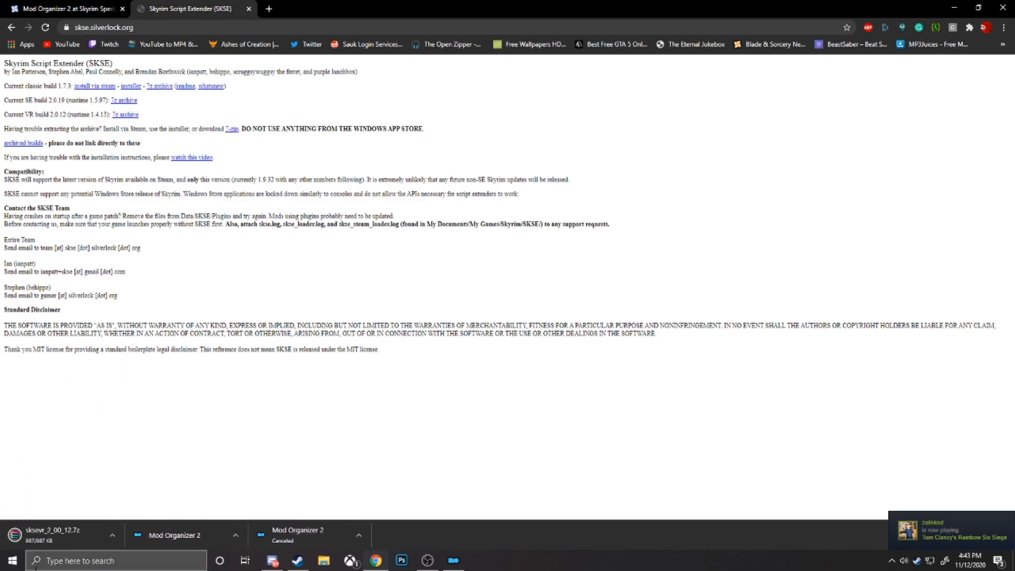
click(58, 535)
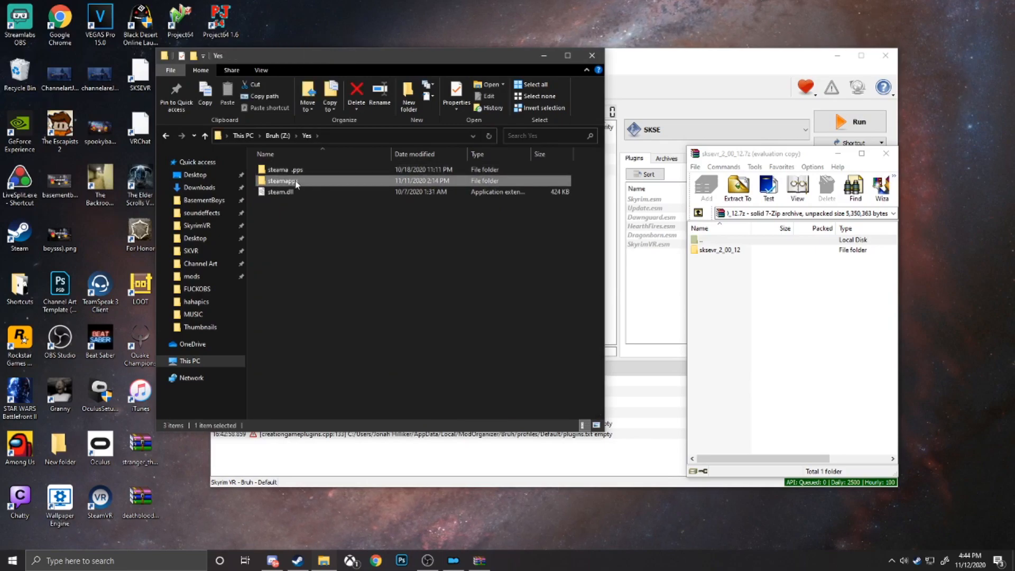
Step: Go to steamapps > common > SkyrimVR and drag the sksevr_2_00_12 archive contents into it
double_click(283, 180)
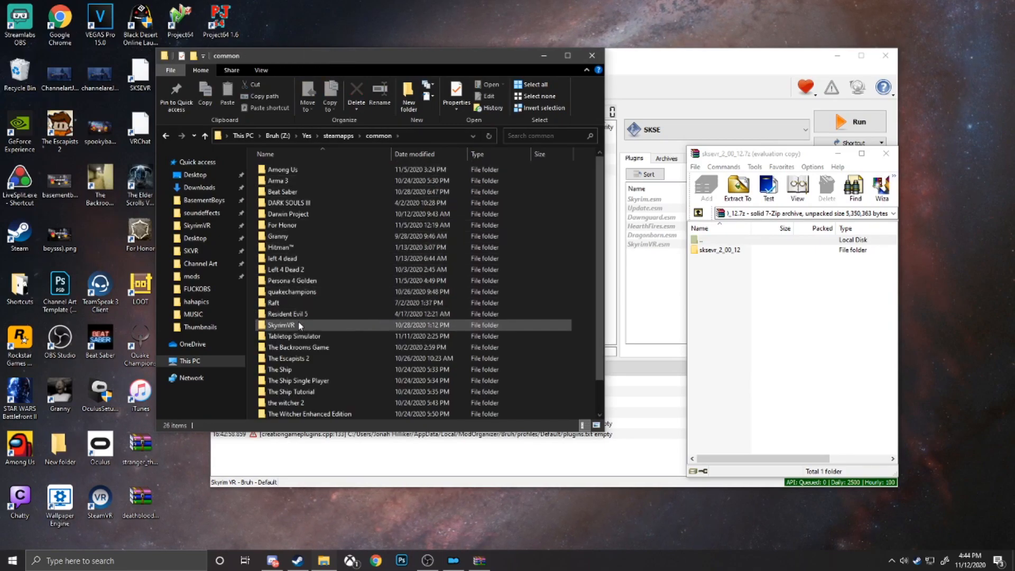
double_click(279, 324)
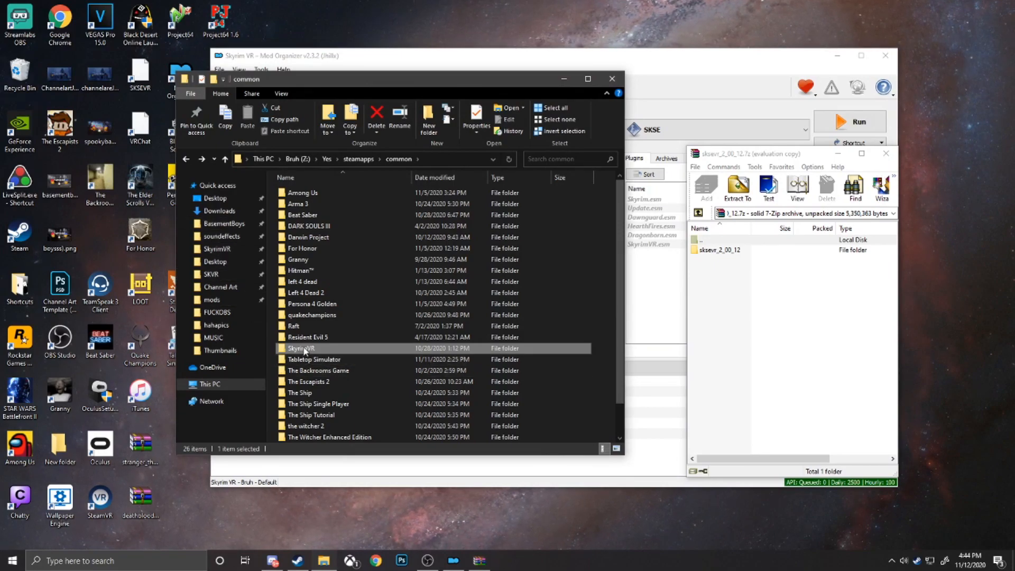
drag(299, 348, 217, 248)
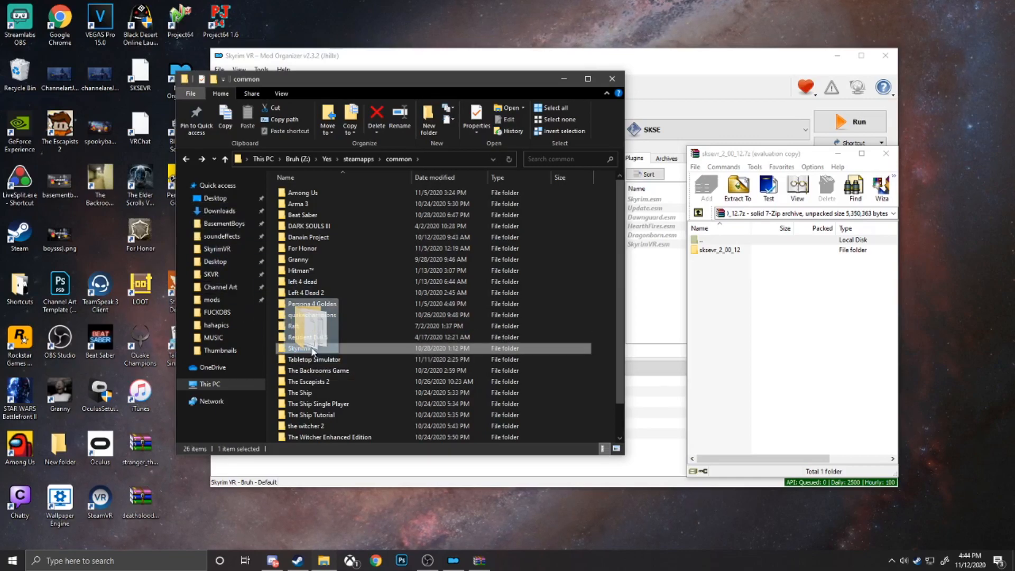
double_click(300, 348)
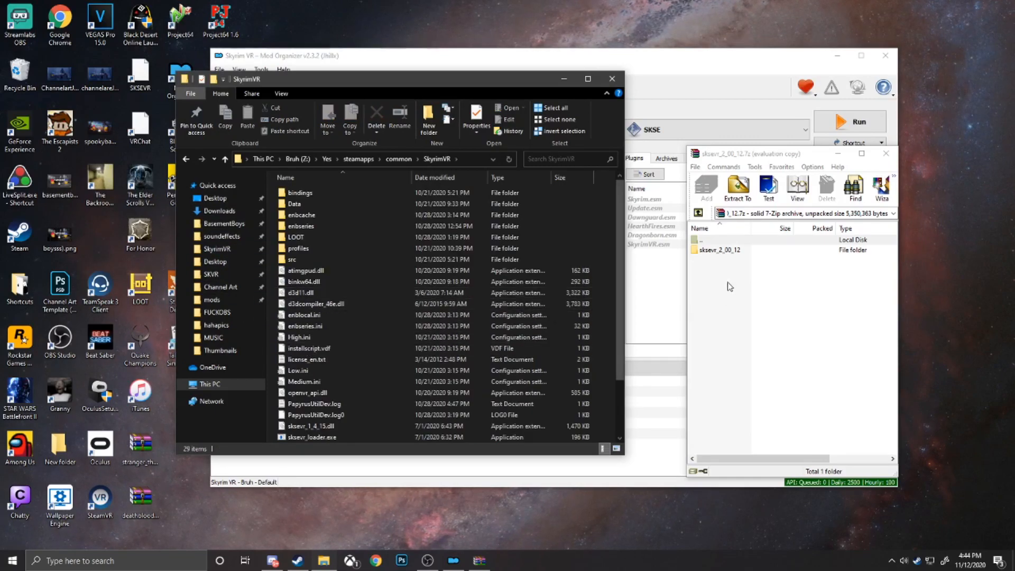
double_click(720, 250)
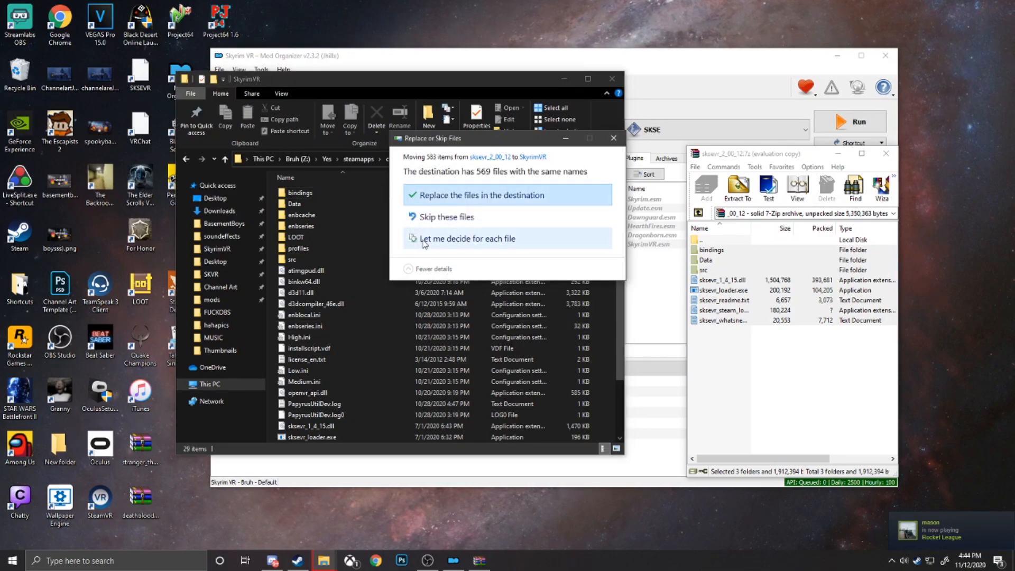
mouse_move(443, 198)
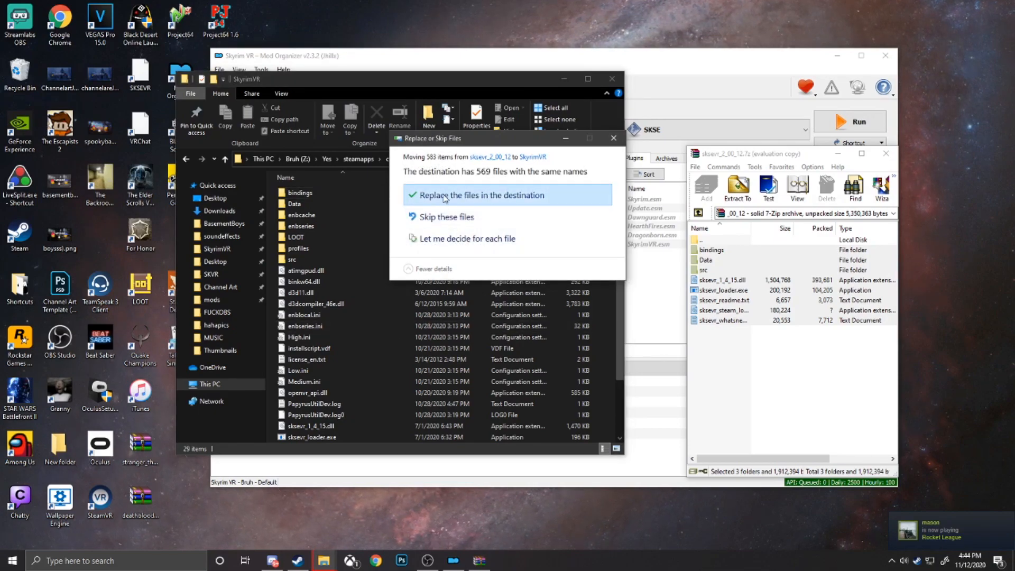
Step: Replace the 569 same-named files in SkyrimVR with the SKSE VR versions
click(479, 195)
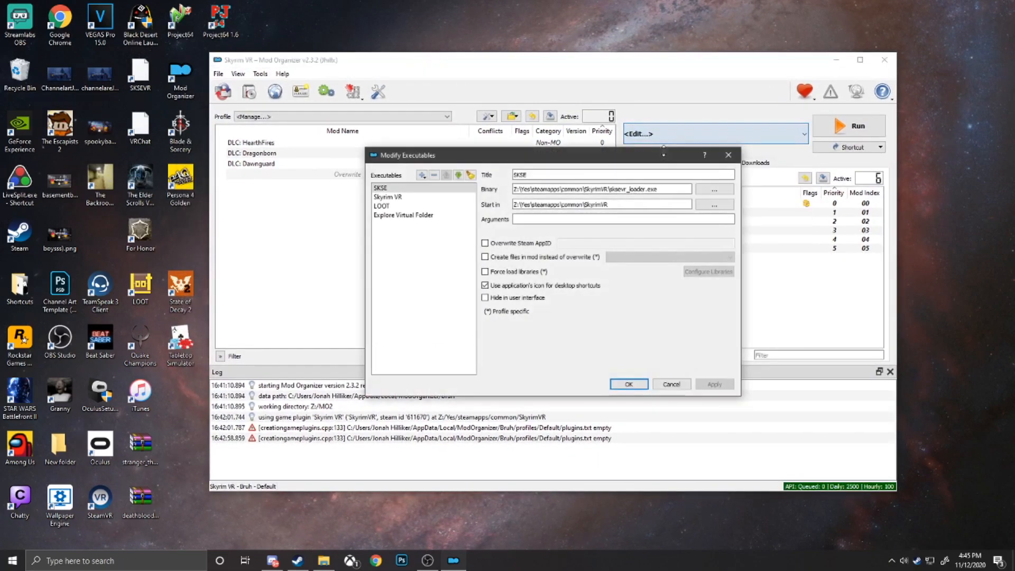
Step: Add a new executable from file pointing to SkyrimVR's sksevr_loader.exe and save it
click(381, 188)
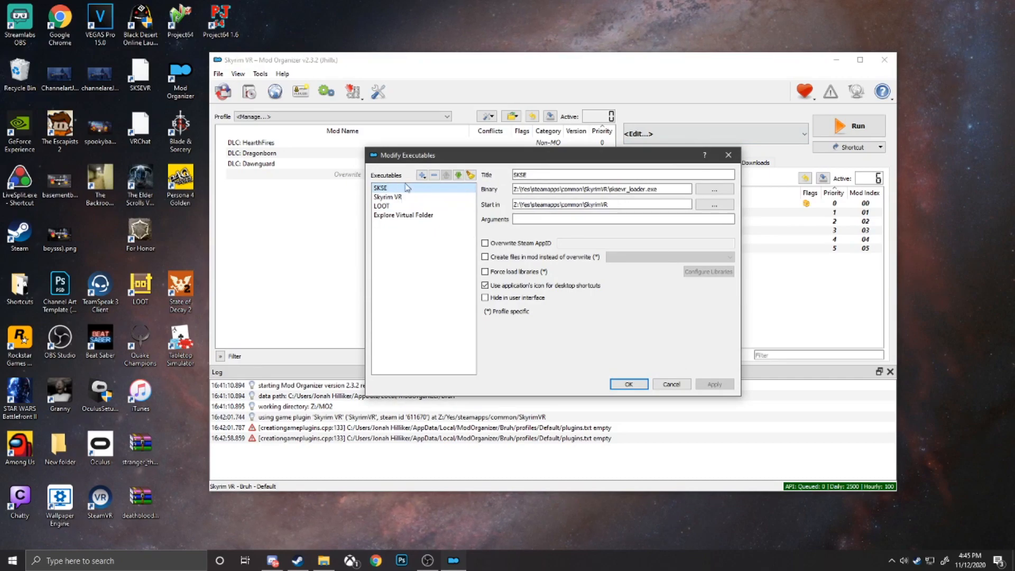
click(422, 175)
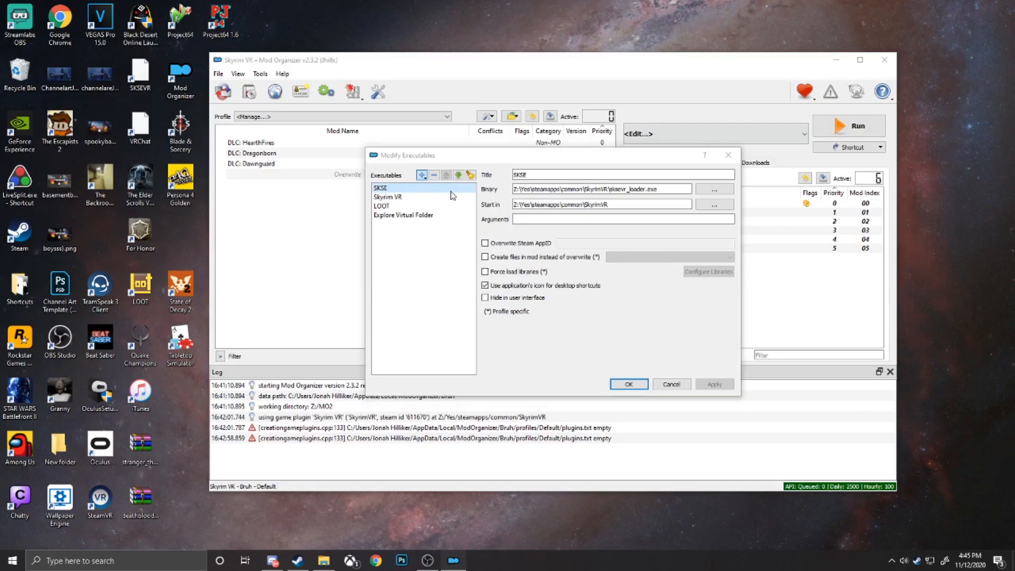
click(714, 188)
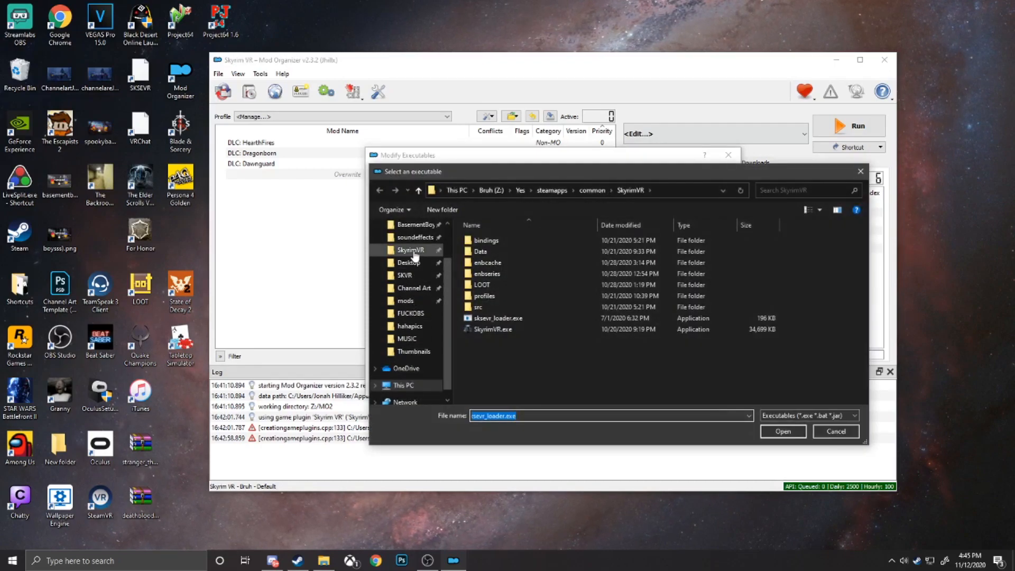
click(482, 285)
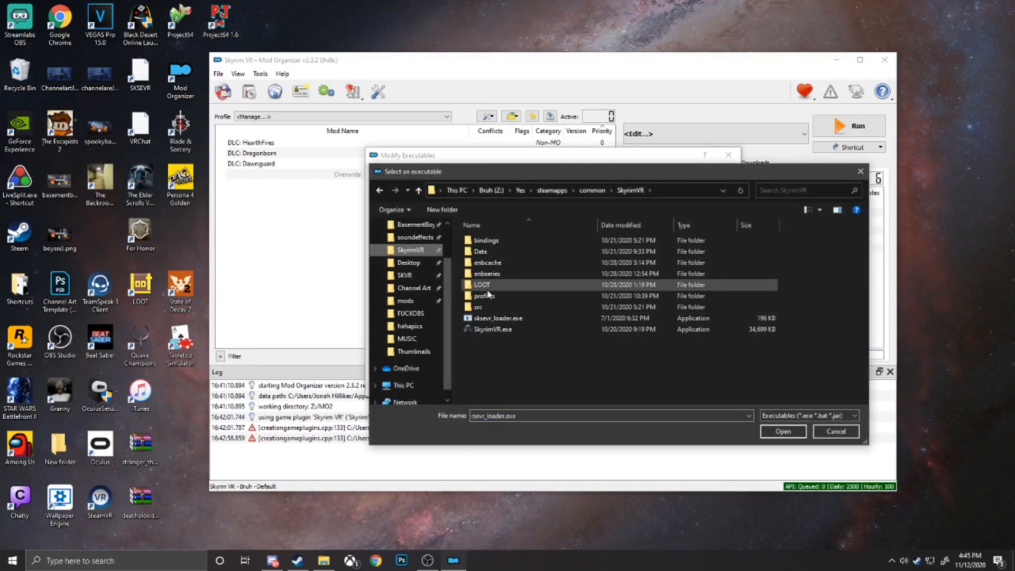
click(498, 318)
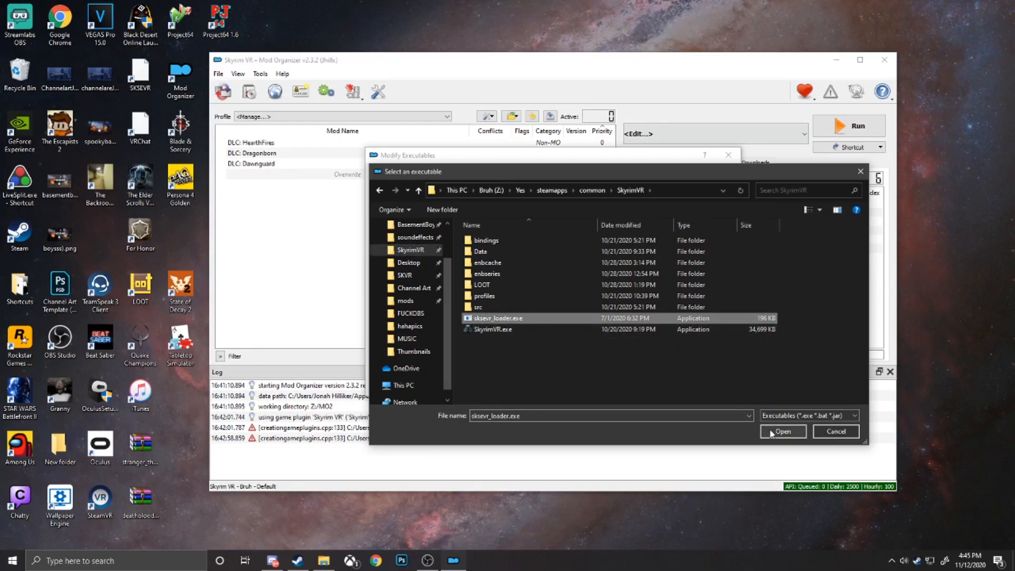
click(783, 431)
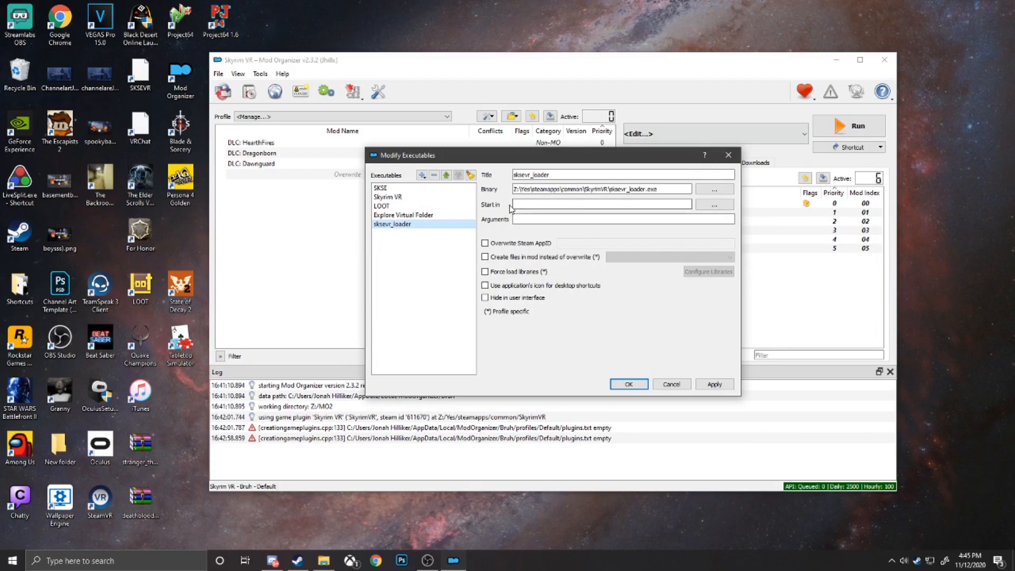
click(583, 204)
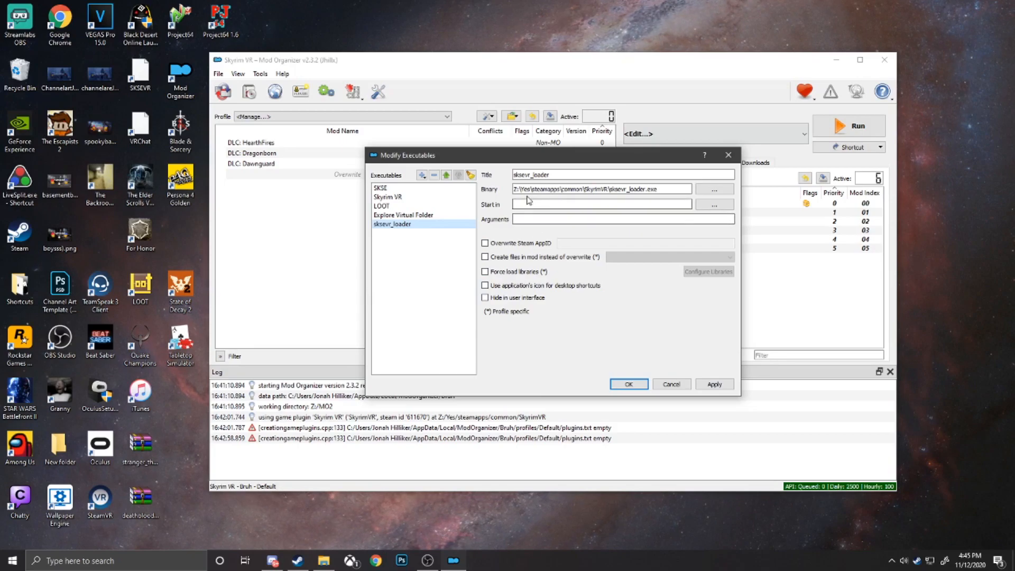
click(627, 384)
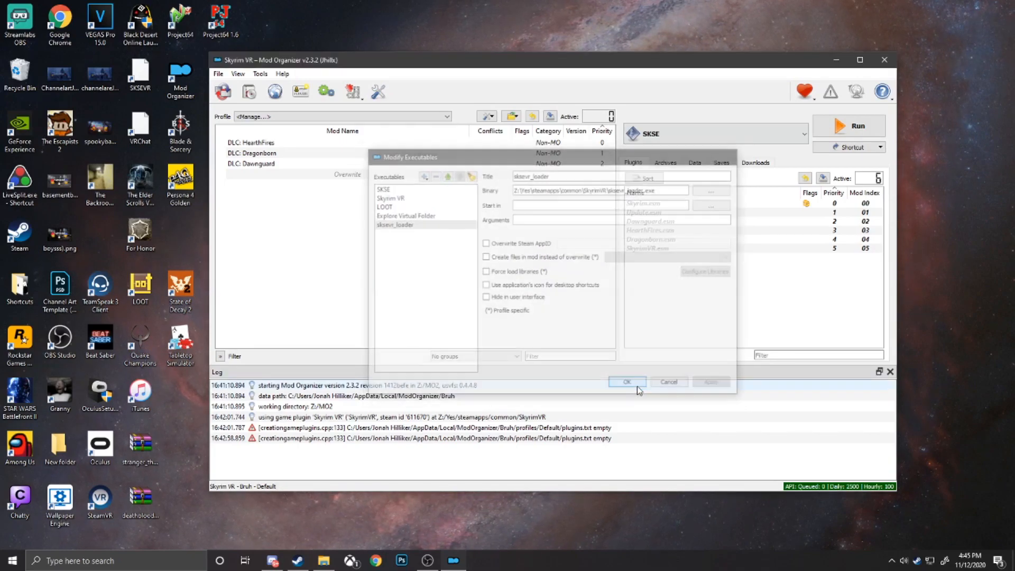
Step: Choose sksevr_loader as the program to run in the dropdown
click(627, 381)
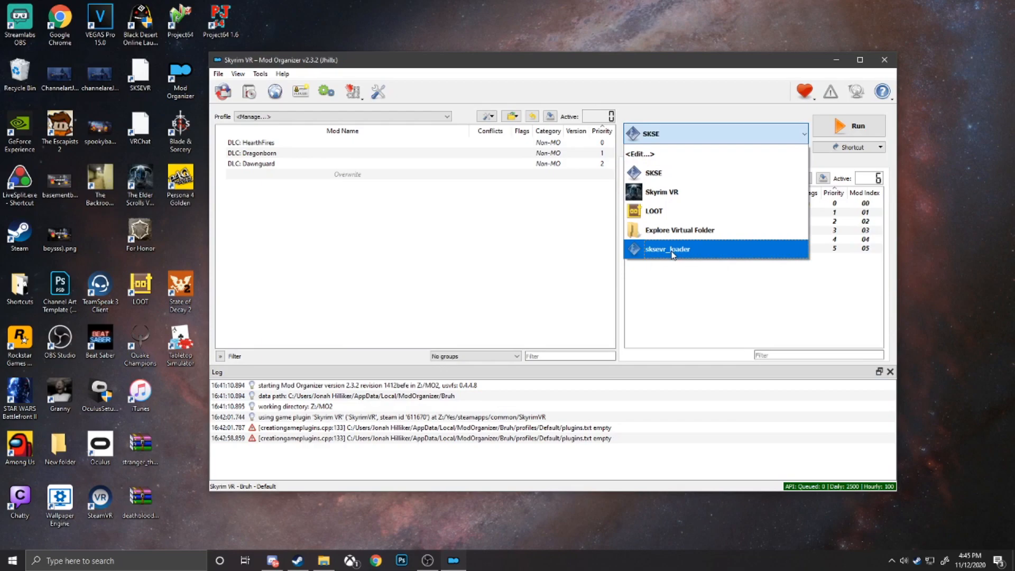
click(667, 250)
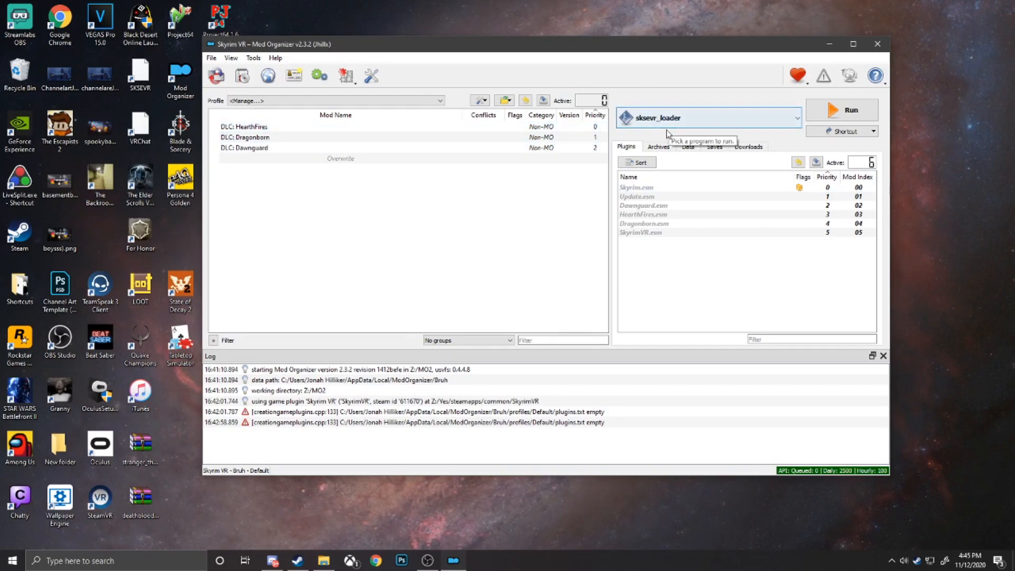
mouse_move(656, 138)
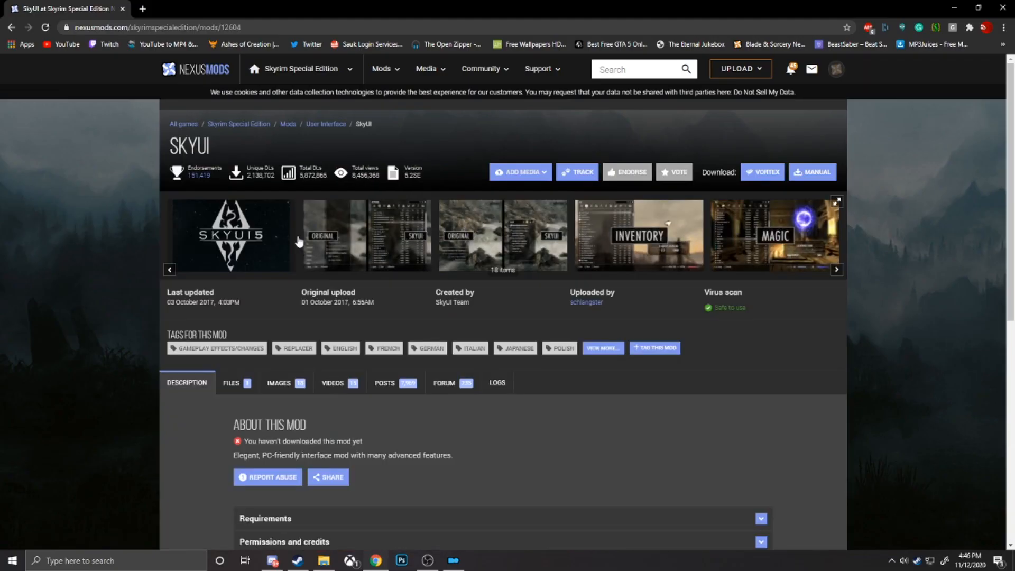
mouse_move(159, 257)
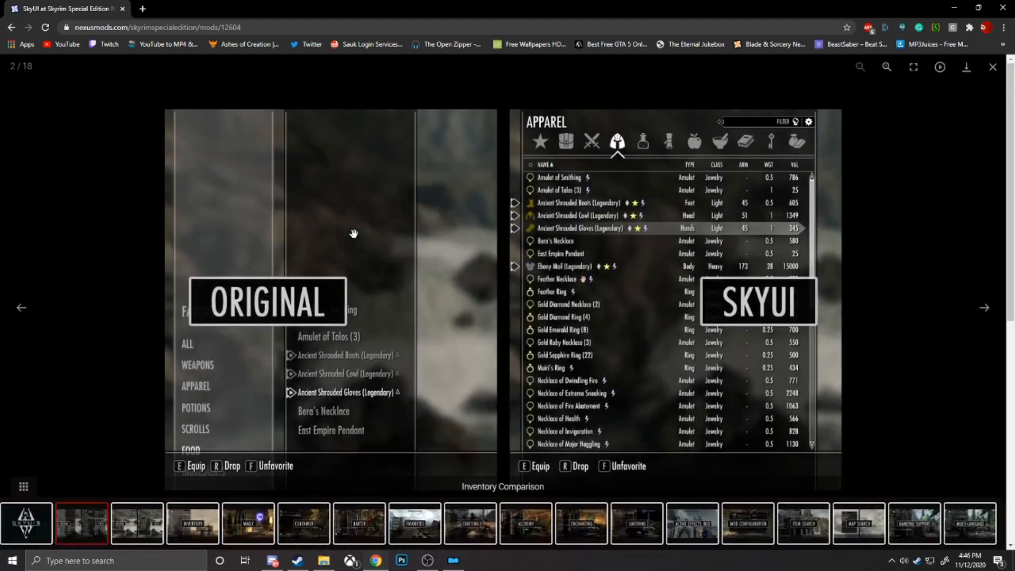
mouse_move(423, 306)
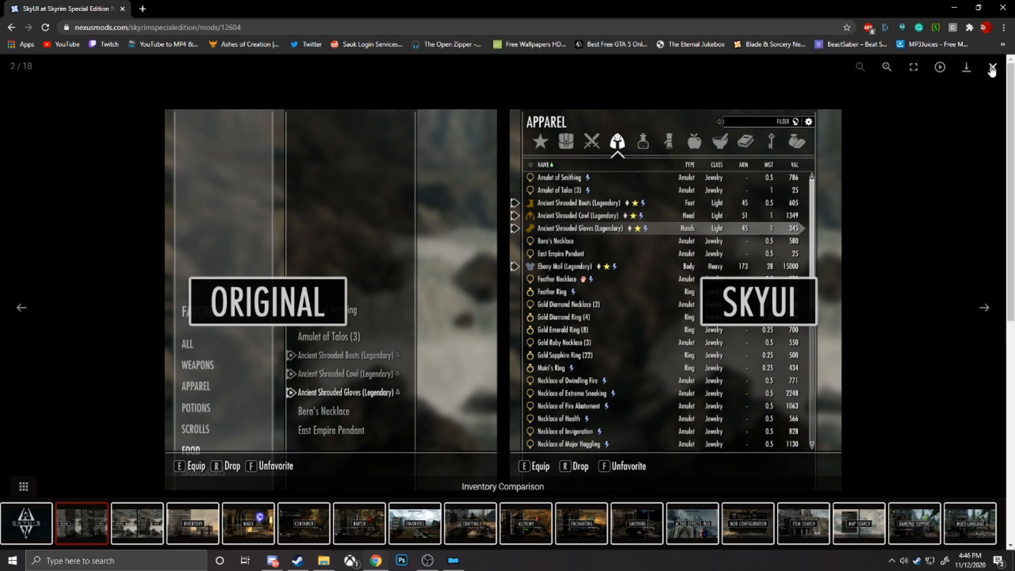
Step: Close the image viewer and show the SkyUI SE Files tab with SkyUI_5_2_SE downloads
click(989, 68)
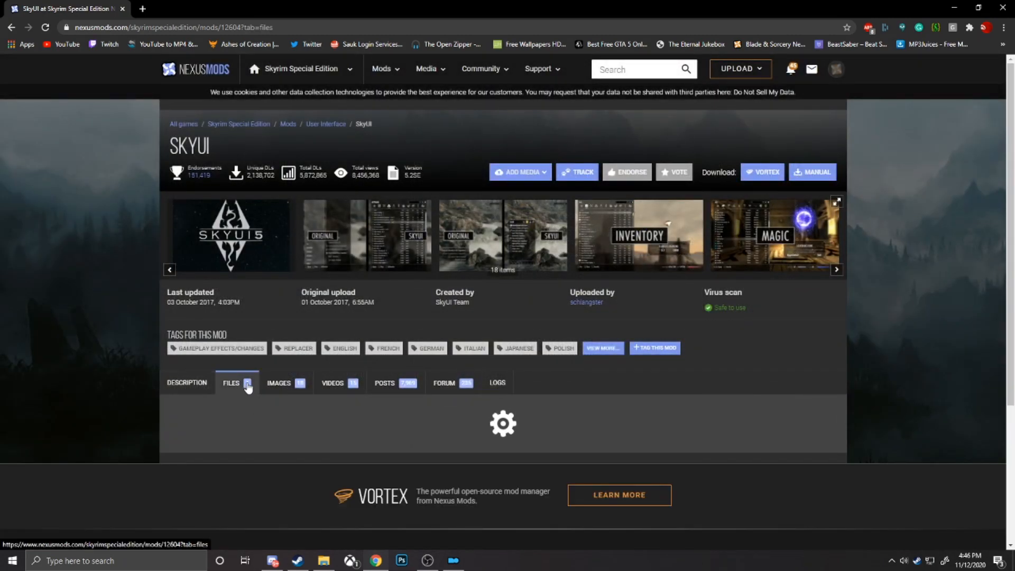
click(232, 382)
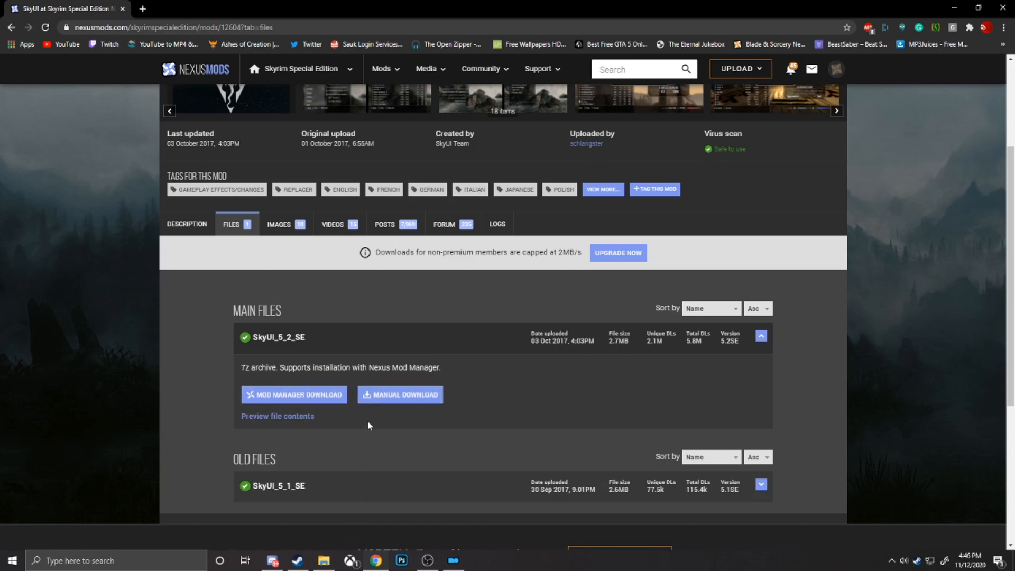
mouse_move(472, 408)
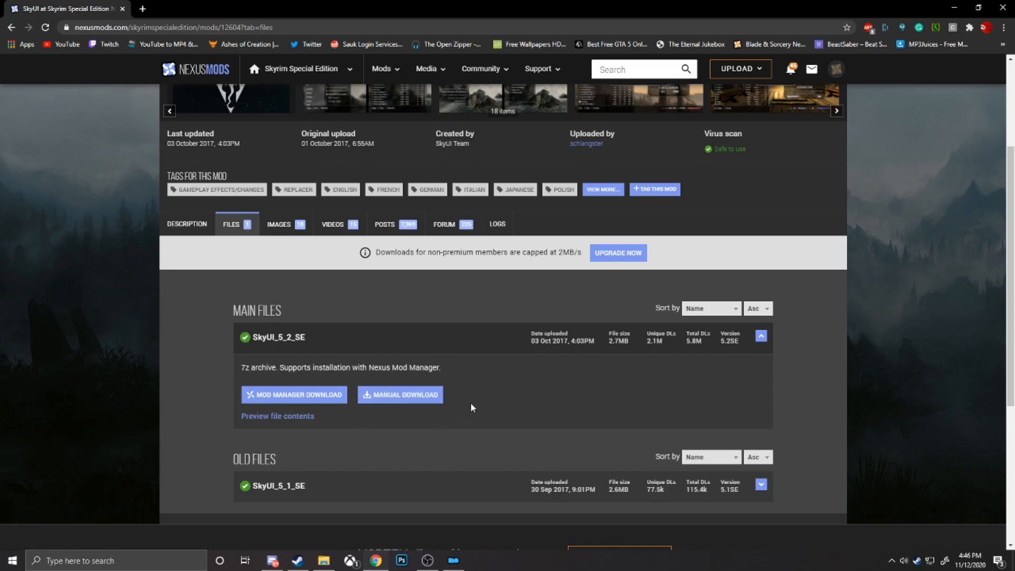
mouse_move(350, 391)
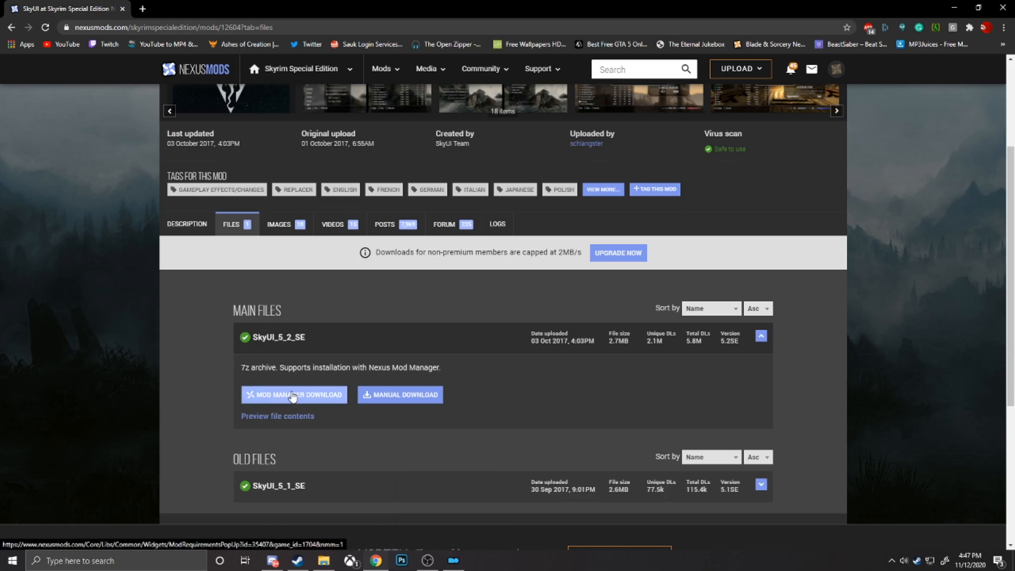
Step: Restore Mod Organizer 2 and show the Nexus page of its Settings
click(293, 395)
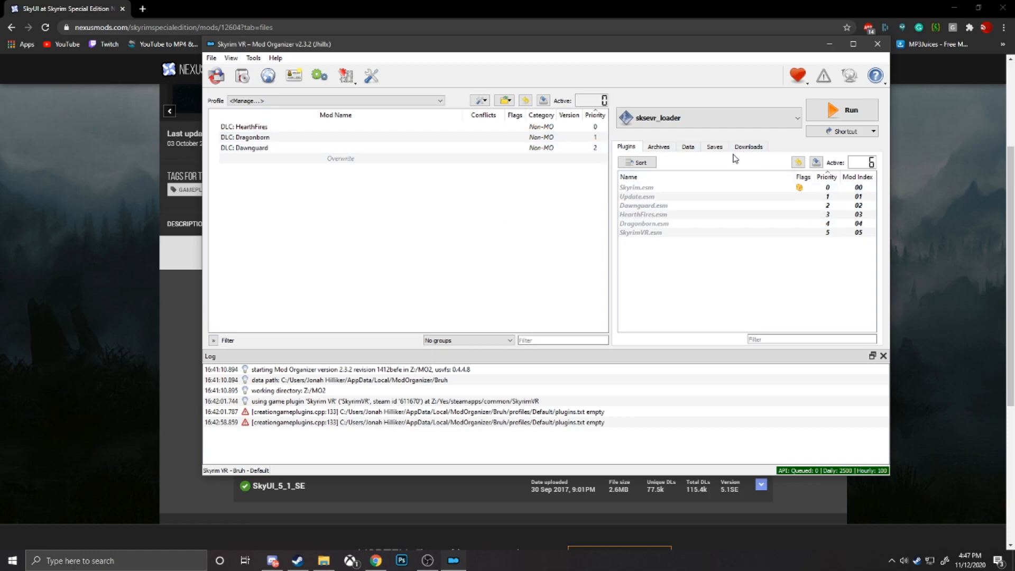
click(749, 146)
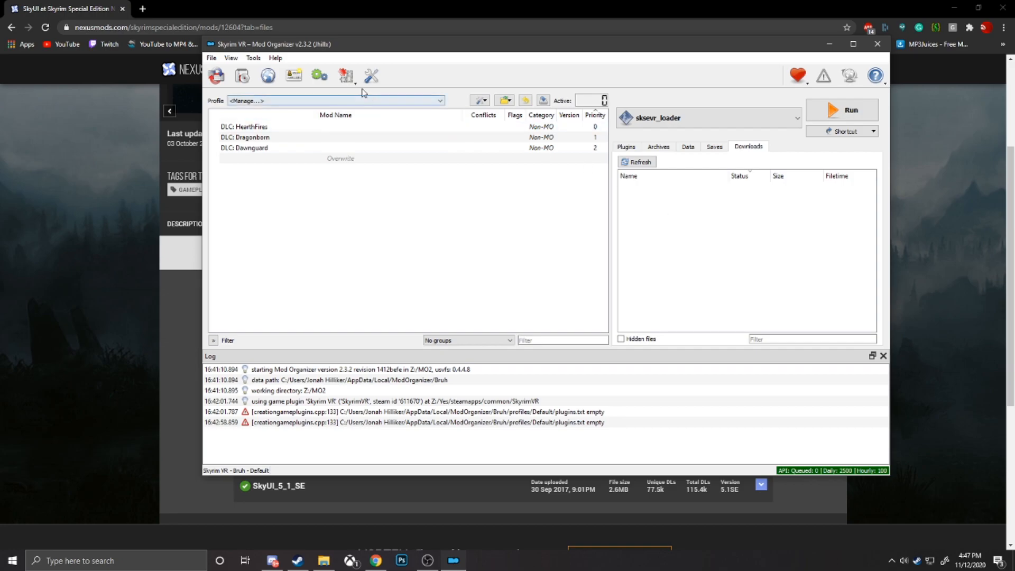
click(370, 76)
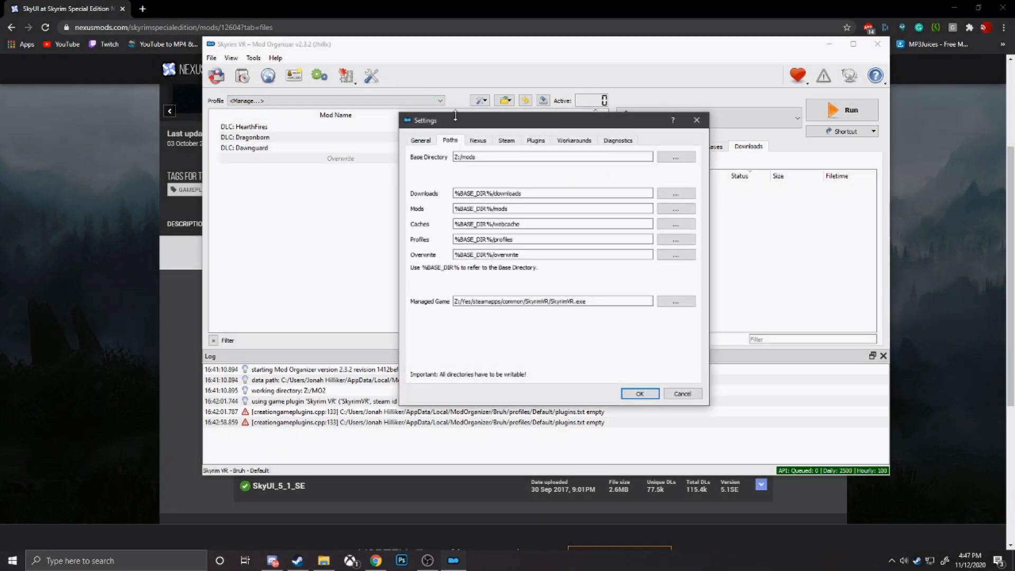
click(478, 141)
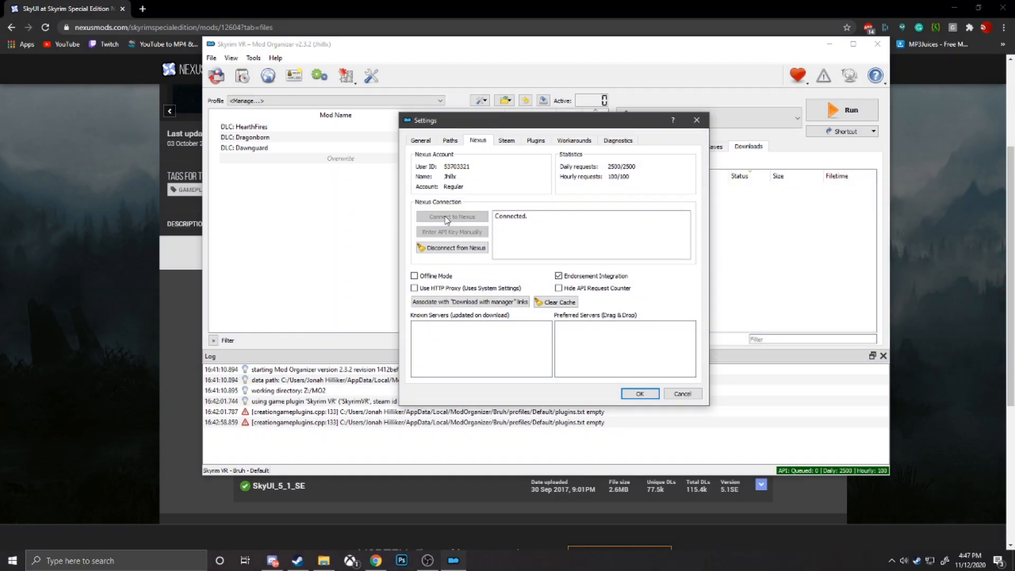
mouse_move(510, 315)
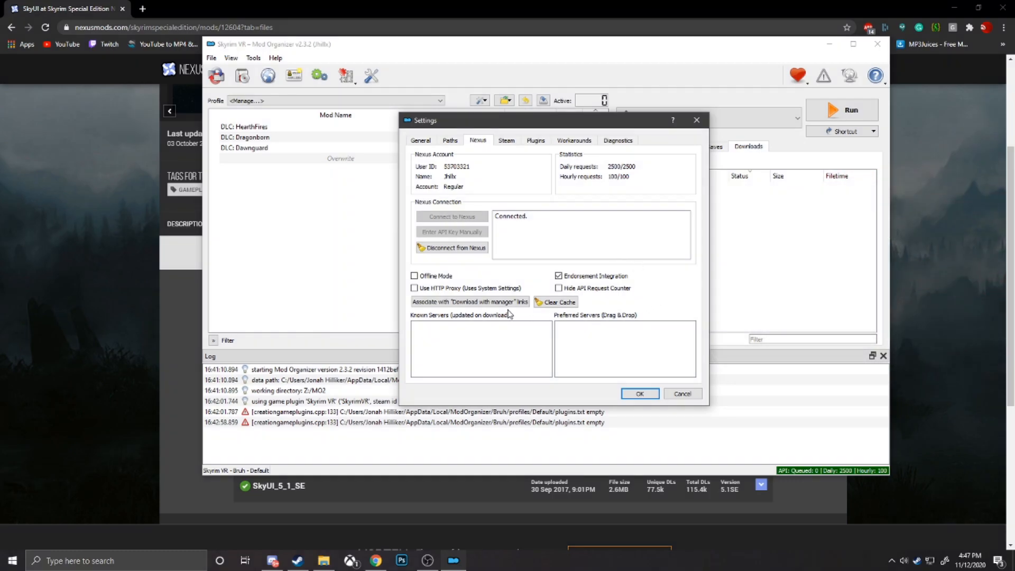
Step: Associate download-with-manager links with the organizer, close settings and minimize it
click(469, 302)
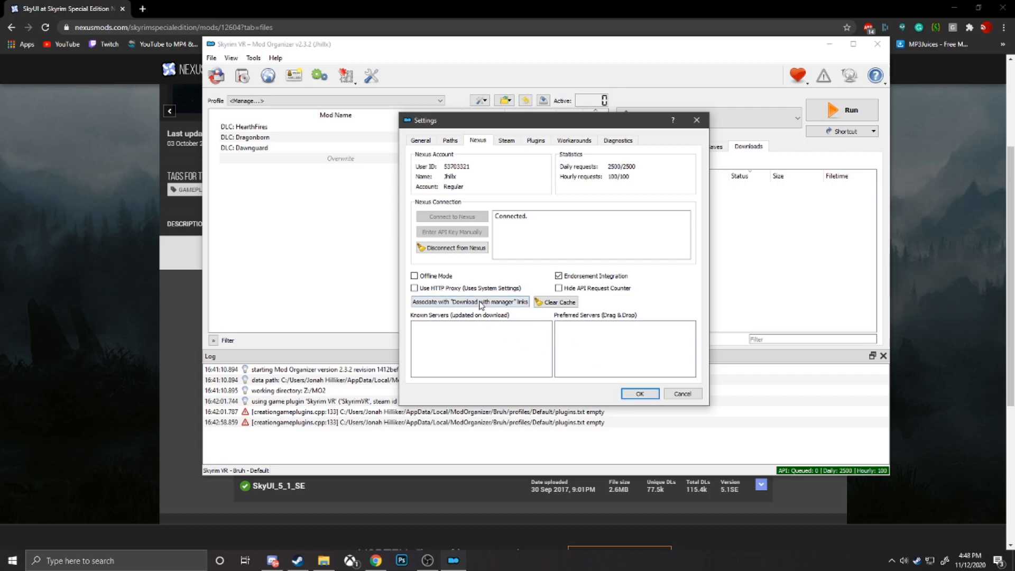
click(638, 393)
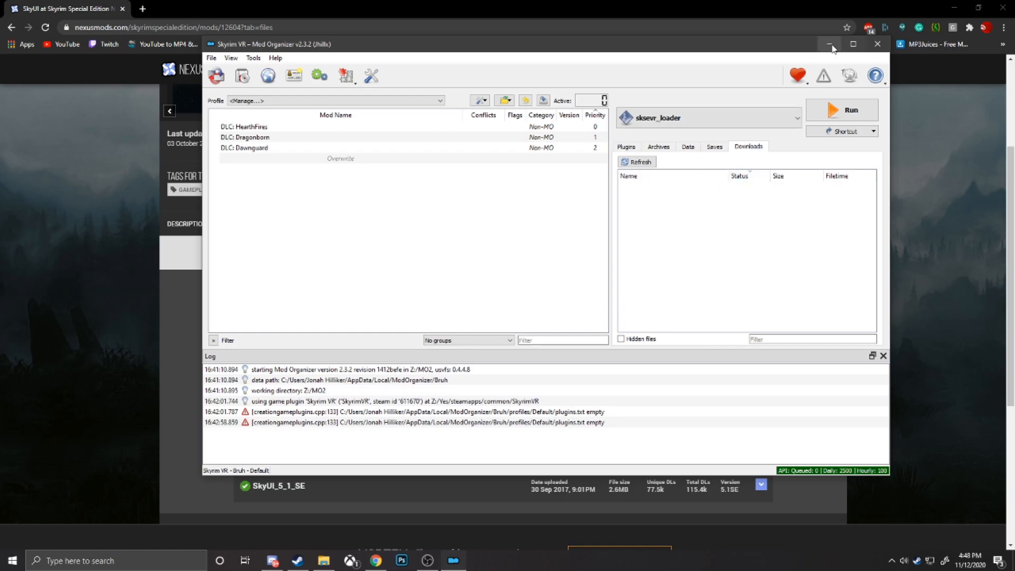
click(831, 44)
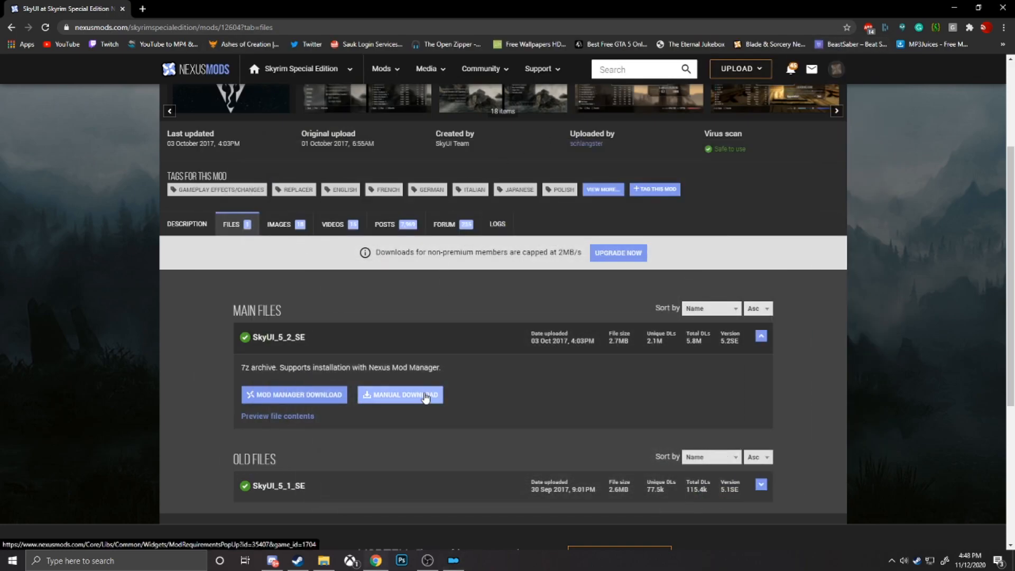
Step: Manually download SkyUI_5_2_SE, proceeding despite the SKSE64 requirement notice
click(400, 394)
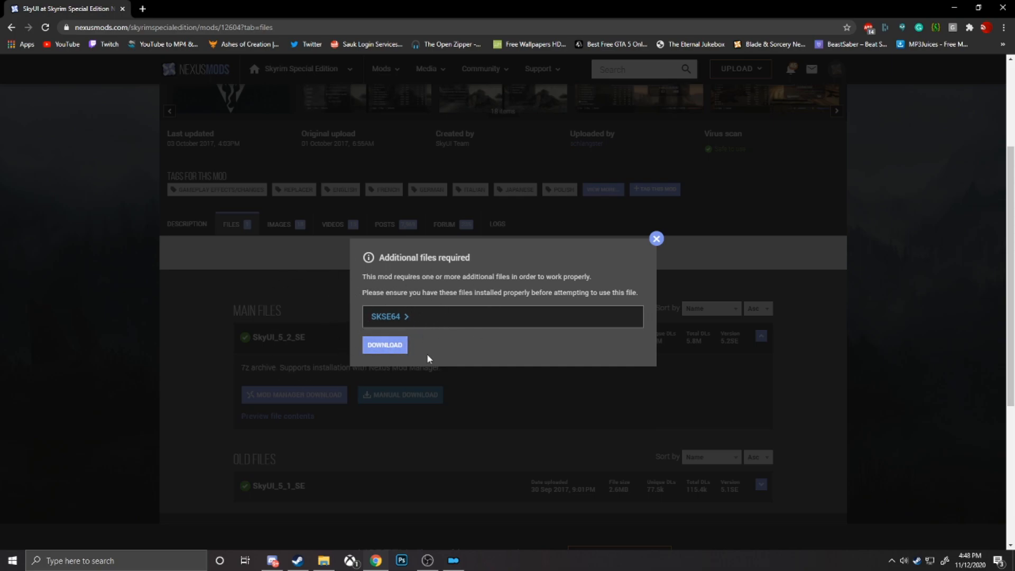
mouse_move(361, 302)
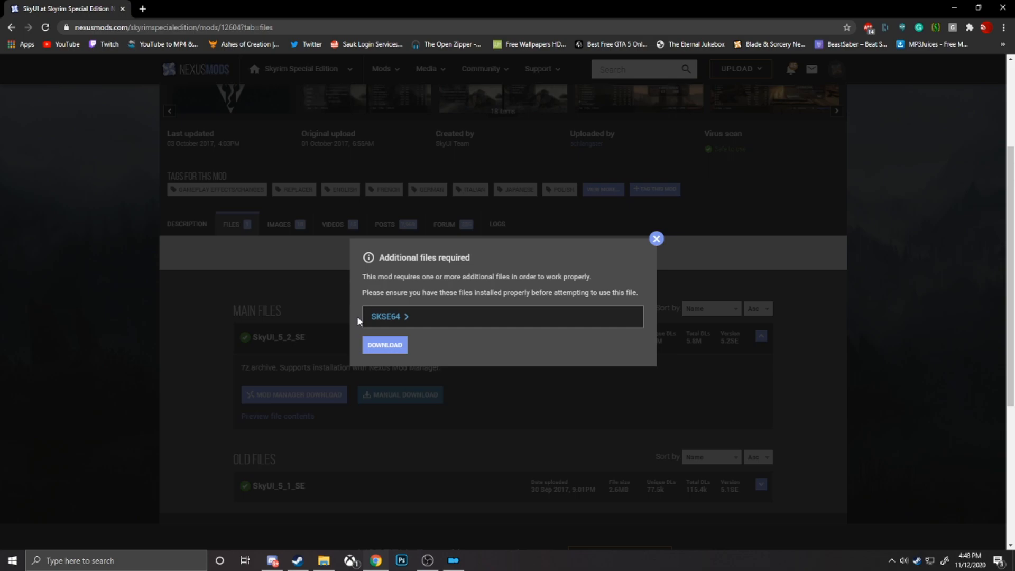
click(385, 316)
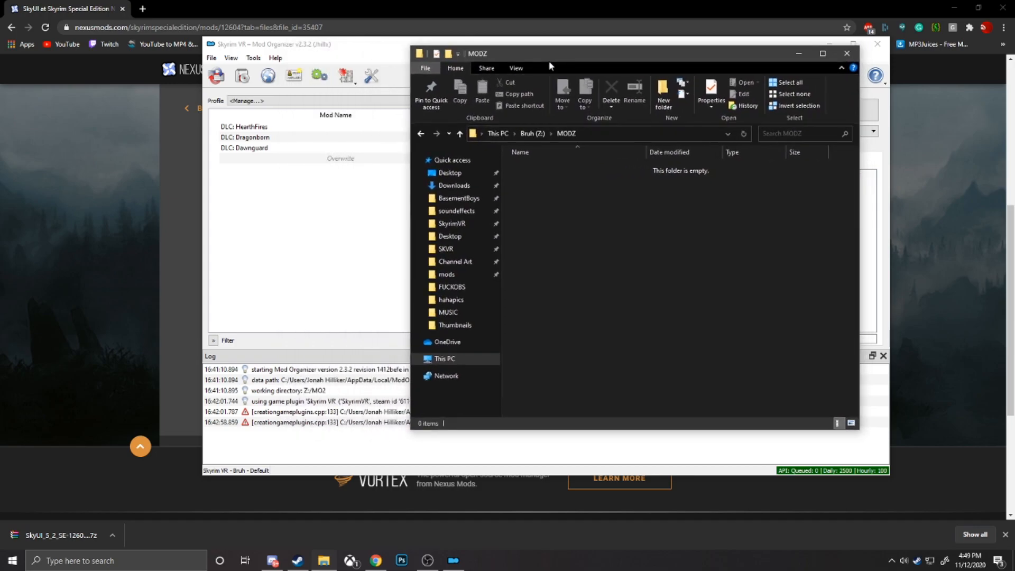
mouse_move(552, 59)
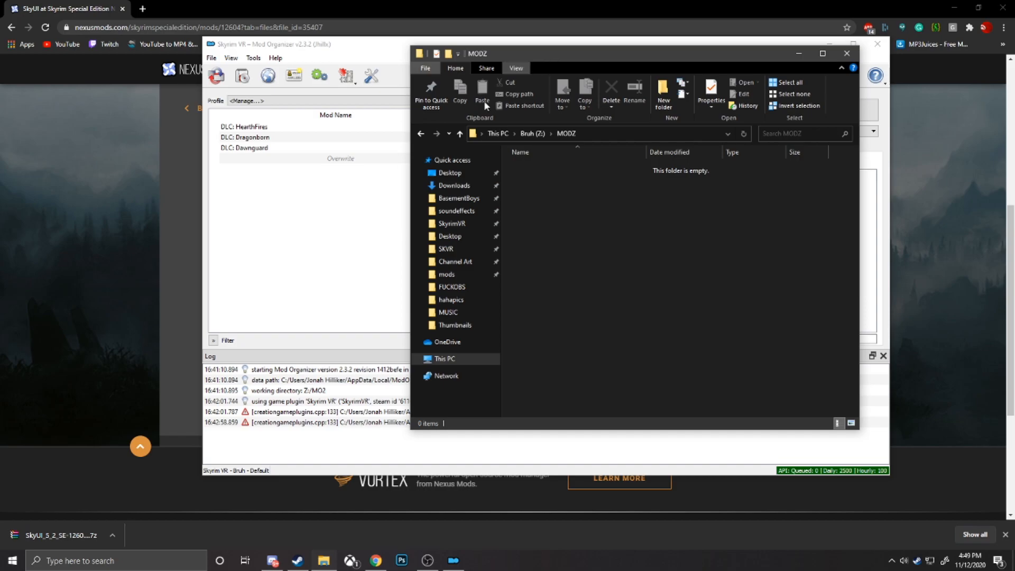
mouse_move(64, 535)
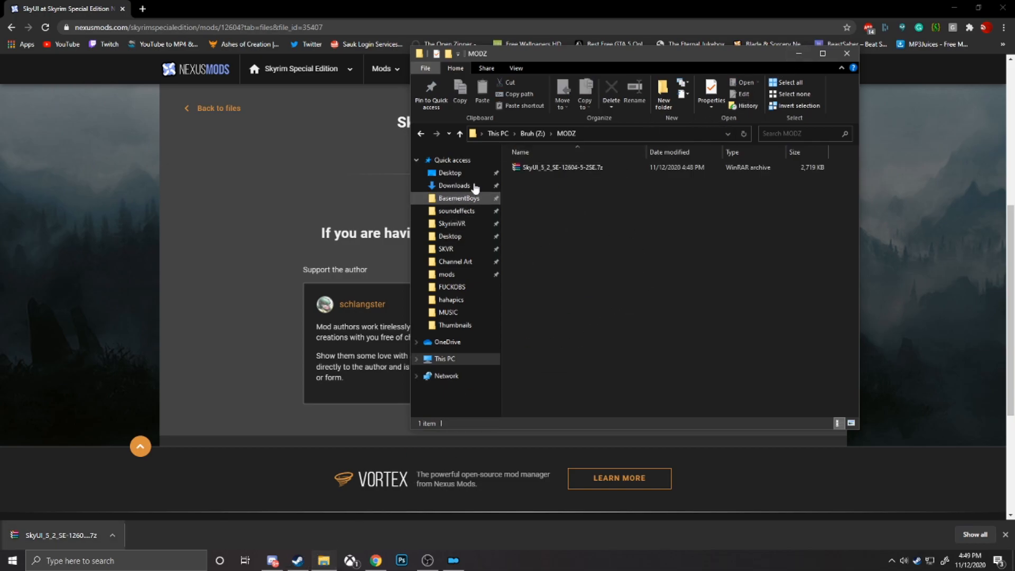
Step: Paste the downloaded SkyUI_5_2_SE .7z archive into the MODZ folder on Z:
click(453, 185)
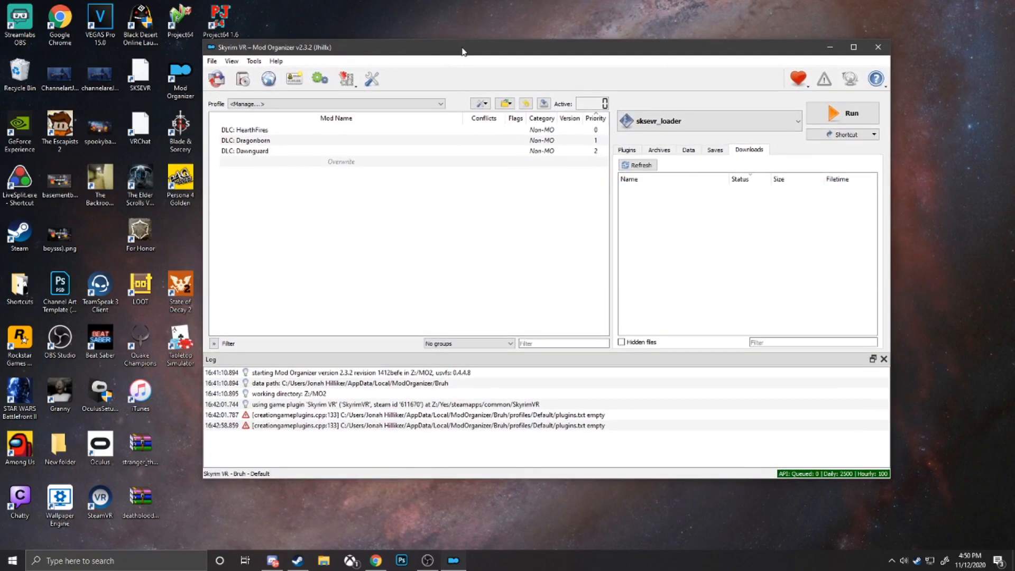
mouse_move(541, 118)
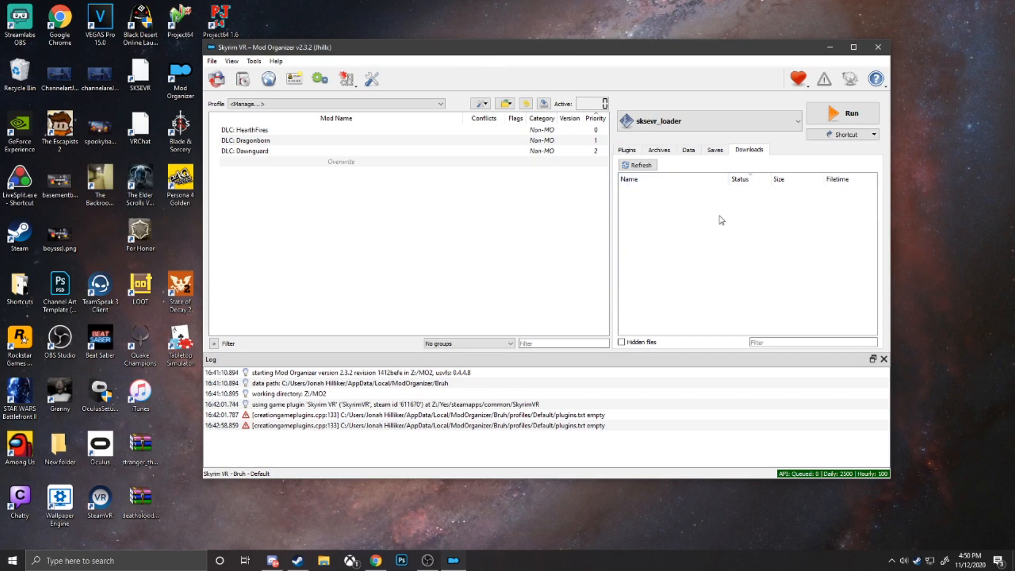
mouse_move(723, 212)
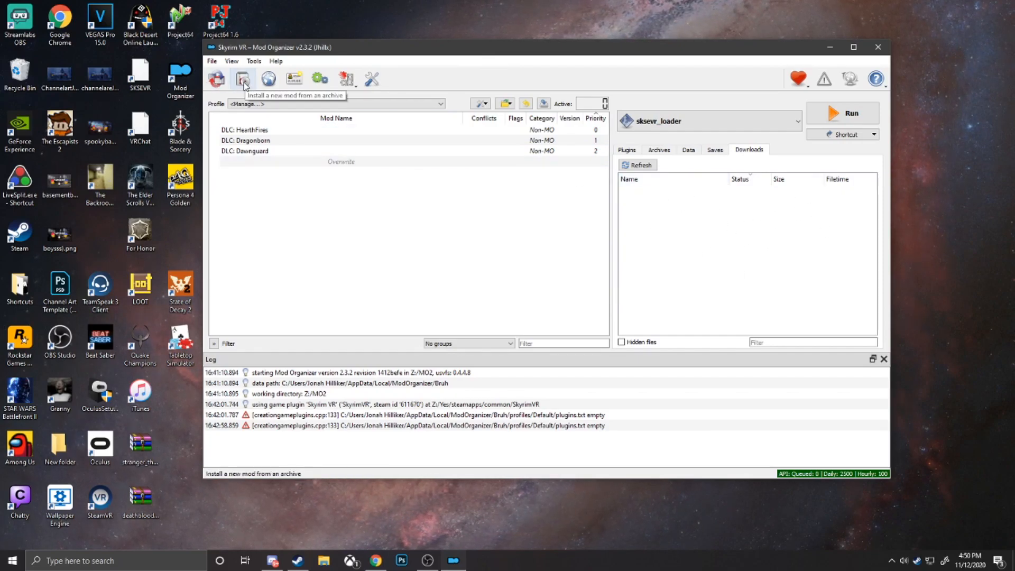
Step: Install SkyUI_5_2_SE from its archive in Z:\MODZ via Quick Install
click(243, 78)
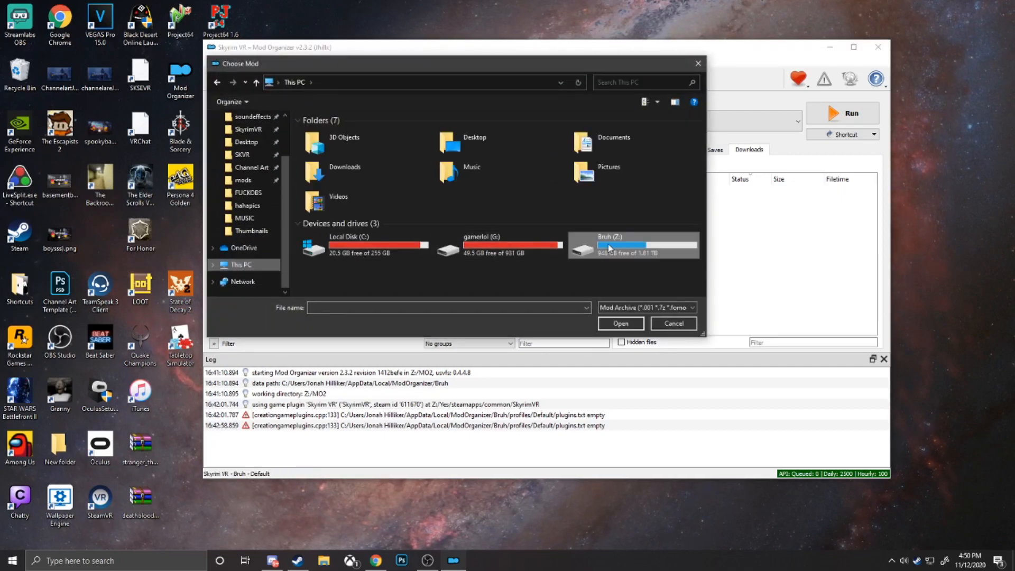
double_click(633, 245)
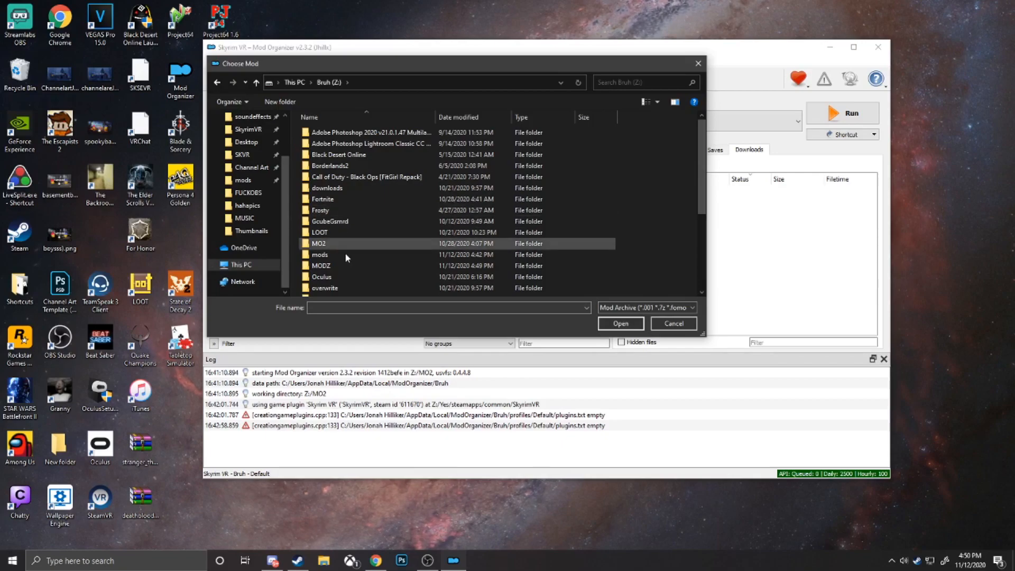
double_click(320, 255)
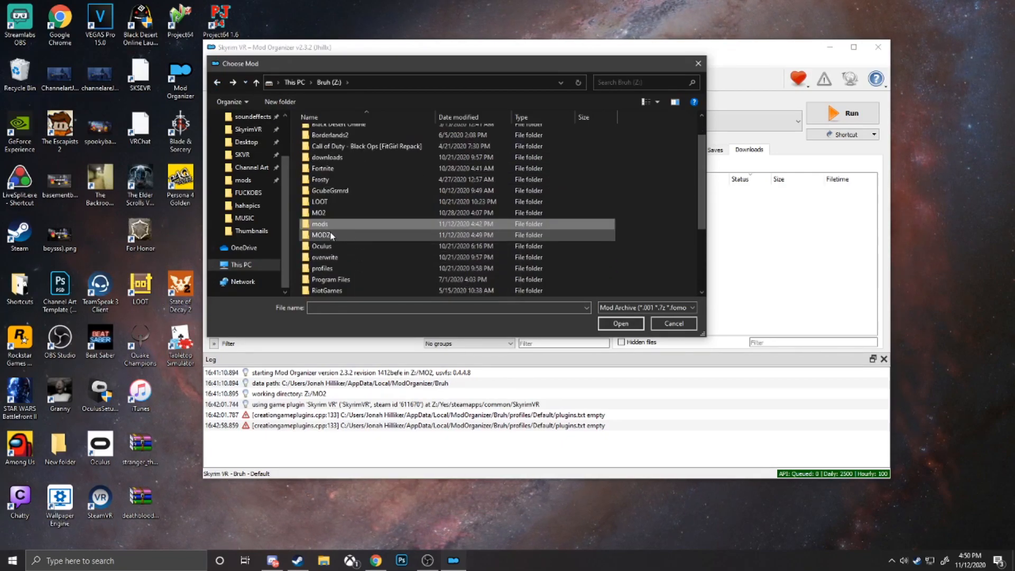
click(619, 324)
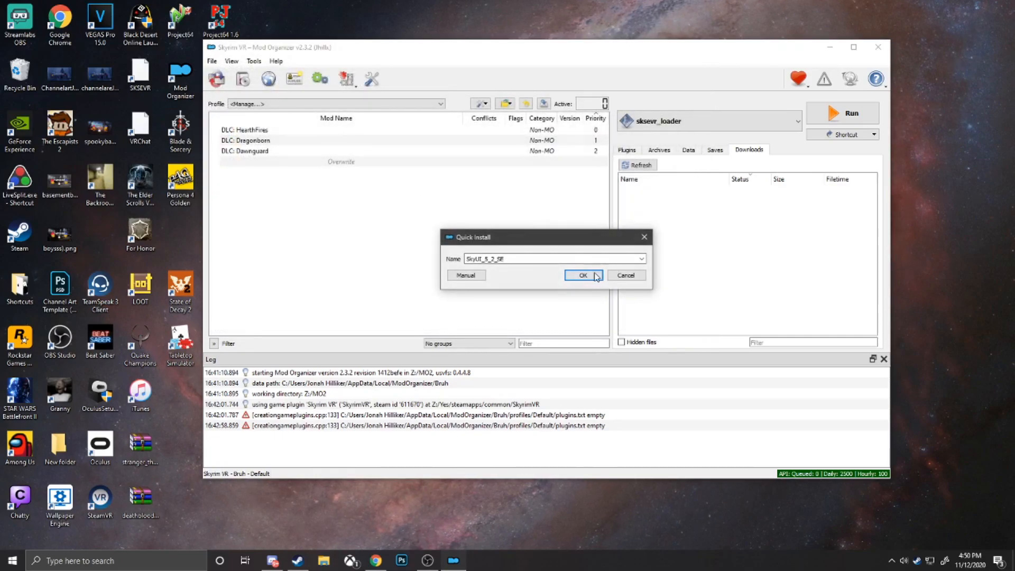
click(582, 274)
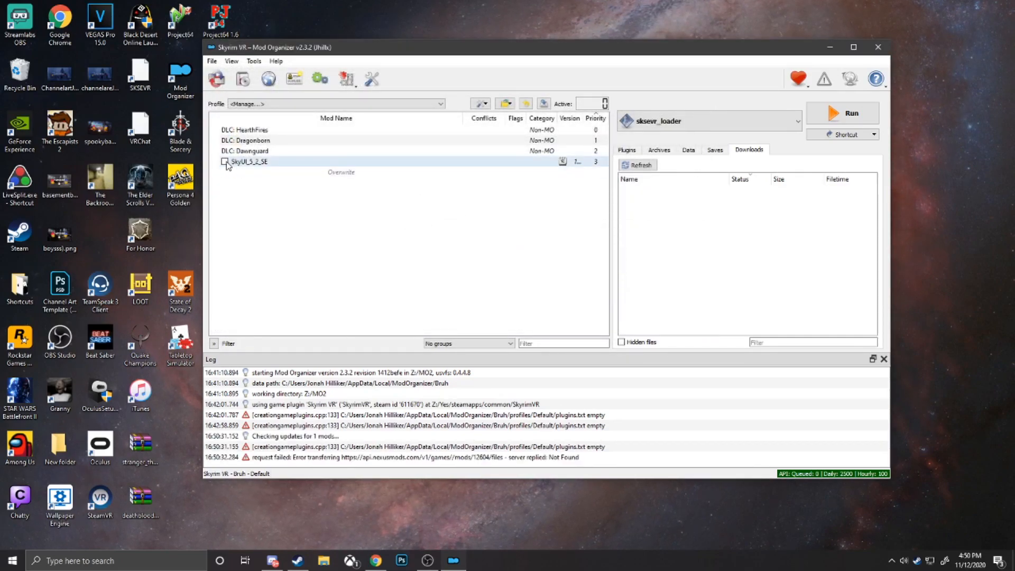
Step: Enable SkyUI_5_2_SE in the mod list, activating its SkyUI_SE.esp plugin
click(625, 149)
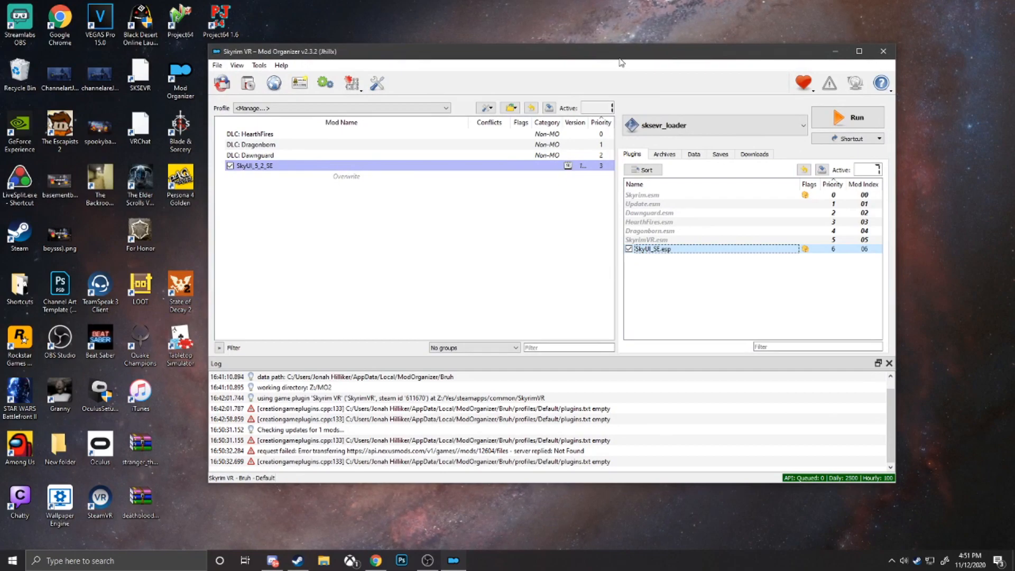
mouse_move(275, 239)
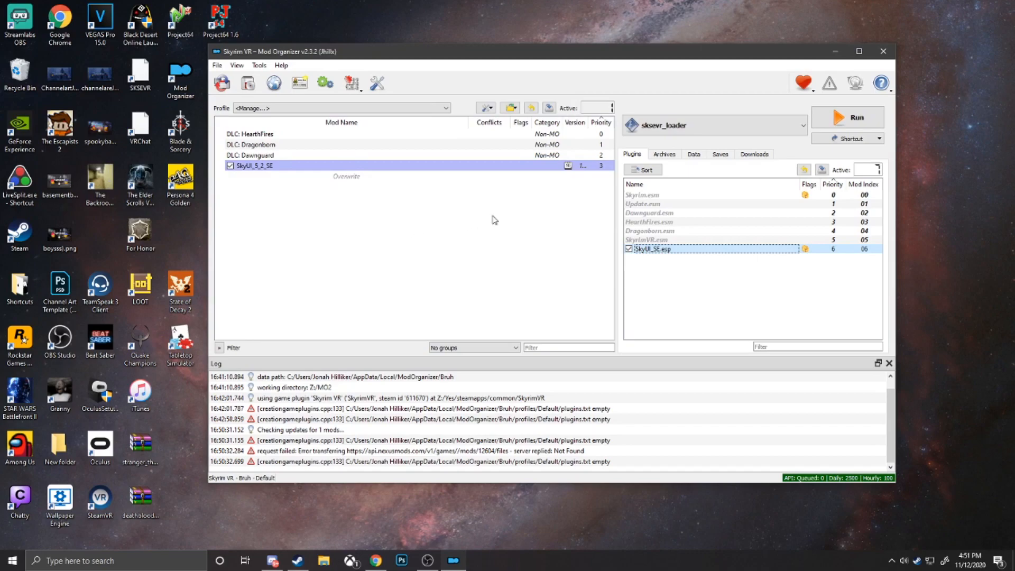
mouse_move(498, 258)
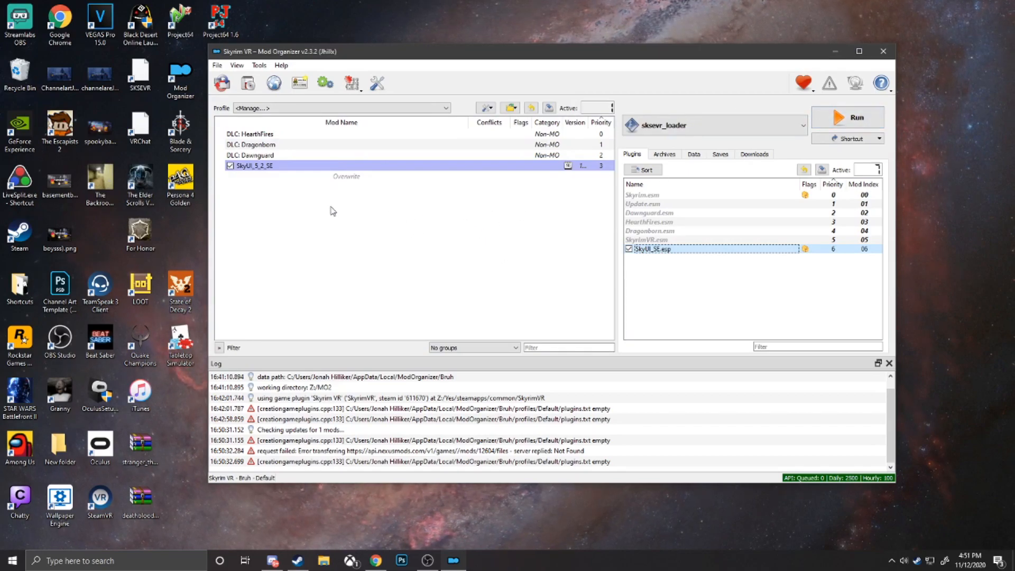
mouse_move(498, 276)
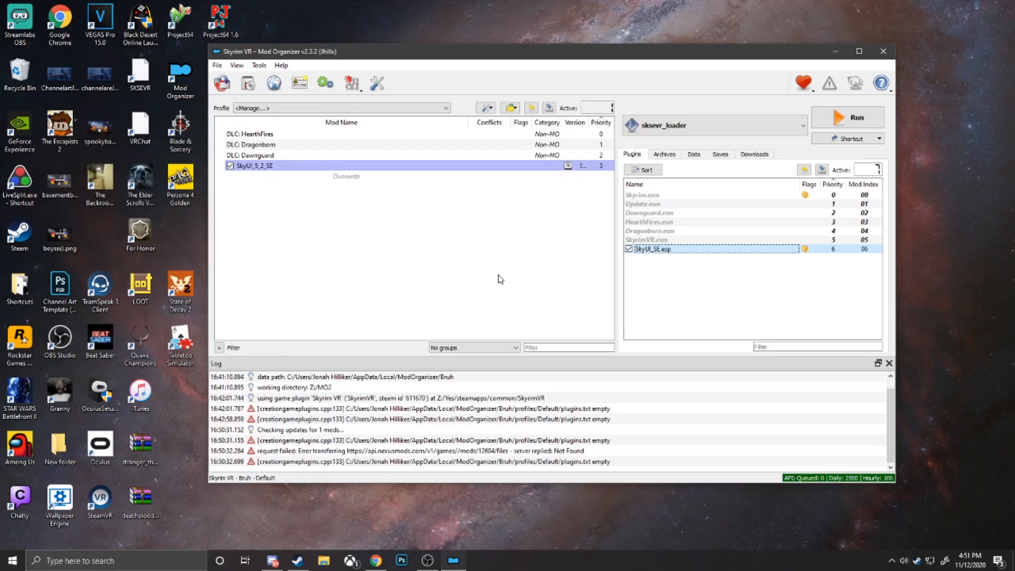
mouse_move(317, 243)
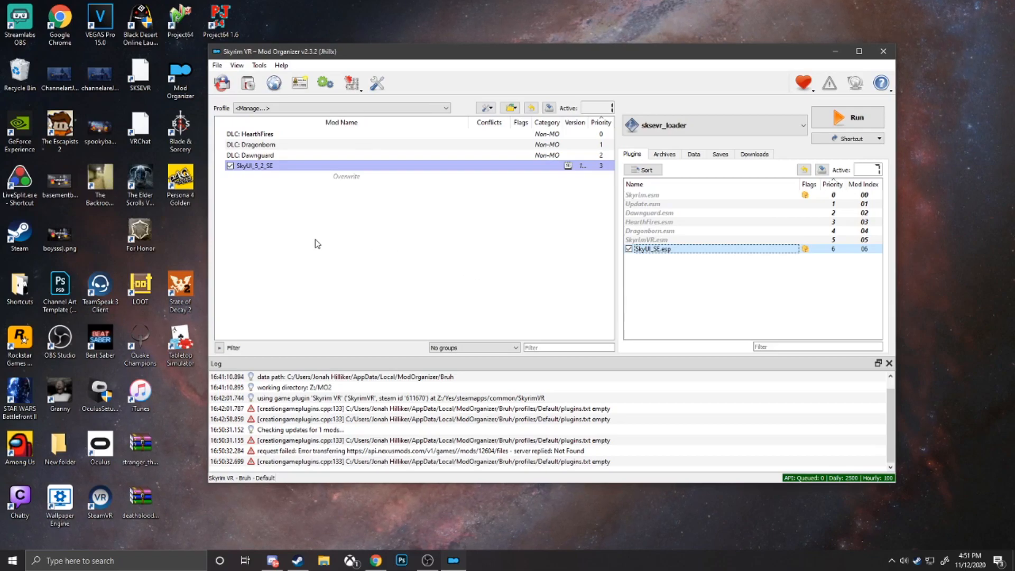